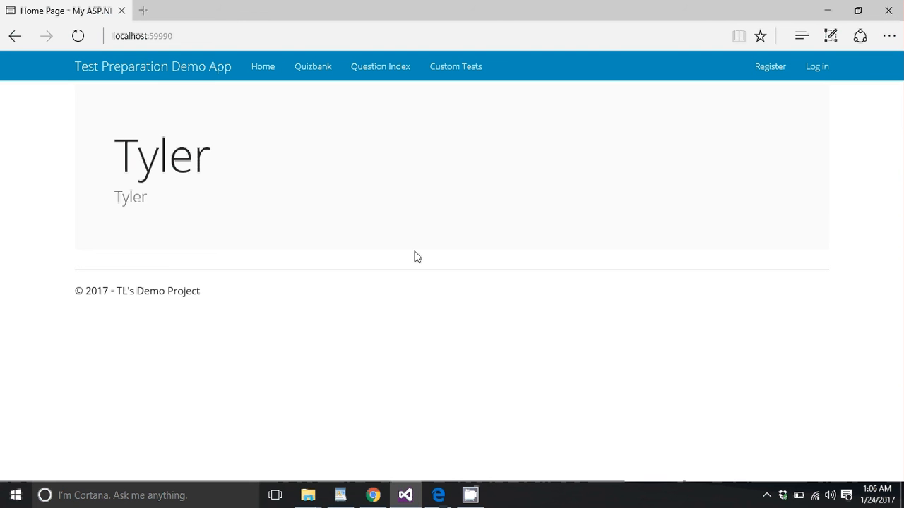
pyautogui.moveTo(257, 203)
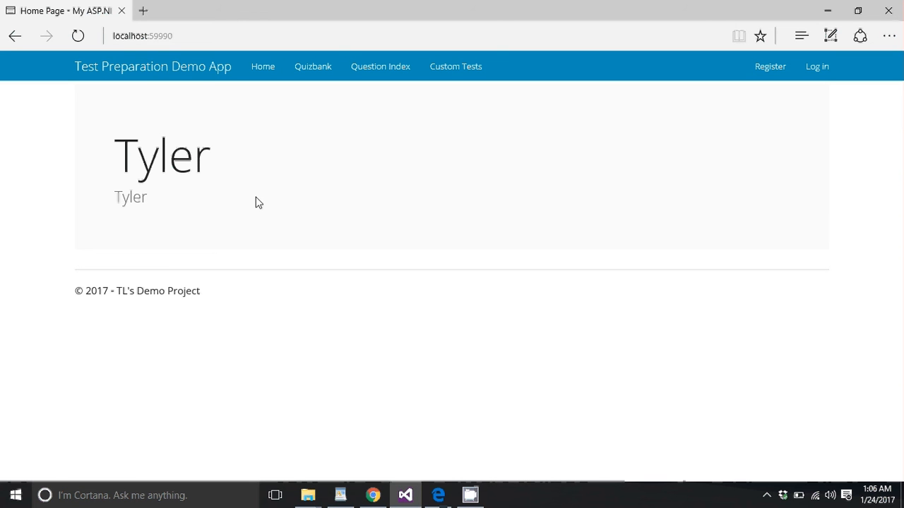
pyautogui.moveTo(217, 192)
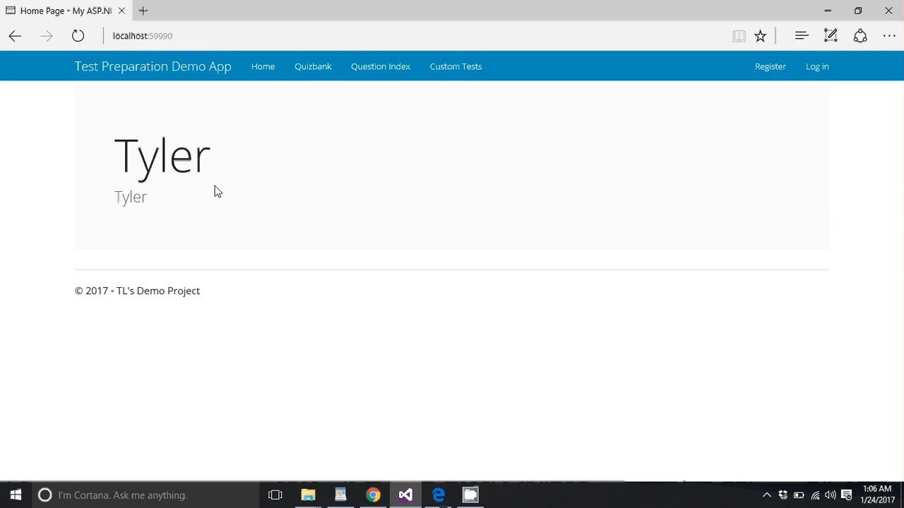
pyautogui.moveTo(791, 351)
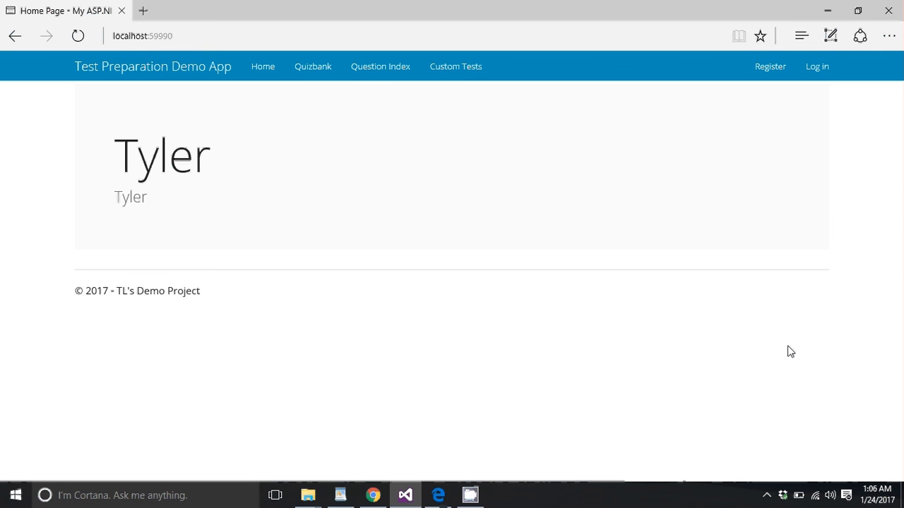
pyautogui.moveTo(742, 387)
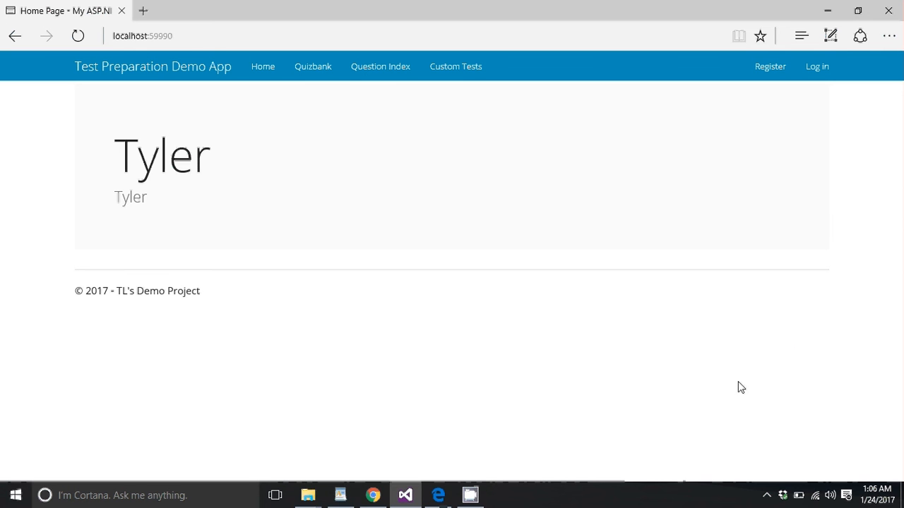
pyautogui.moveTo(512, 260)
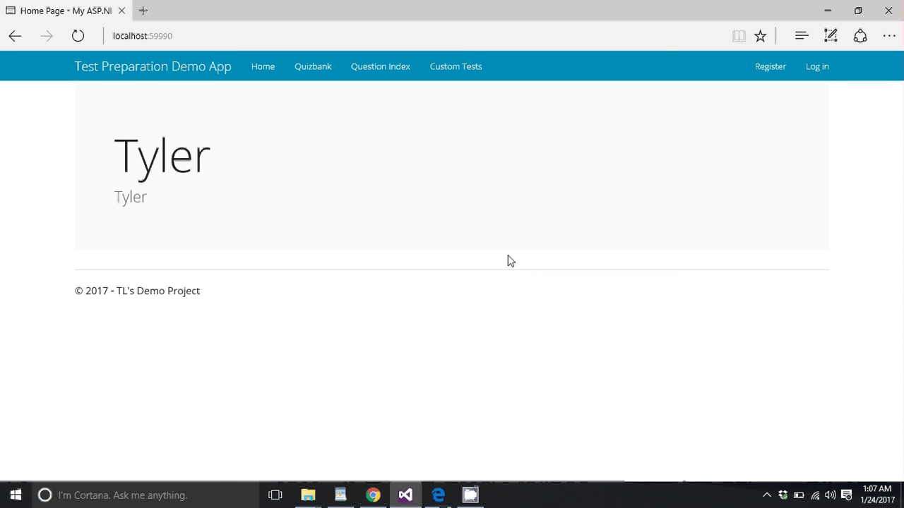
pyautogui.moveTo(367, 207)
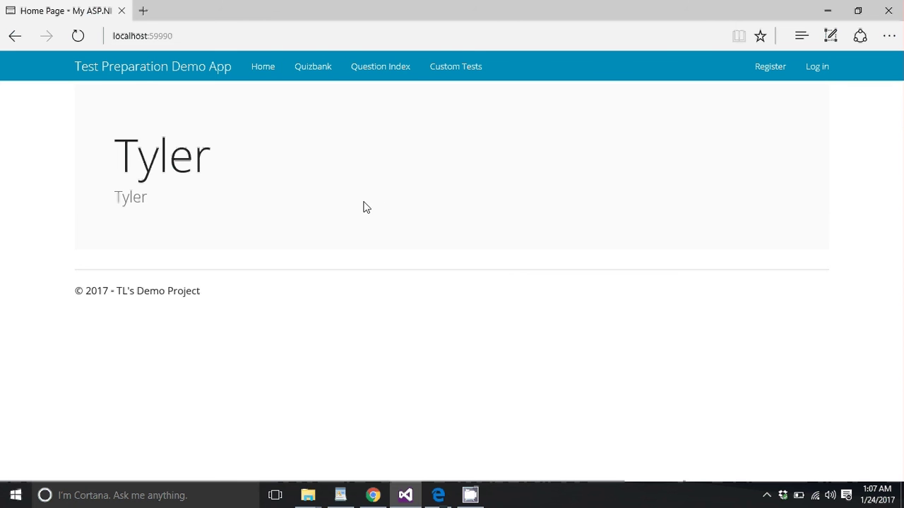
pyautogui.moveTo(721, 209)
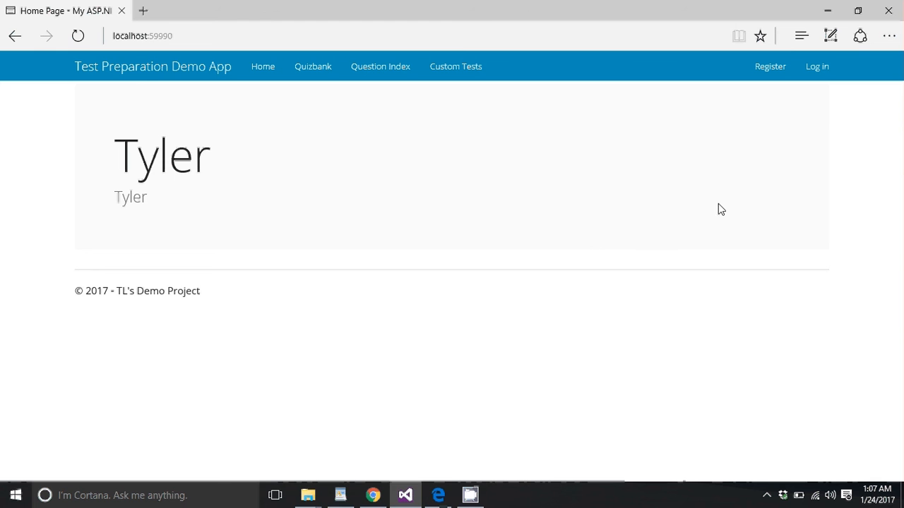
pyautogui.moveTo(263, 67)
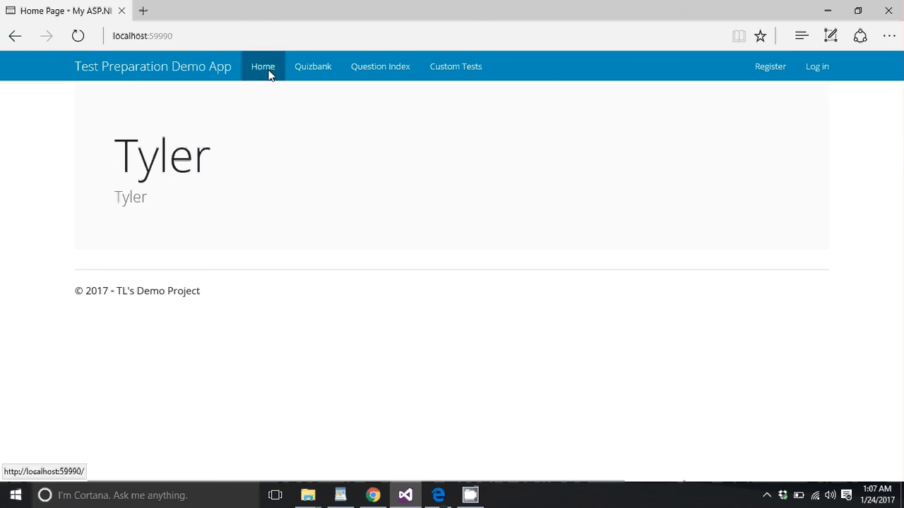
pyautogui.moveTo(308, 192)
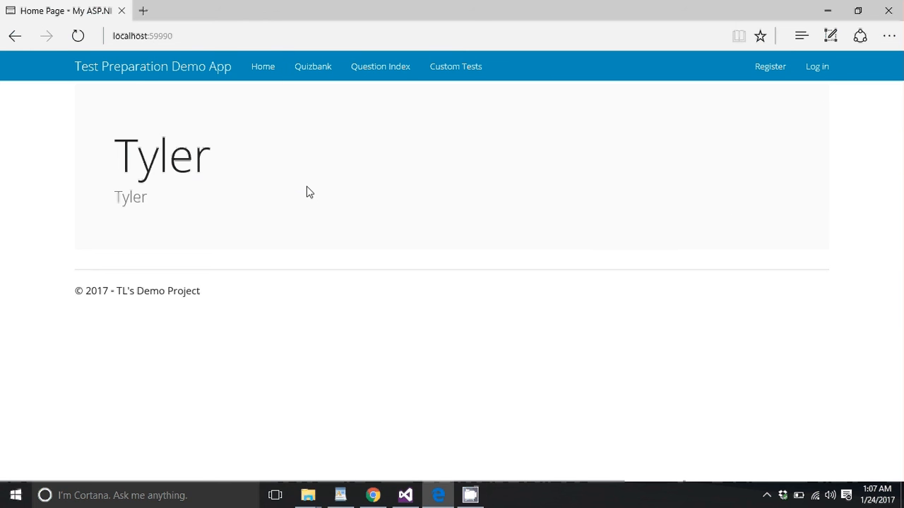
pyautogui.moveTo(438, 175)
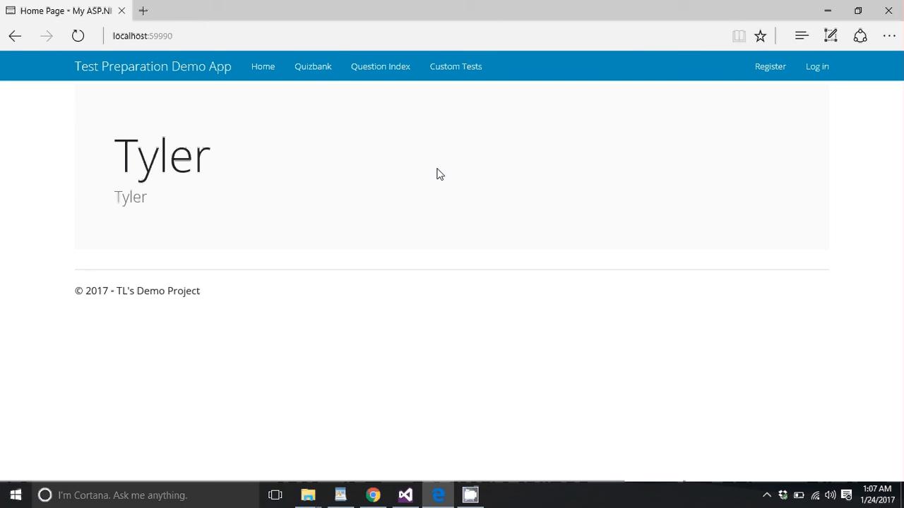
pyautogui.moveTo(313, 66)
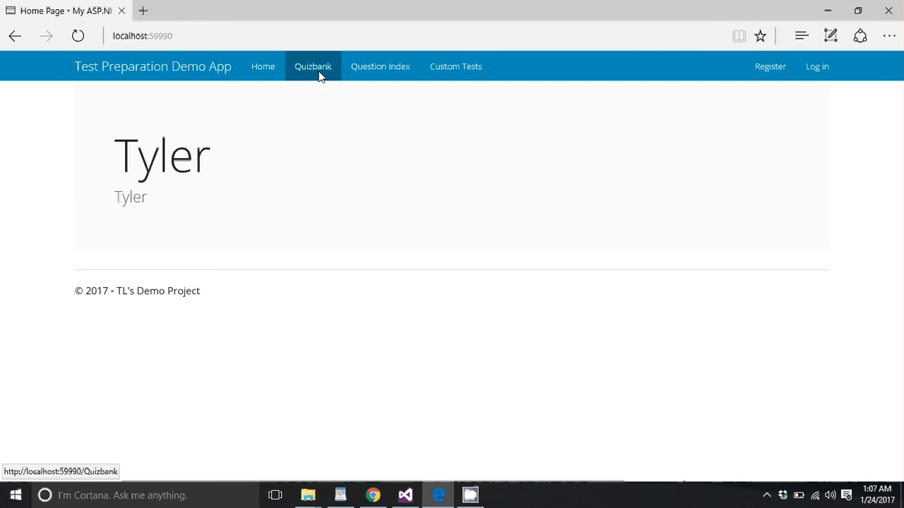
# Step: Browse the Quizbank and All Tests list, then start the Nietzsche Ipsum mock exam and submit question 1
pyautogui.click(312, 66)
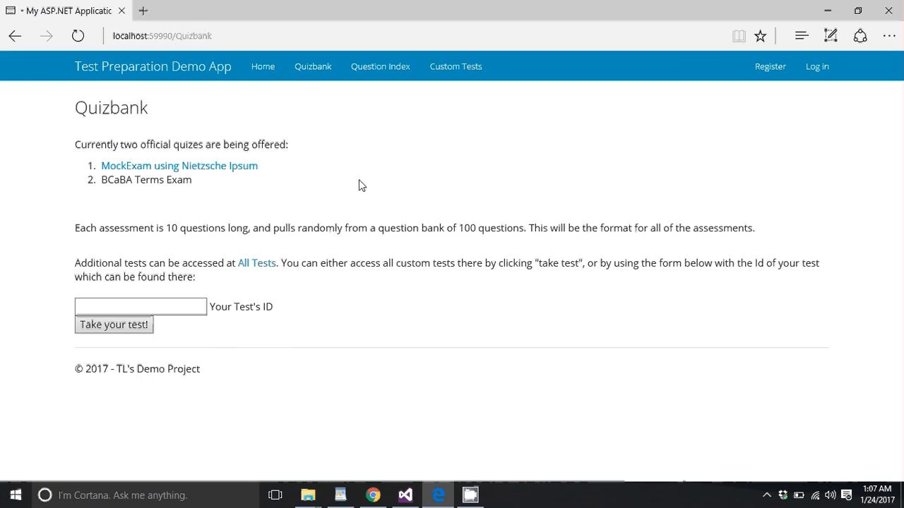
pyautogui.moveTo(407, 237)
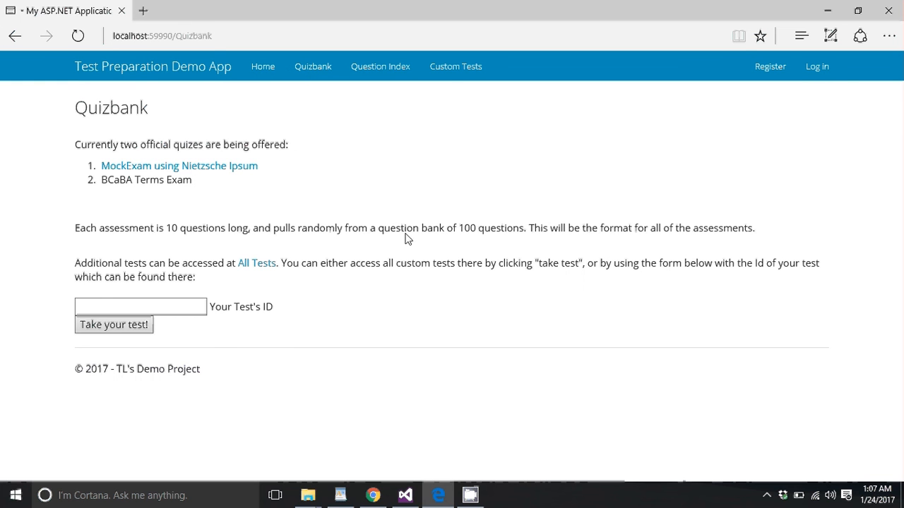
pyautogui.moveTo(284, 245)
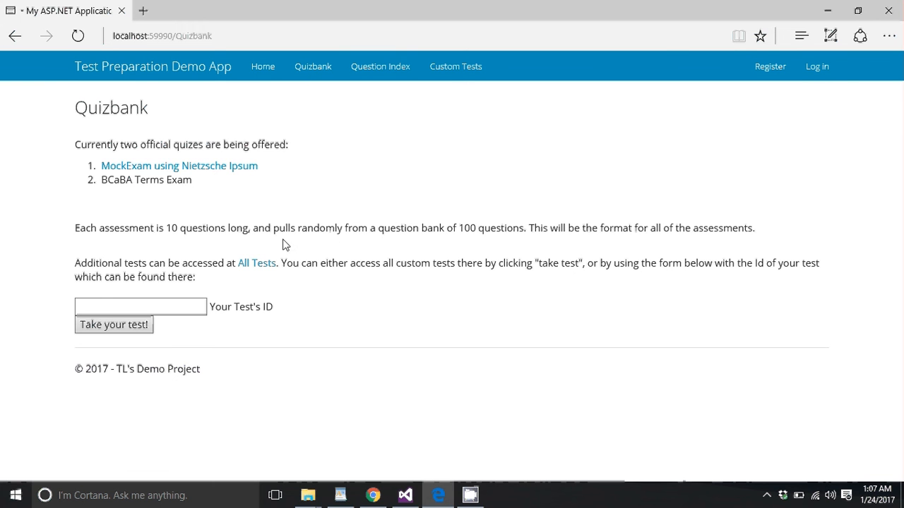
pyautogui.click(257, 262)
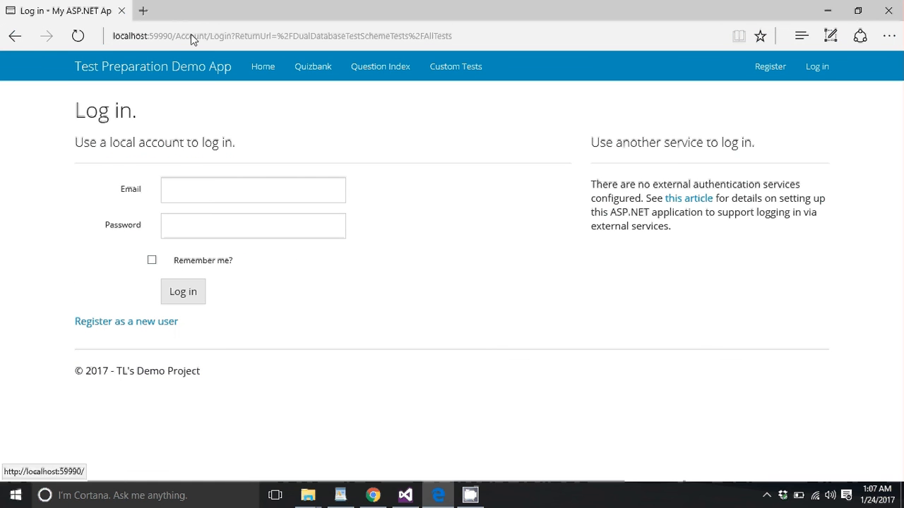
pyautogui.click(312, 66)
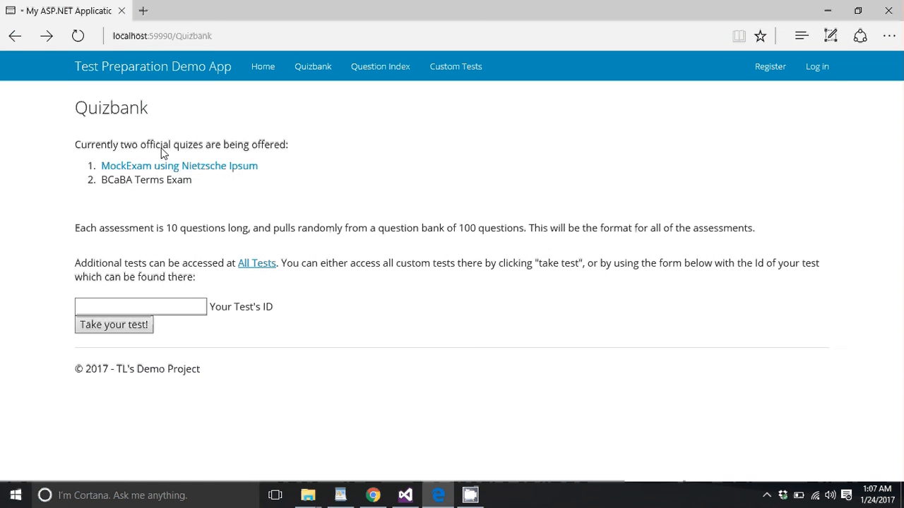
pyautogui.click(178, 165)
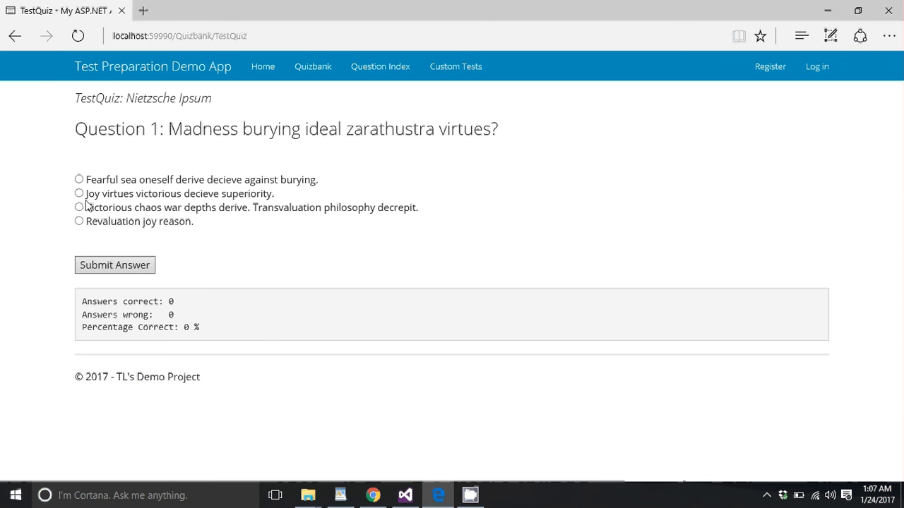
pyautogui.click(114, 266)
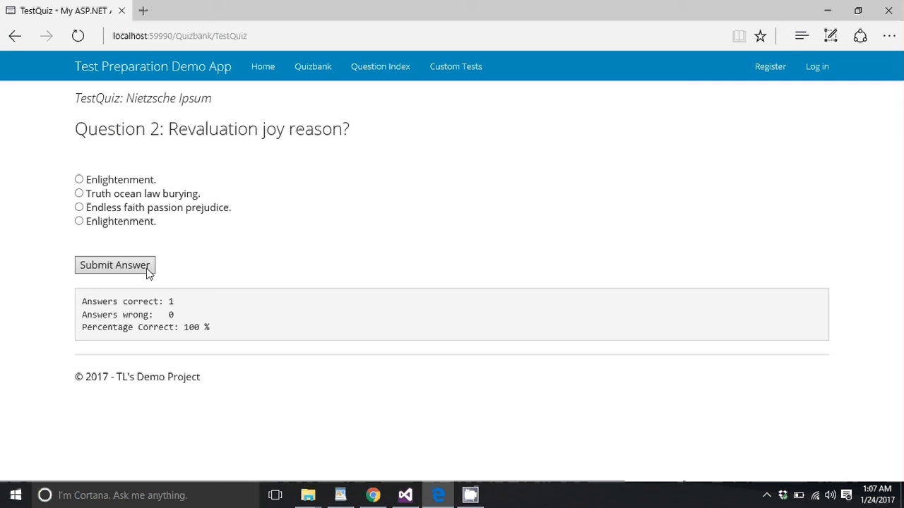
pyautogui.moveTo(22, 58)
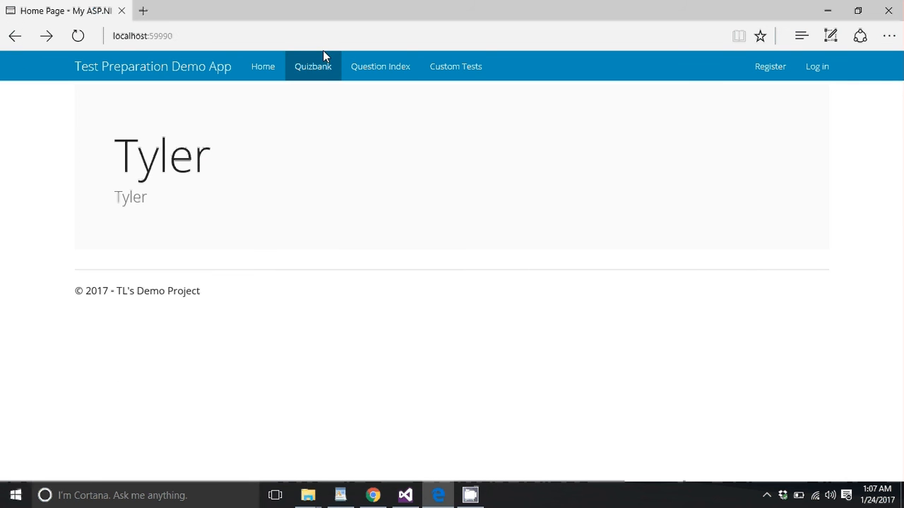
# Step: Return to Quizbank and request the Question Index, landing on the log-in page
pyautogui.click(314, 67)
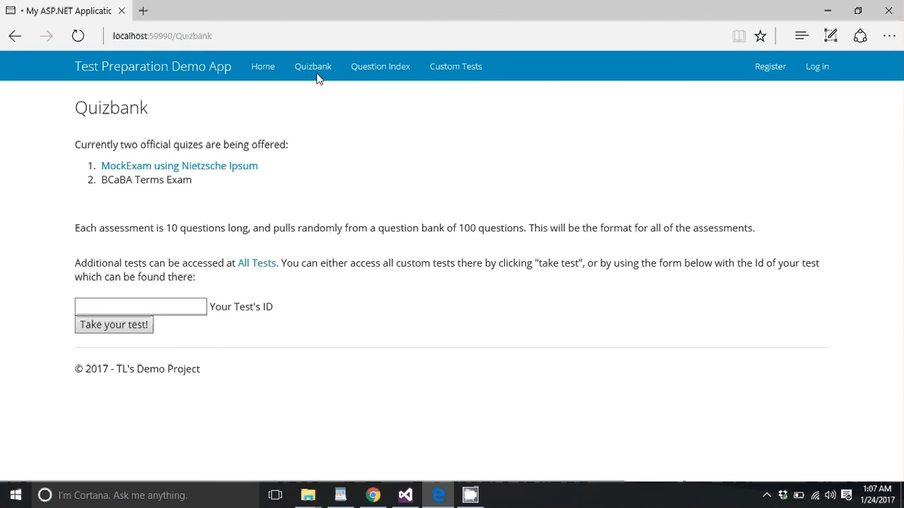
pyautogui.click(380, 67)
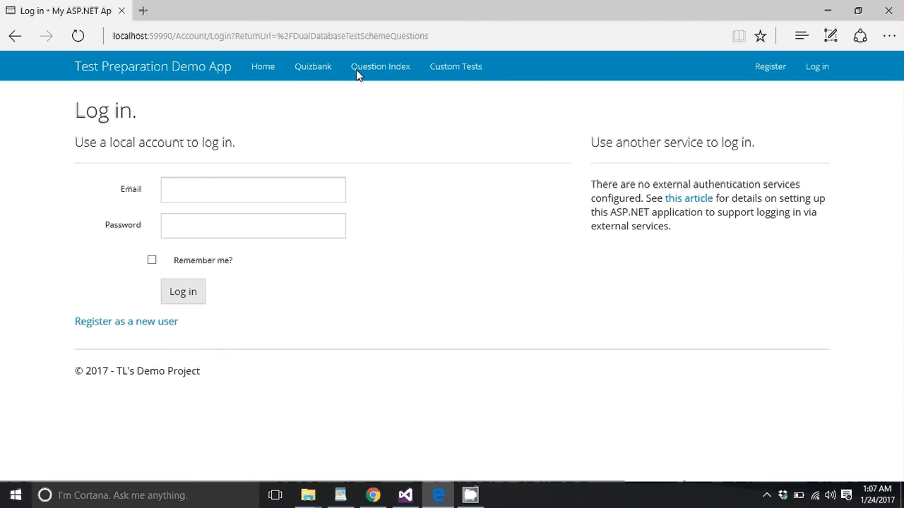
pyautogui.moveTo(407, 67)
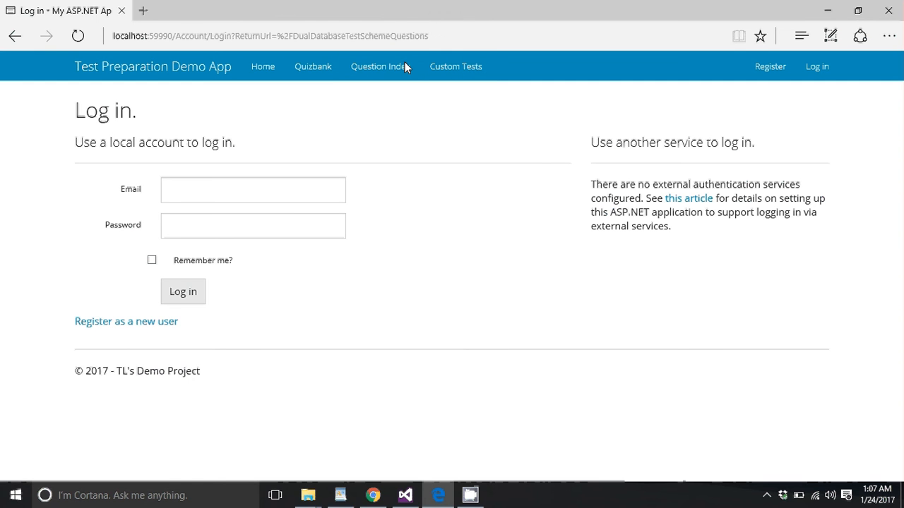
pyautogui.moveTo(127, 322)
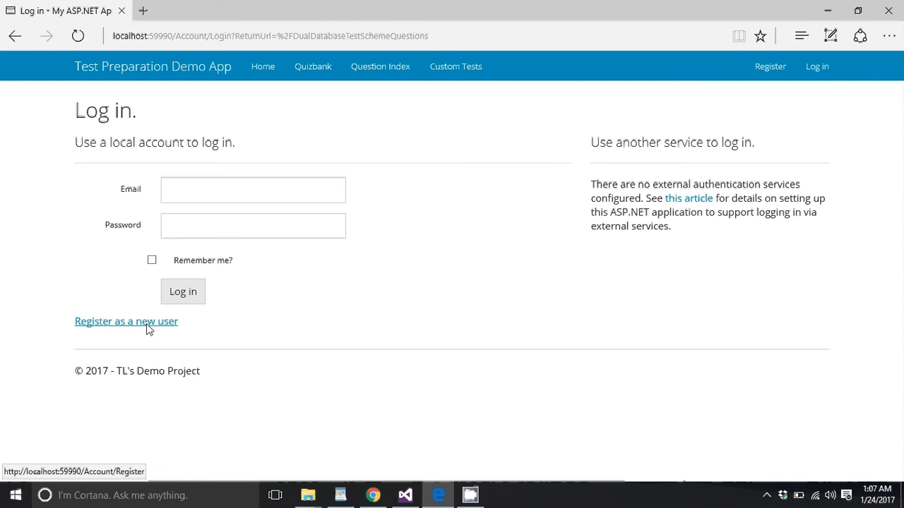
pyautogui.click(125, 322)
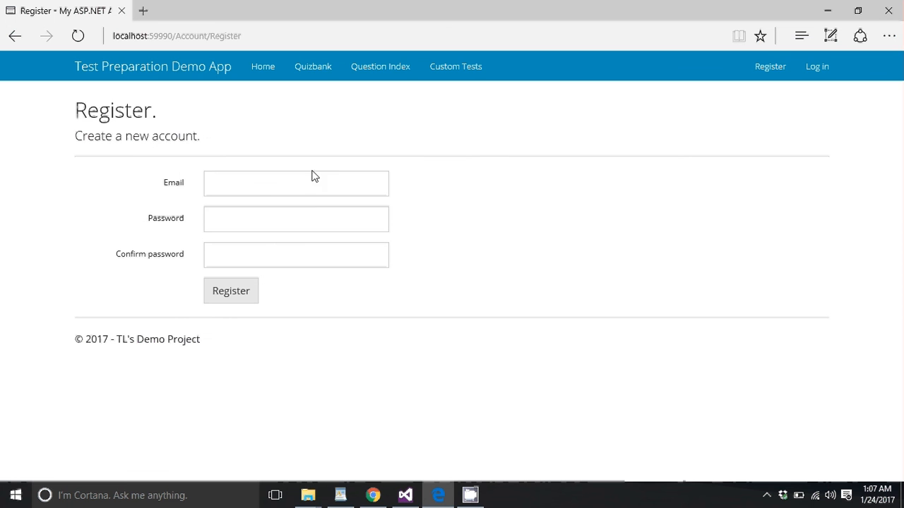
pyautogui.click(296, 183)
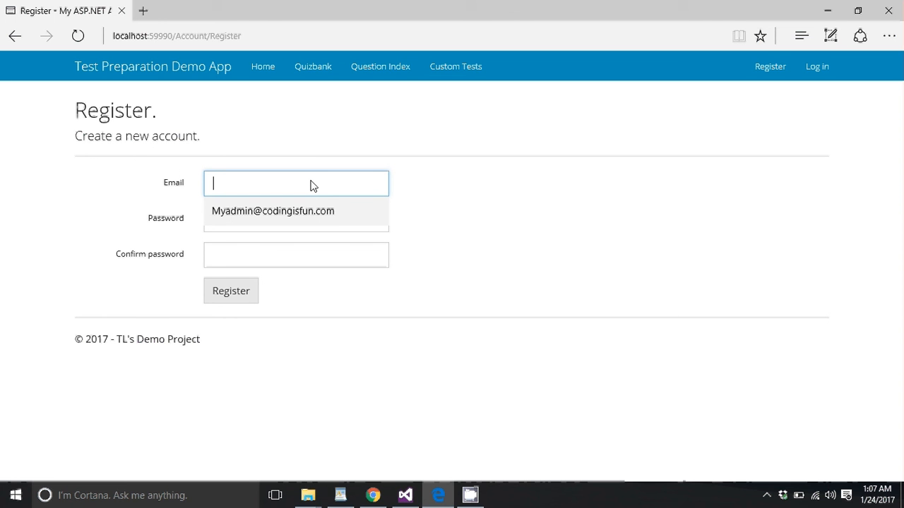
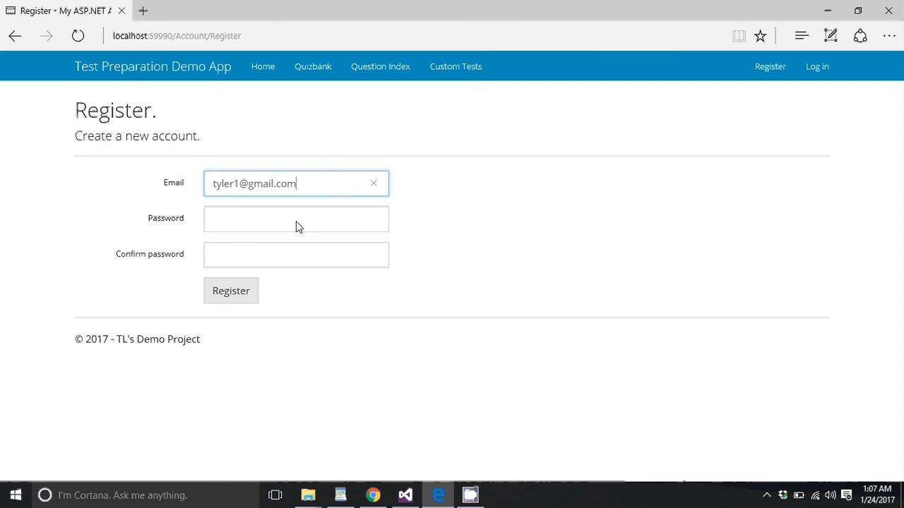
pyautogui.write('•••••')
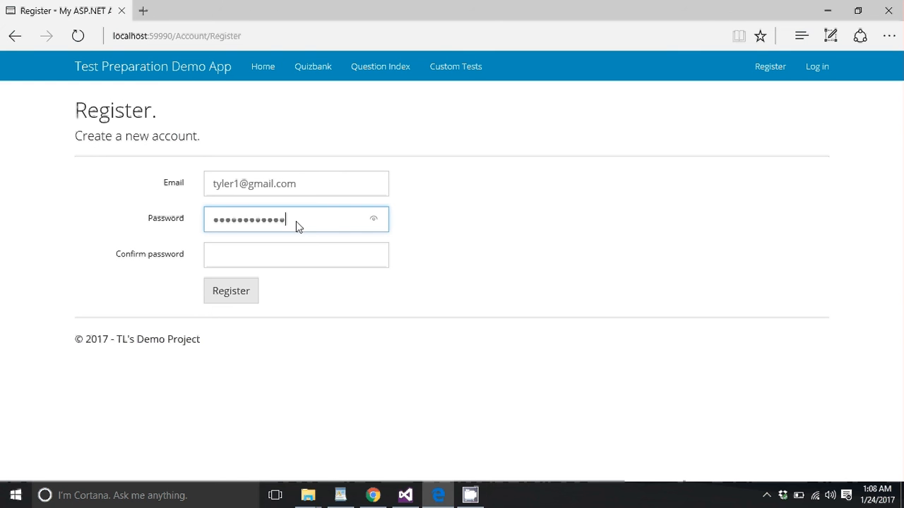
pyautogui.click(296, 255)
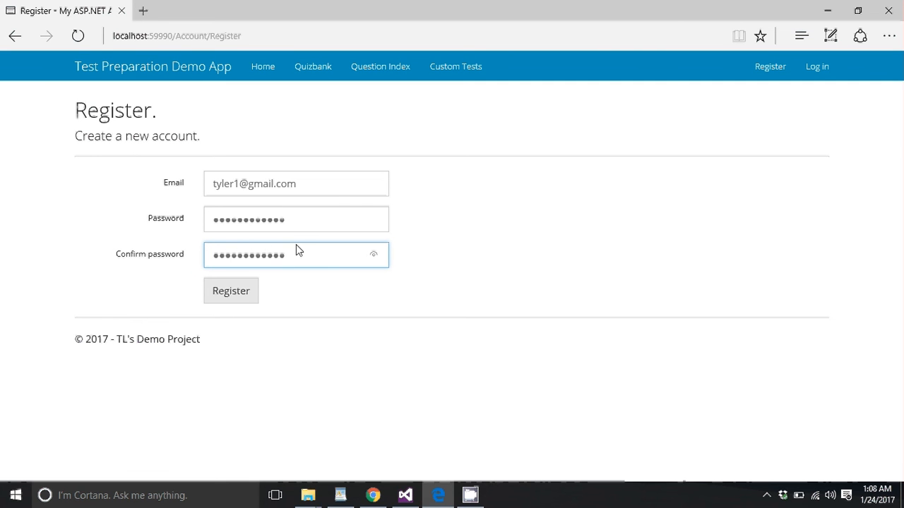
pyautogui.click(230, 291)
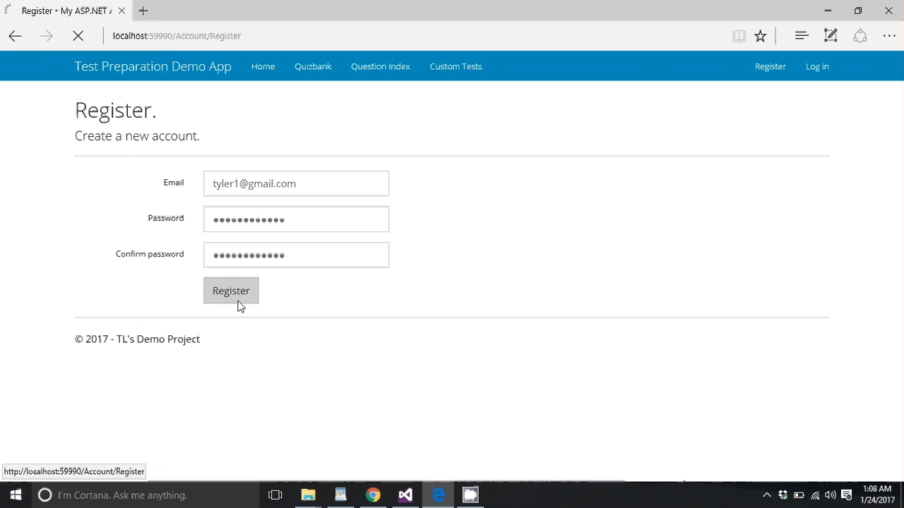
pyautogui.click(230, 291)
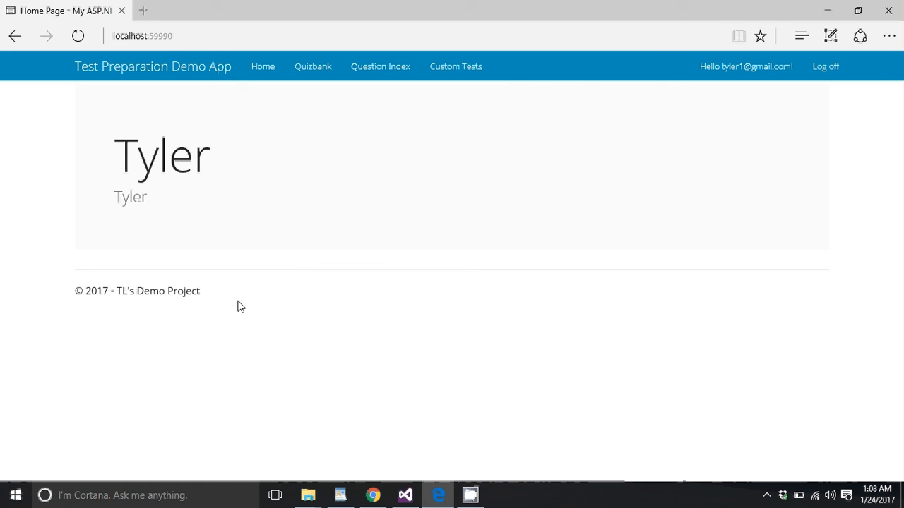
pyautogui.moveTo(754, 91)
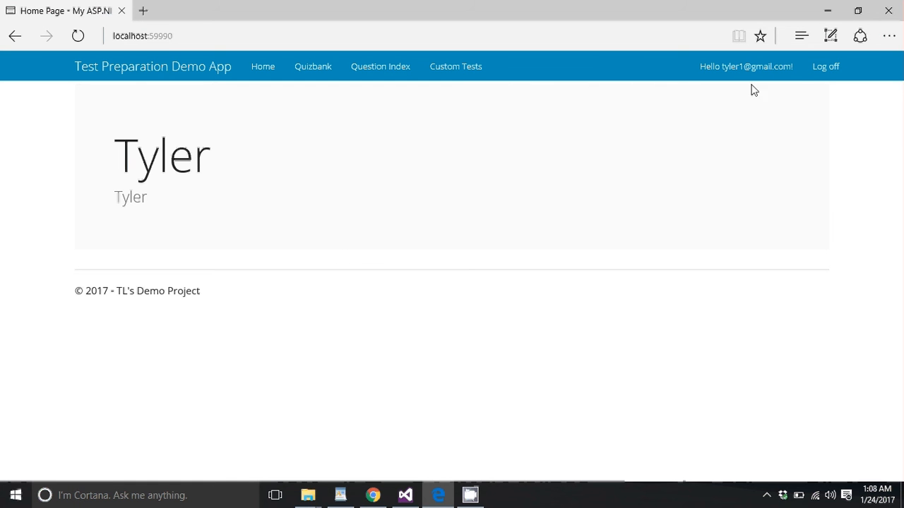
pyautogui.moveTo(469, 198)
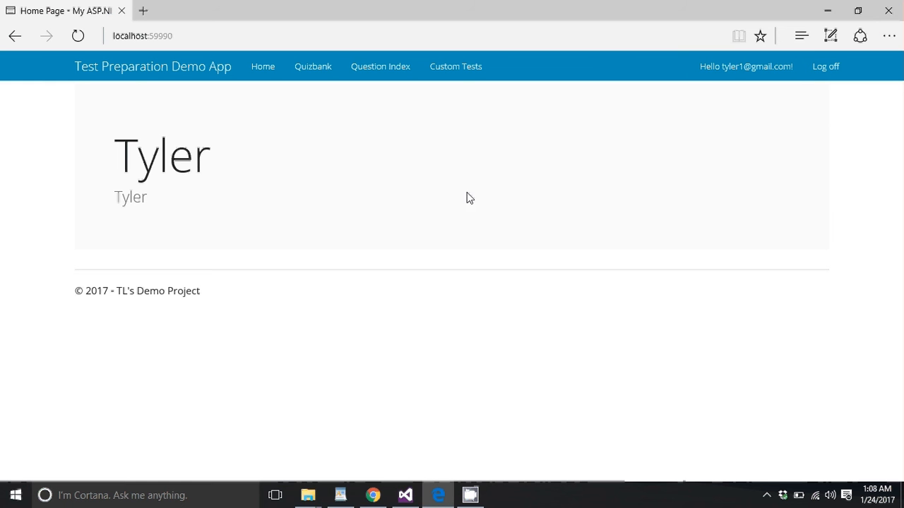
pyautogui.moveTo(416, 170)
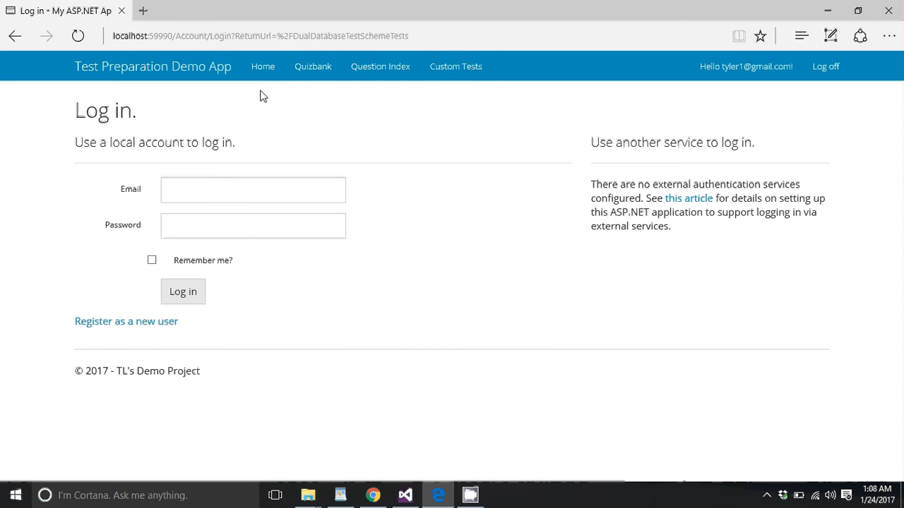
pyautogui.moveTo(352, 135)
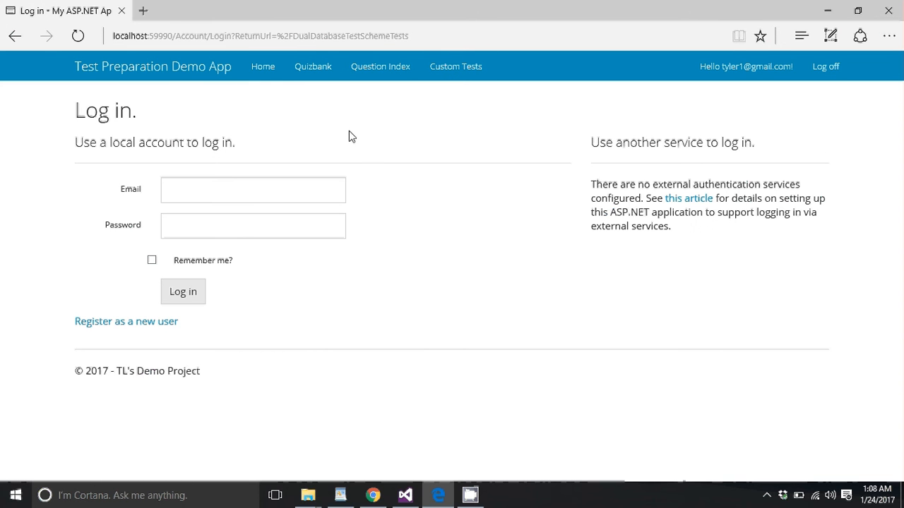
pyautogui.moveTo(314, 66)
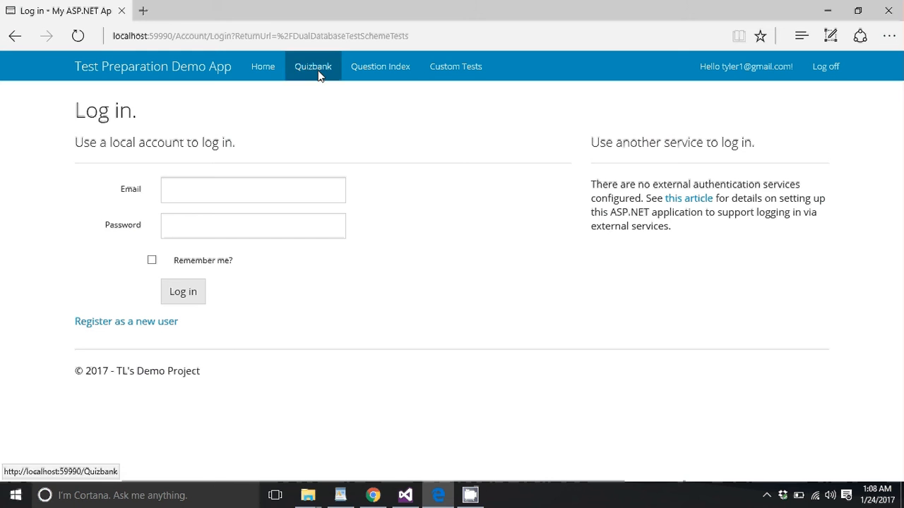
# Step: Show the All Tests list with ABA and Debugging Test from the Quizbank page
pyautogui.click(313, 67)
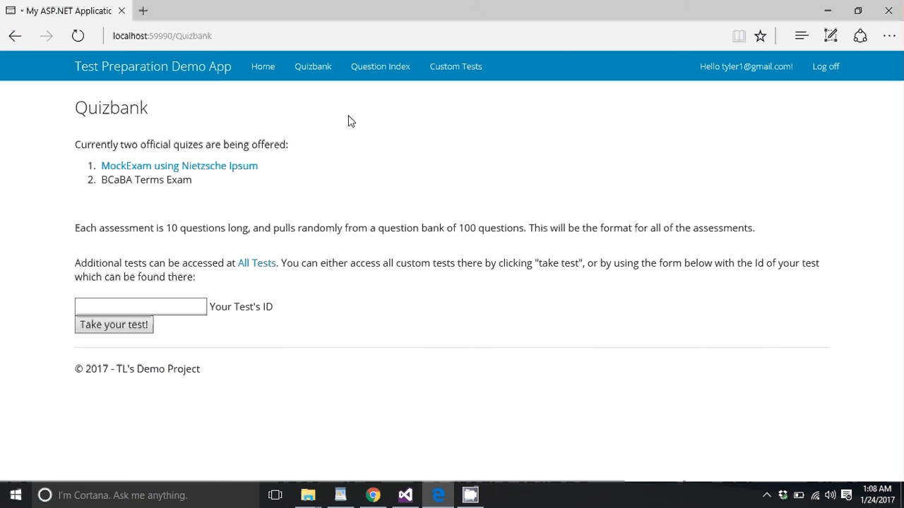
pyautogui.moveTo(267, 256)
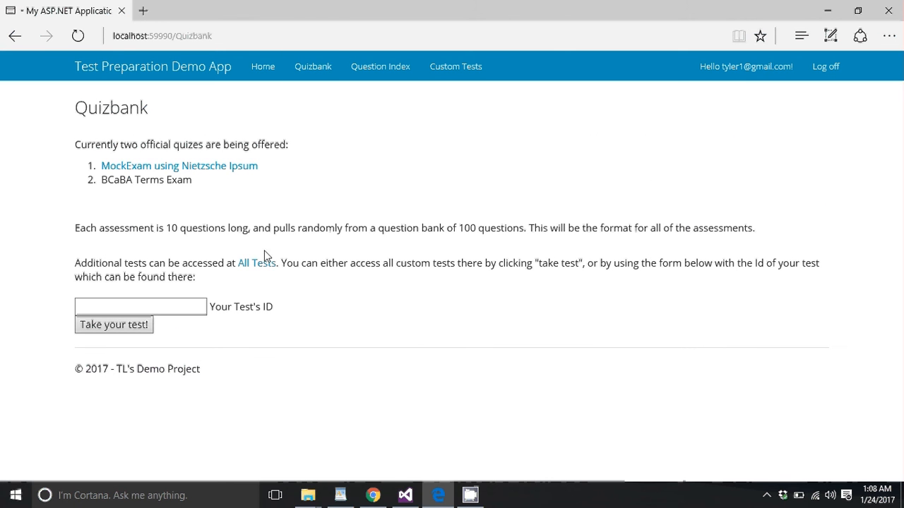
pyautogui.click(257, 262)
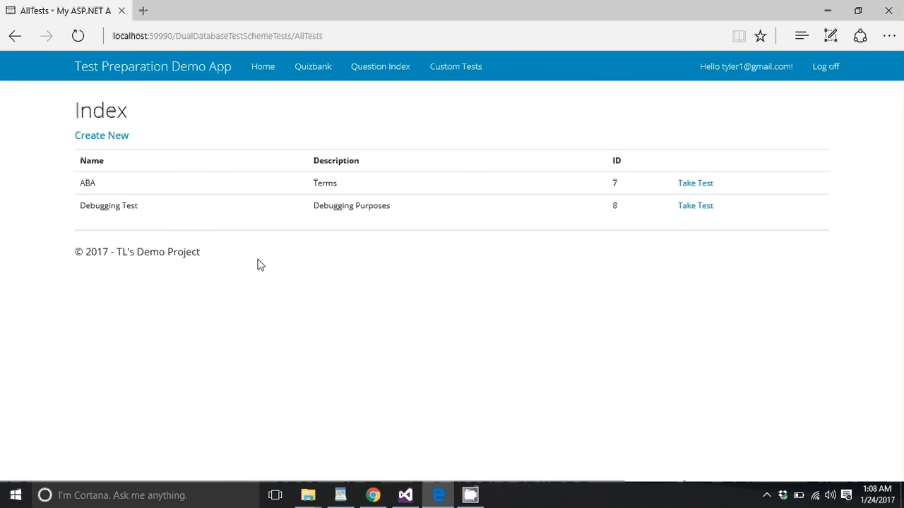
pyautogui.moveTo(426, 217)
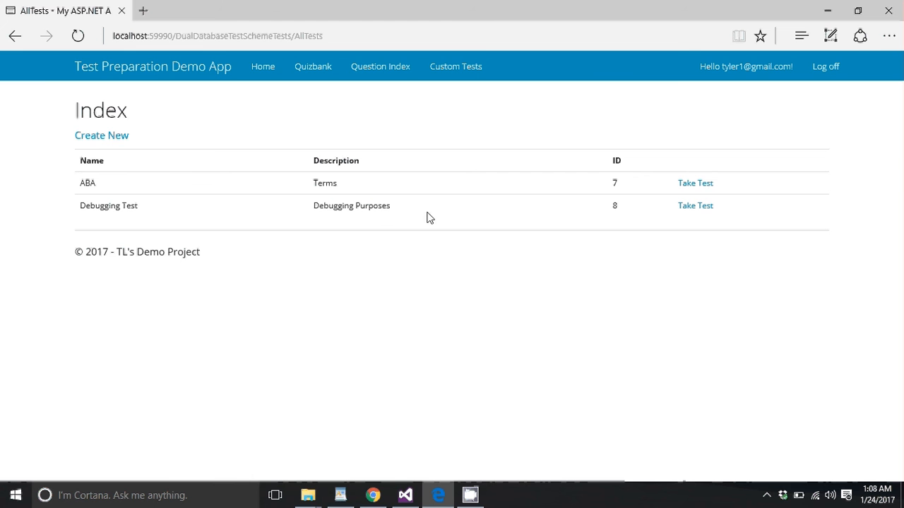
pyautogui.moveTo(630, 200)
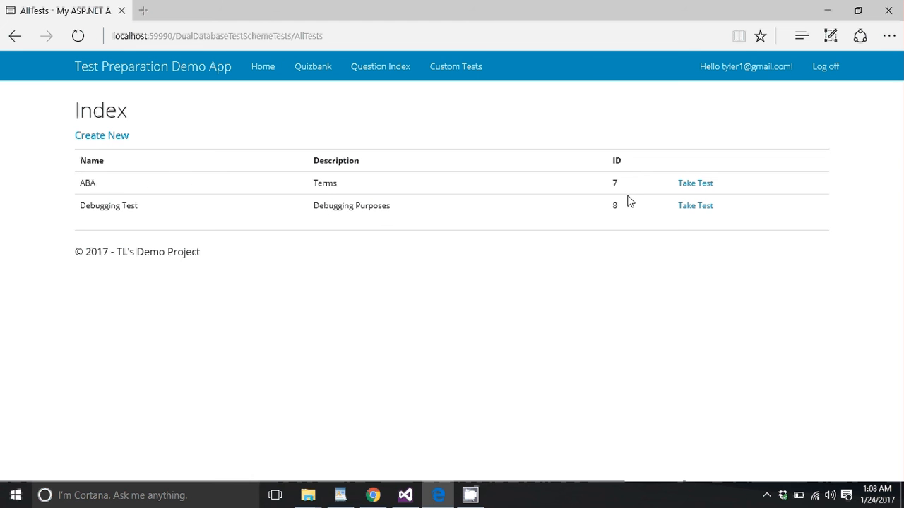
pyautogui.moveTo(672, 183)
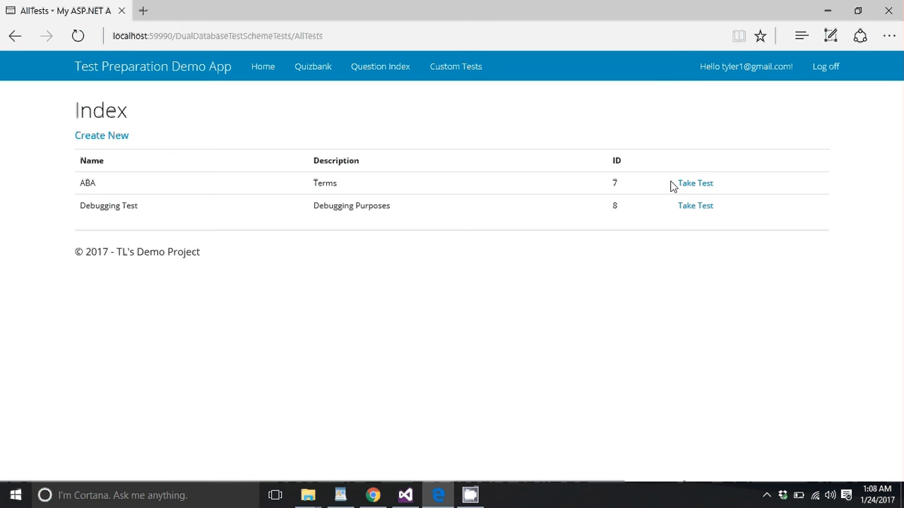
# Step: Start the ABA custom test so its first question appears with a zero score
pyautogui.click(695, 183)
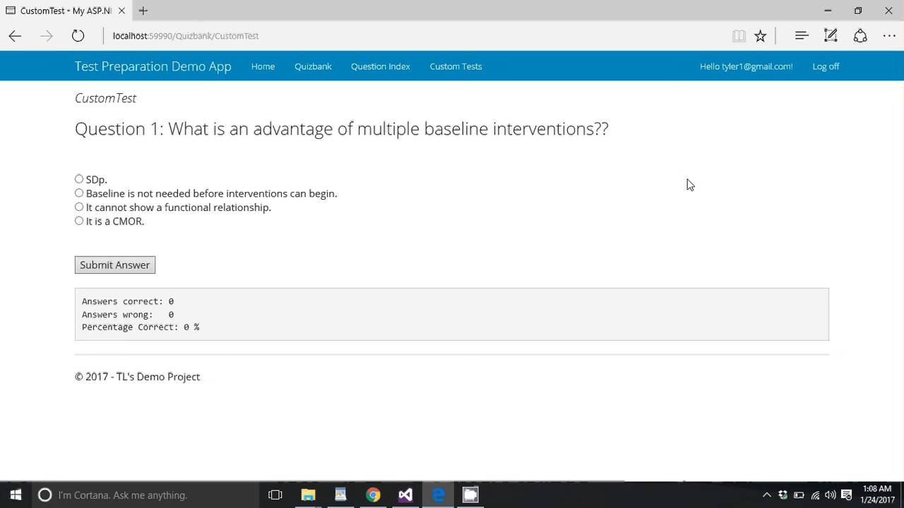
pyautogui.moveTo(168, 149)
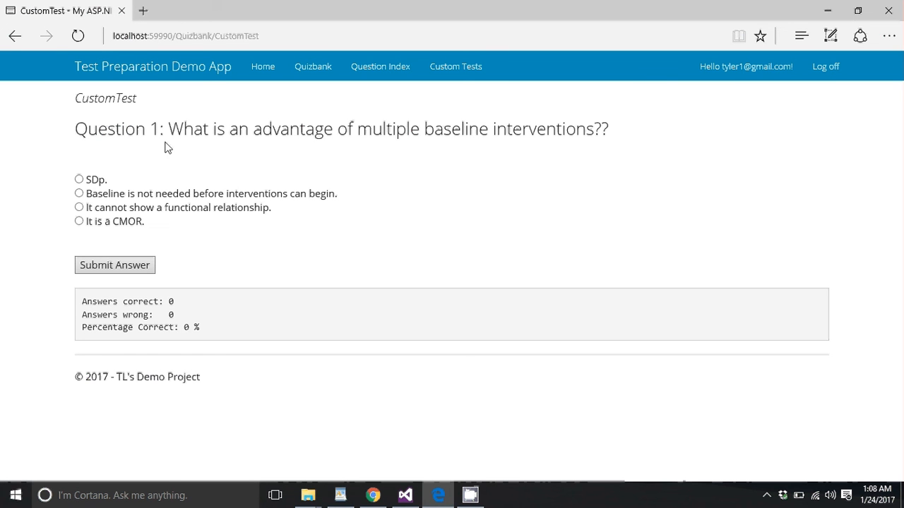
pyautogui.moveTo(494, 209)
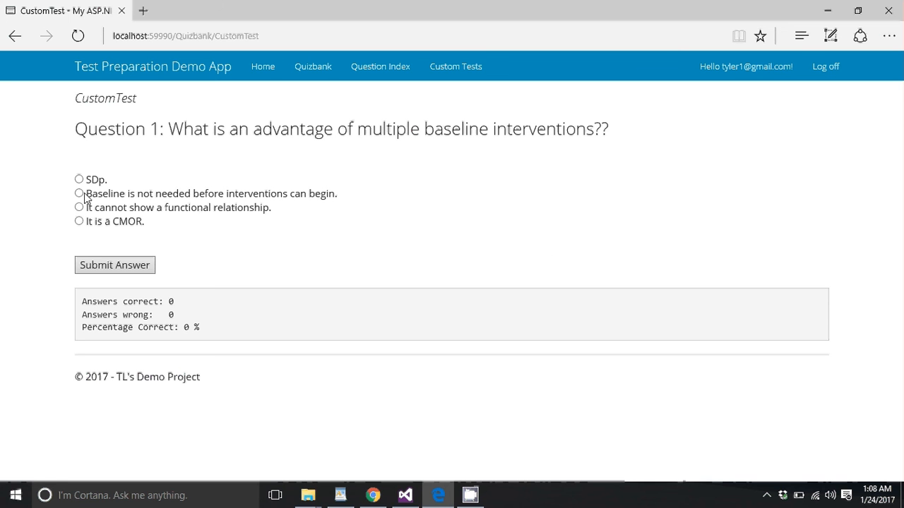
pyautogui.moveTo(506, 240)
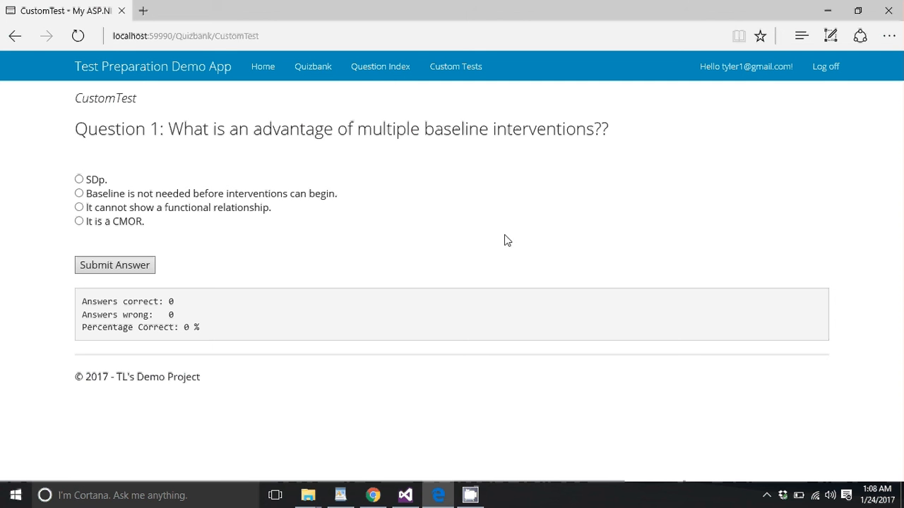
pyautogui.moveTo(454, 66)
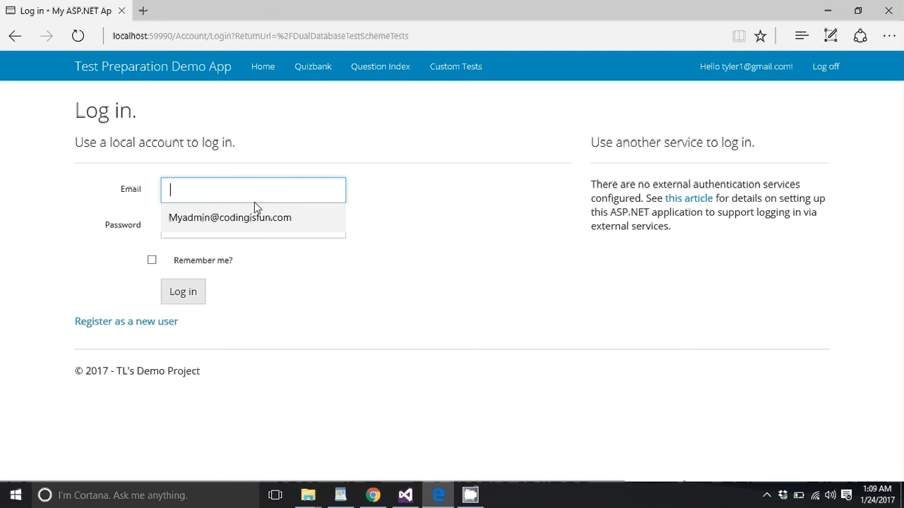
# Step: Log in with the saved admin email to reach the test management index
pyautogui.click(229, 218)
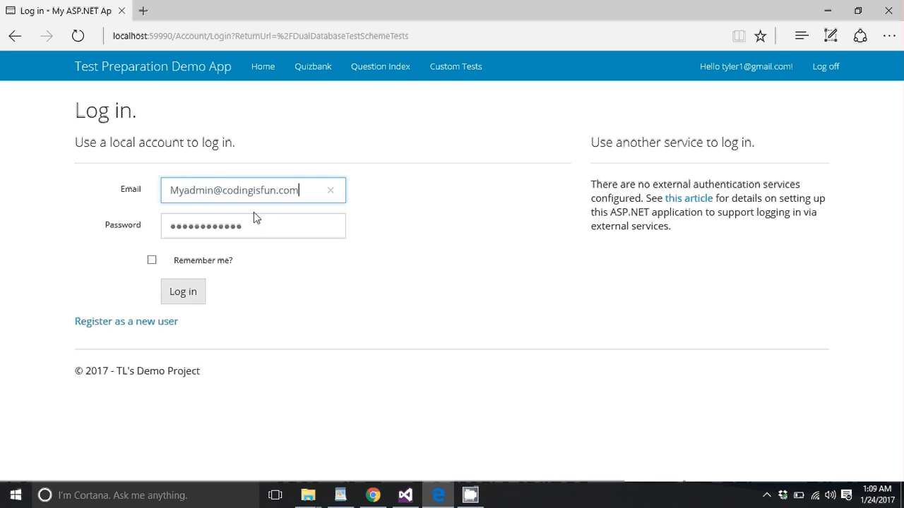
pyautogui.moveTo(267, 299)
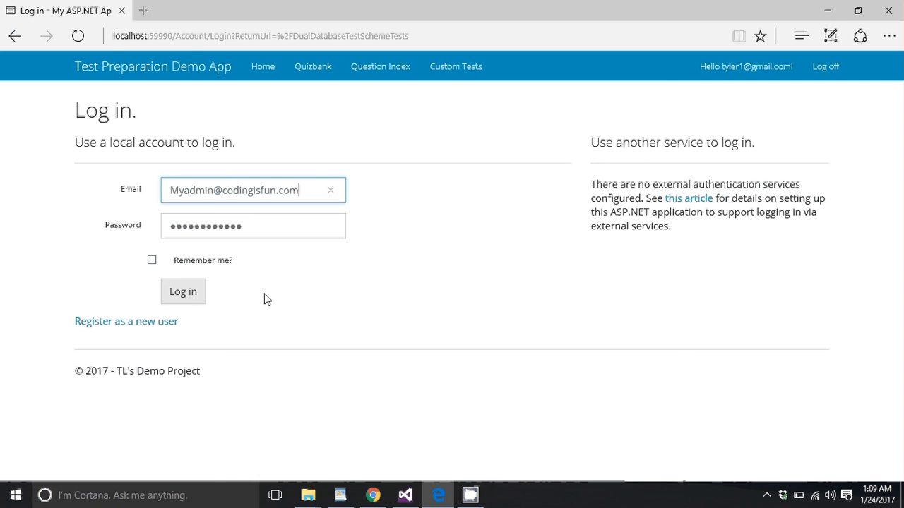
pyautogui.click(182, 291)
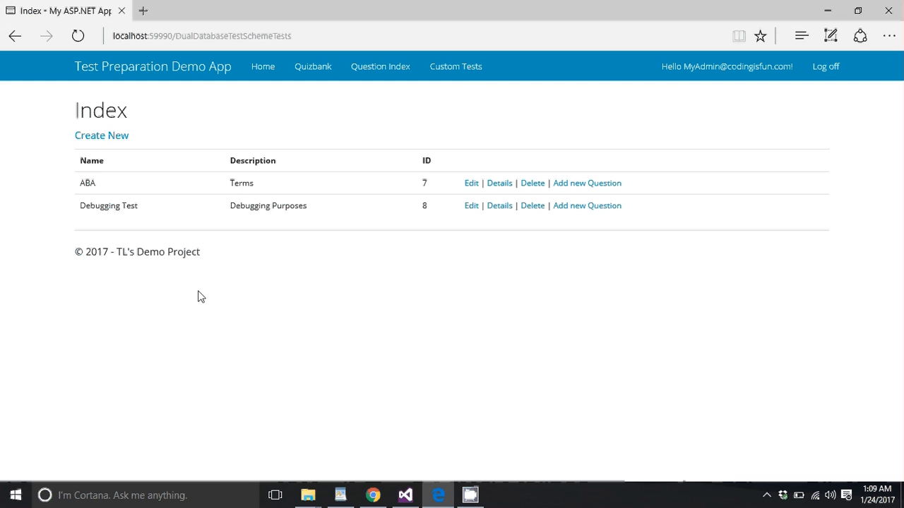
pyautogui.moveTo(455, 255)
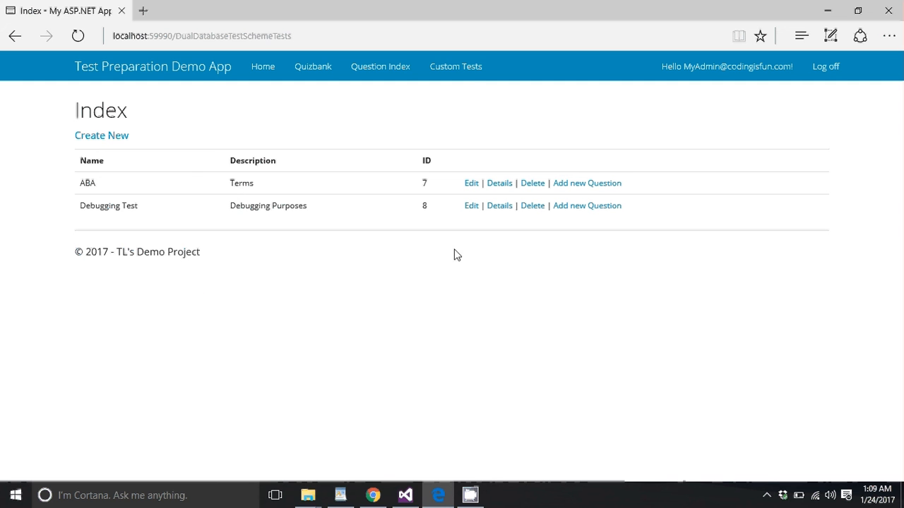
pyautogui.moveTo(175, 136)
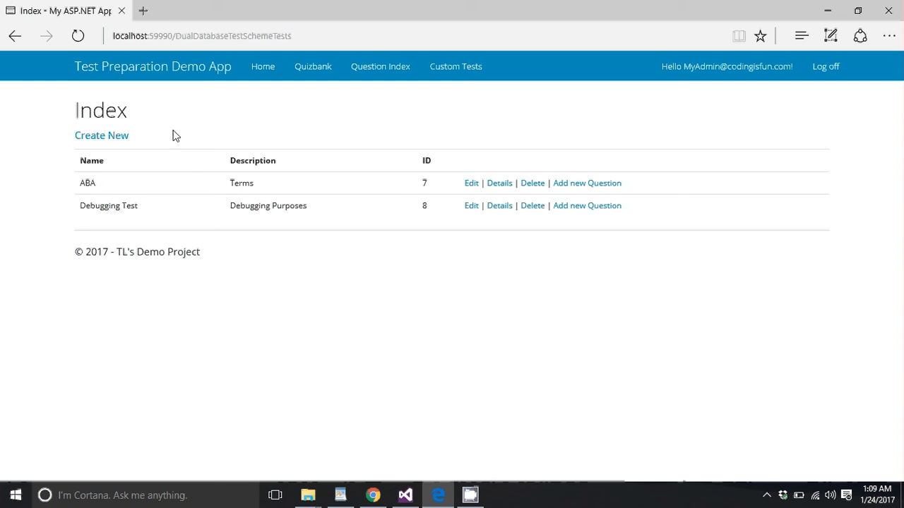
# Step: Create a new test named TestAlpha, listed with ID 10 and description Blank
pyautogui.click(101, 135)
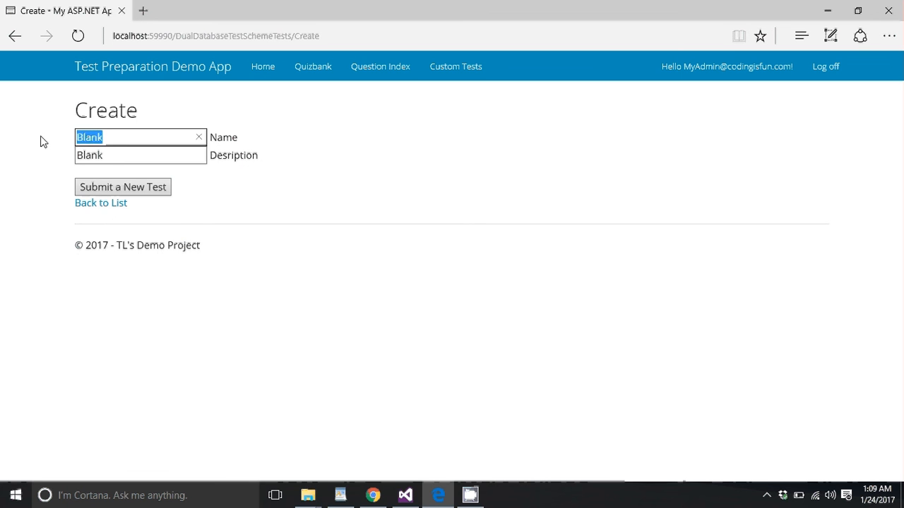
pyautogui.write('TestA')
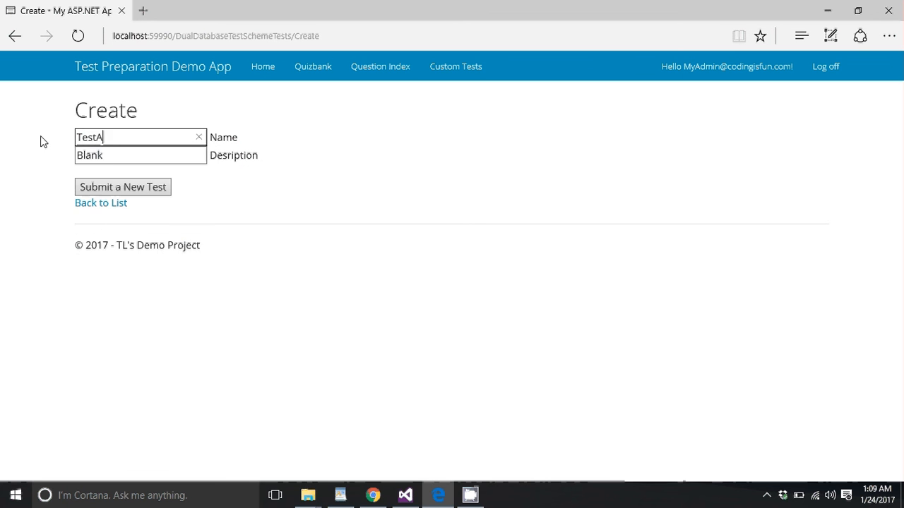
pyautogui.write('lpha')
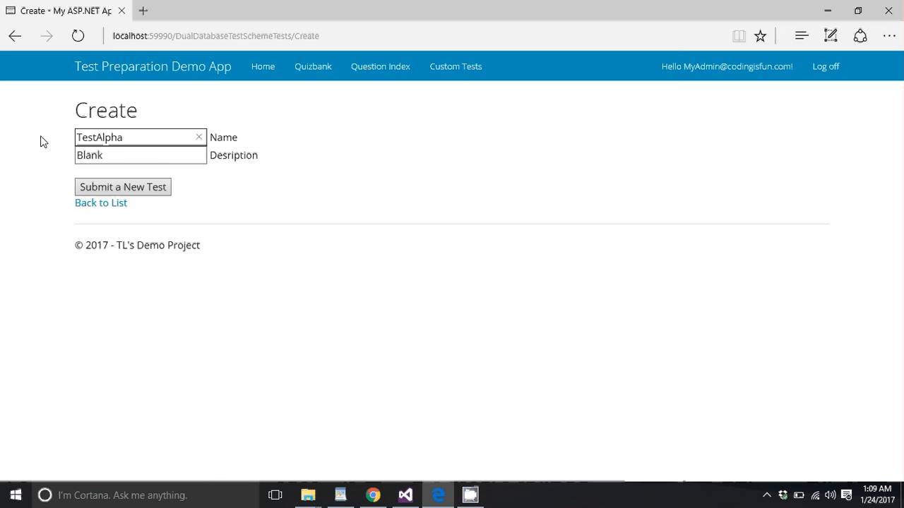
pyautogui.click(121, 186)
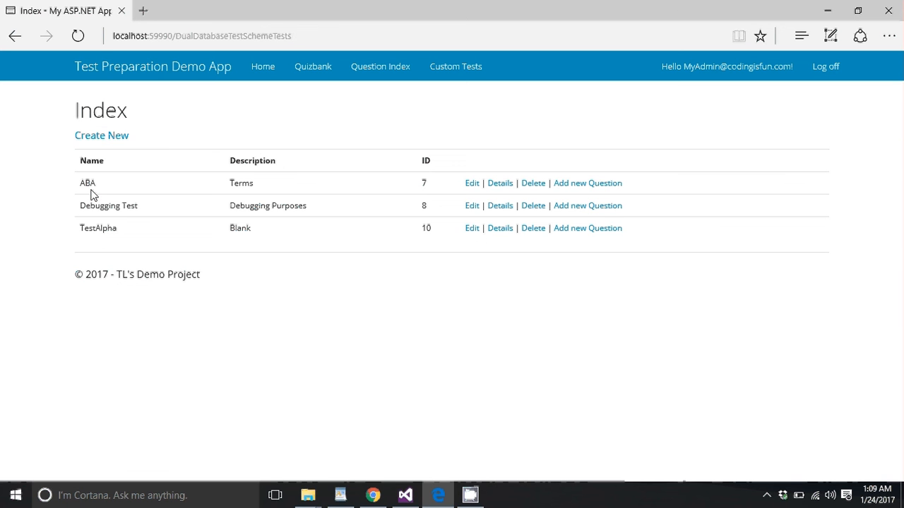
pyautogui.moveTo(396, 319)
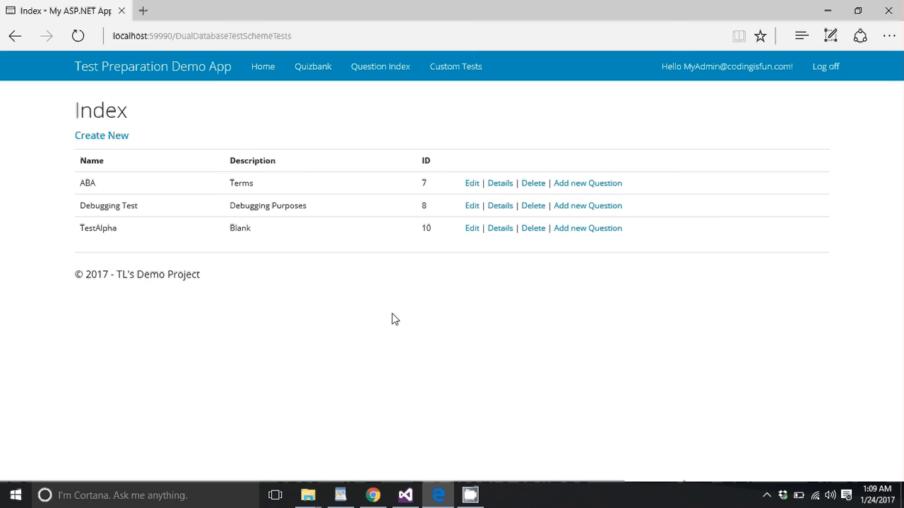
pyautogui.moveTo(604, 240)
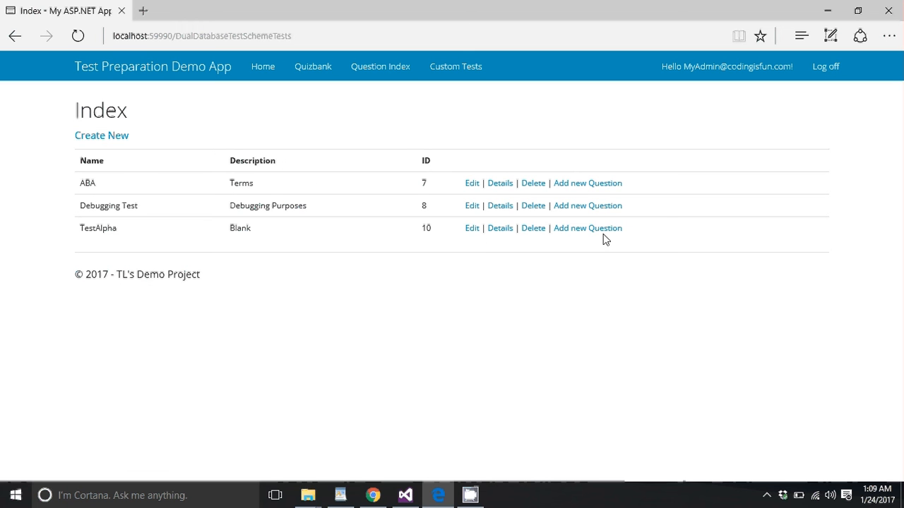
# Step: Begin a TestAlpha question 'What color is a tree' and move to its correct-answer field
pyautogui.click(588, 228)
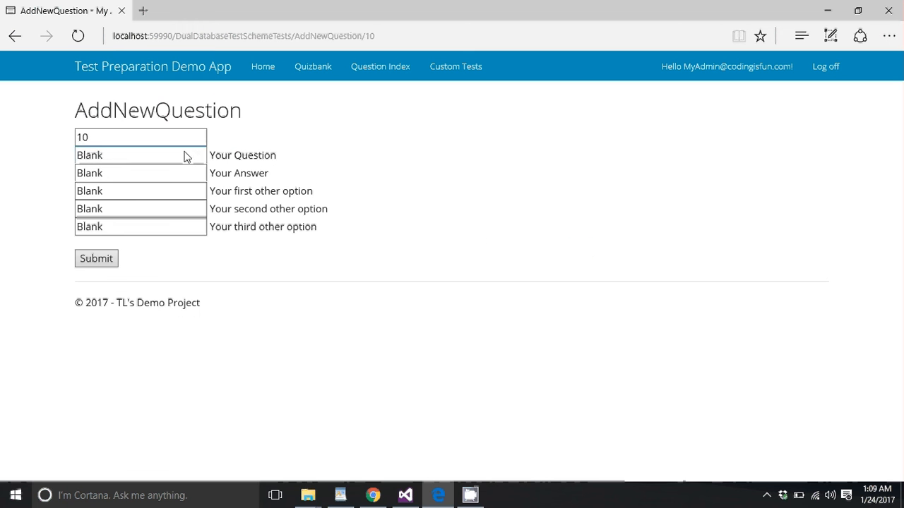
pyautogui.click(139, 154)
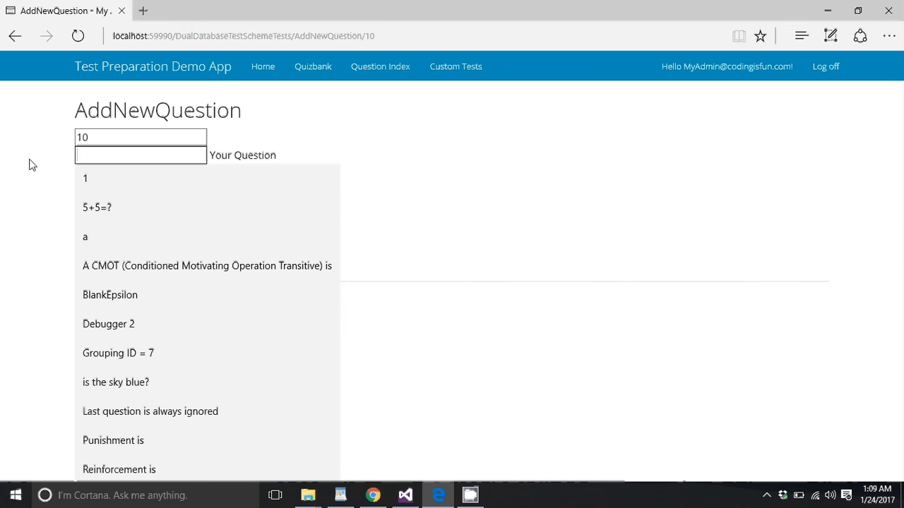
pyautogui.write('W')
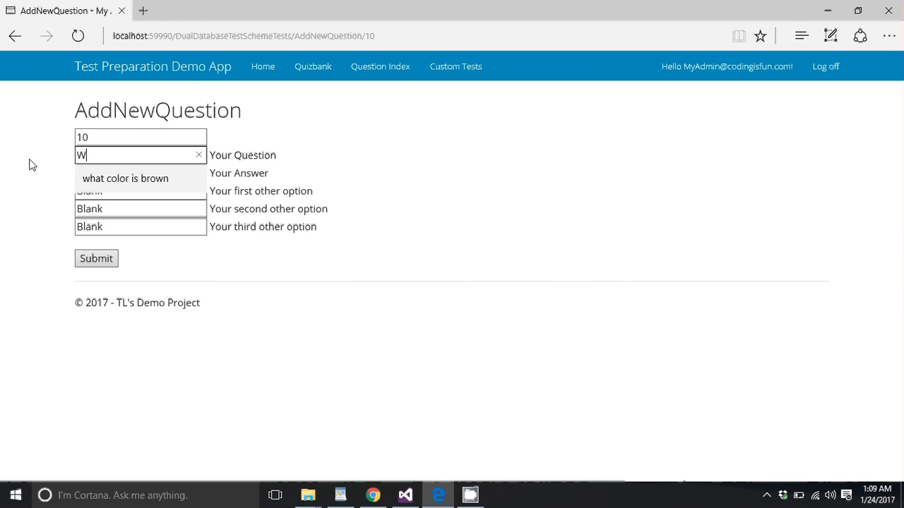
pyautogui.write('What color is a t')
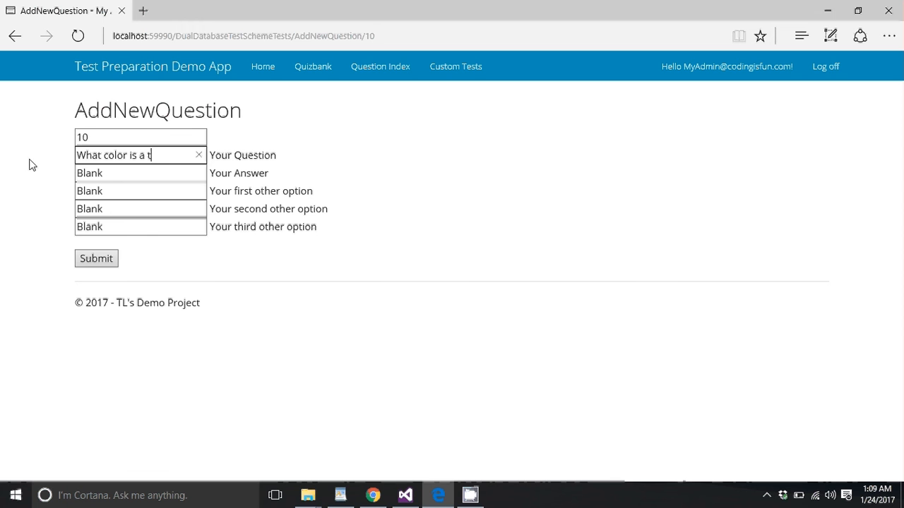
pyautogui.write('ree')
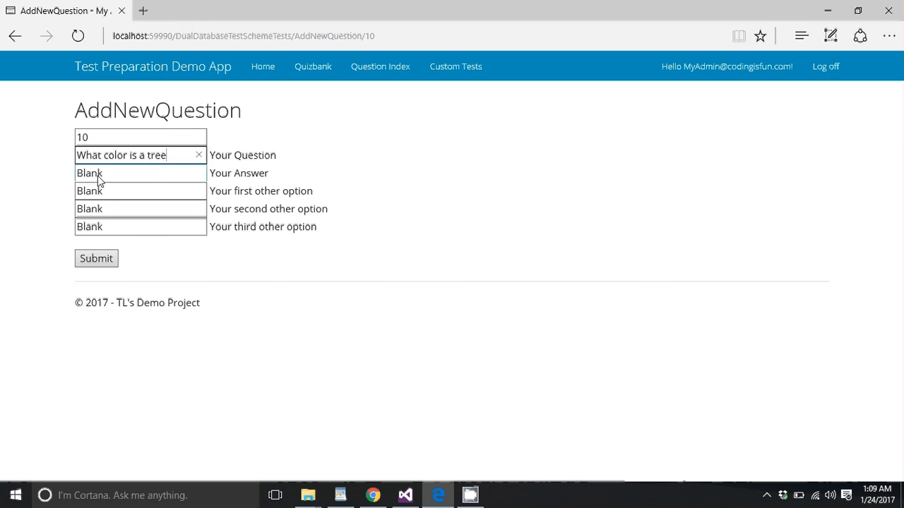
pyautogui.click(140, 172)
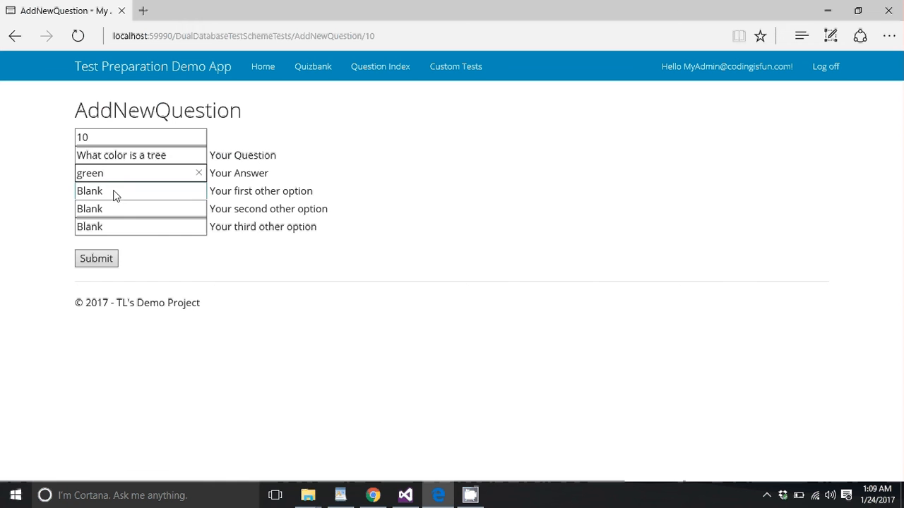
pyautogui.write('b')
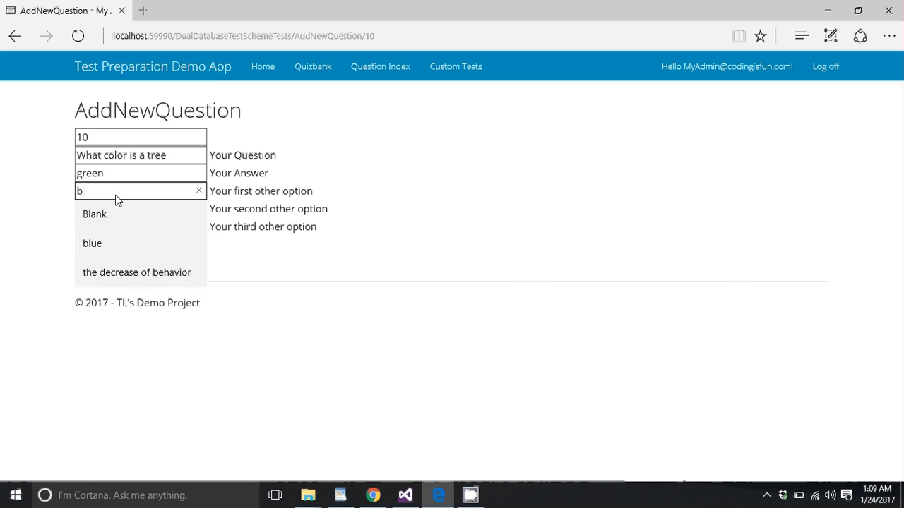
# Step: Fill other options blue, brown, red, submit the question and view the Custom Tests list
pyautogui.click(92, 243)
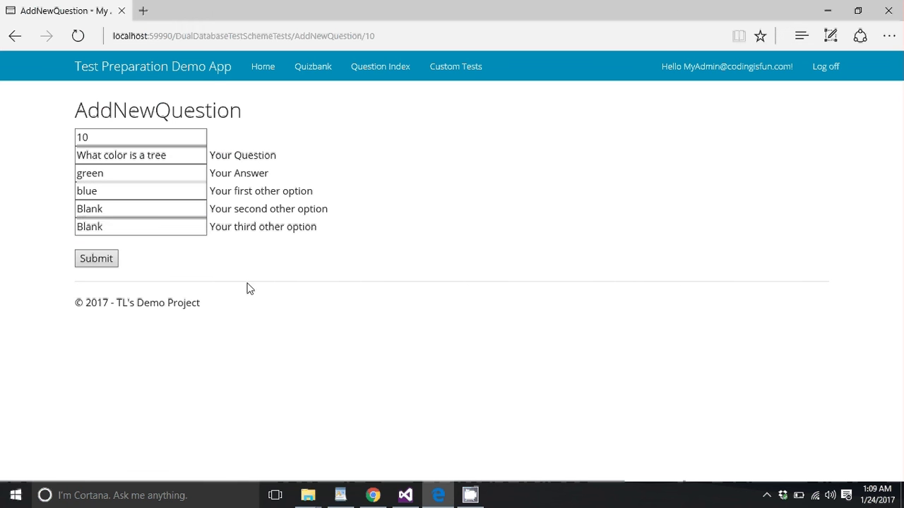
pyautogui.write('b')
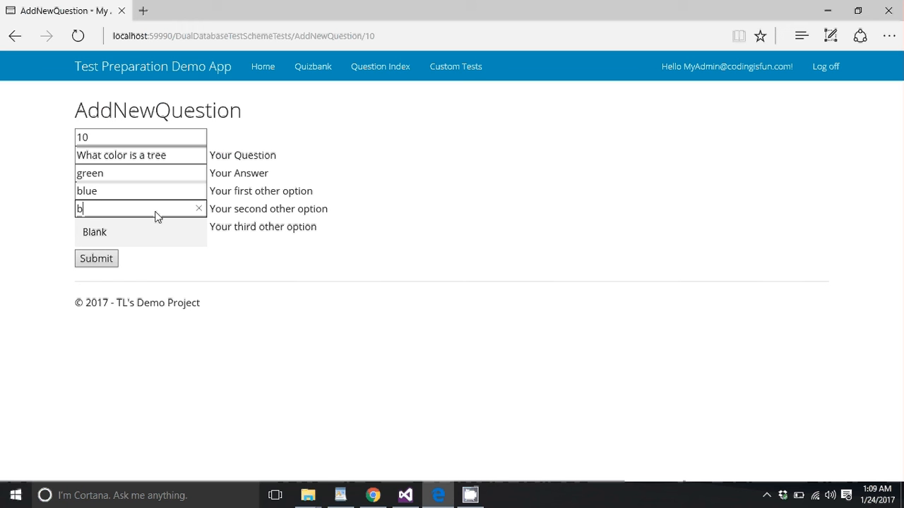
pyautogui.write('rown')
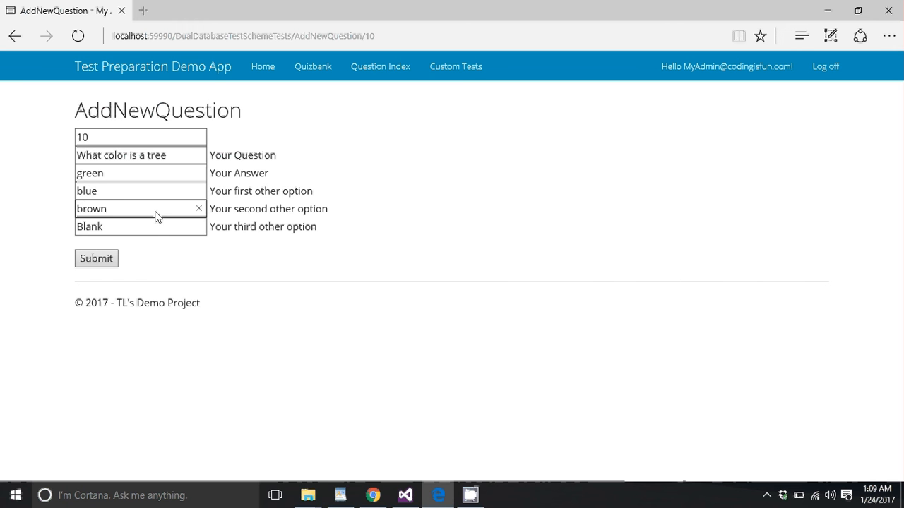
pyautogui.click(141, 226)
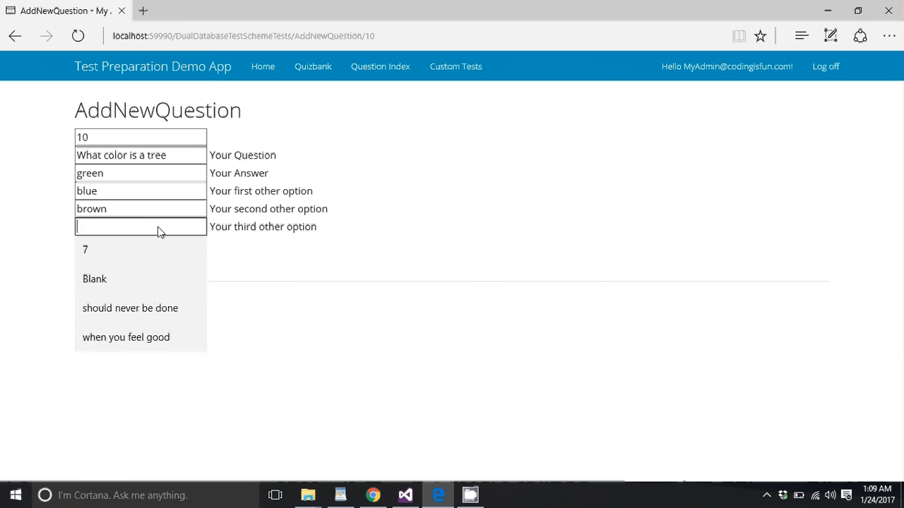
pyautogui.write('red')
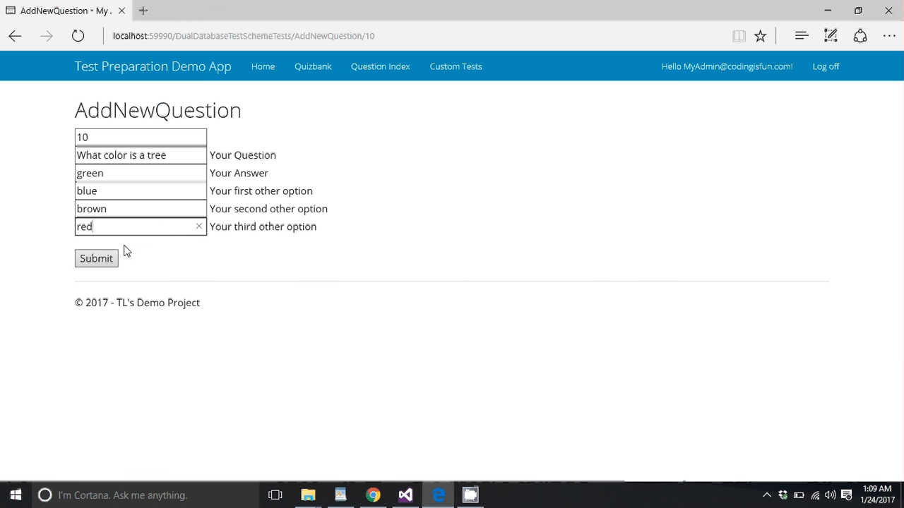
pyautogui.click(96, 257)
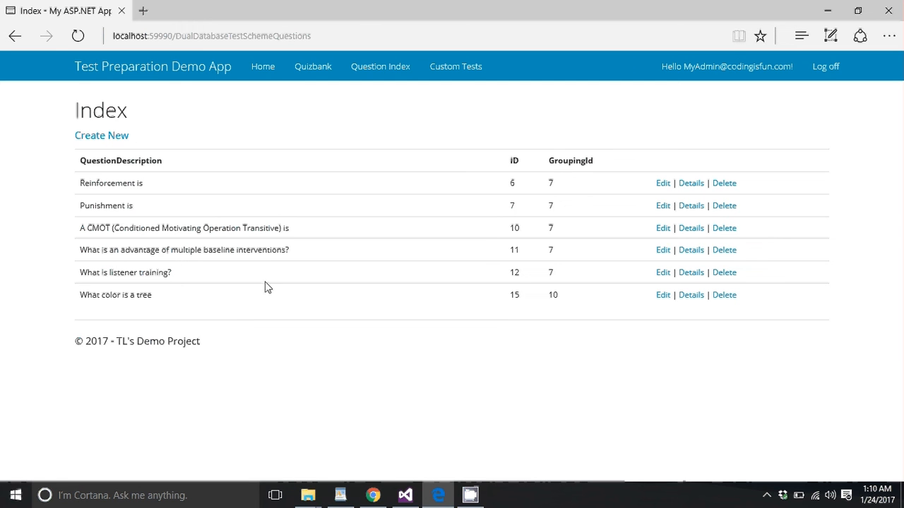
pyautogui.moveTo(459, 381)
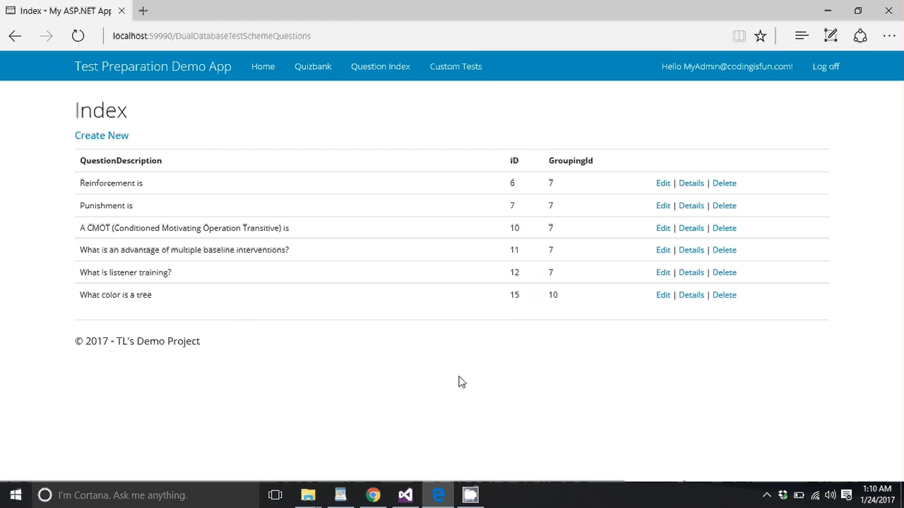
pyautogui.click(455, 66)
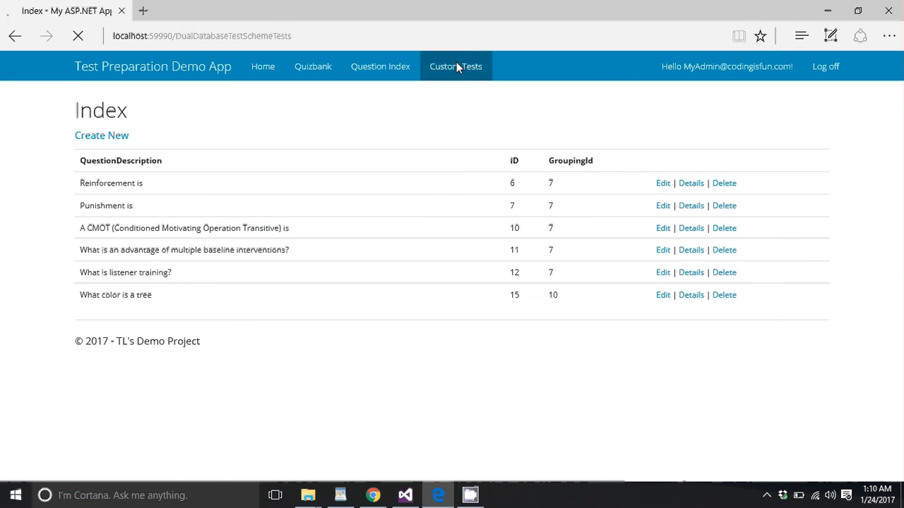
# Step: Start another TestAlpha question and enter 'what color is the sky?' as its text
pyautogui.click(455, 66)
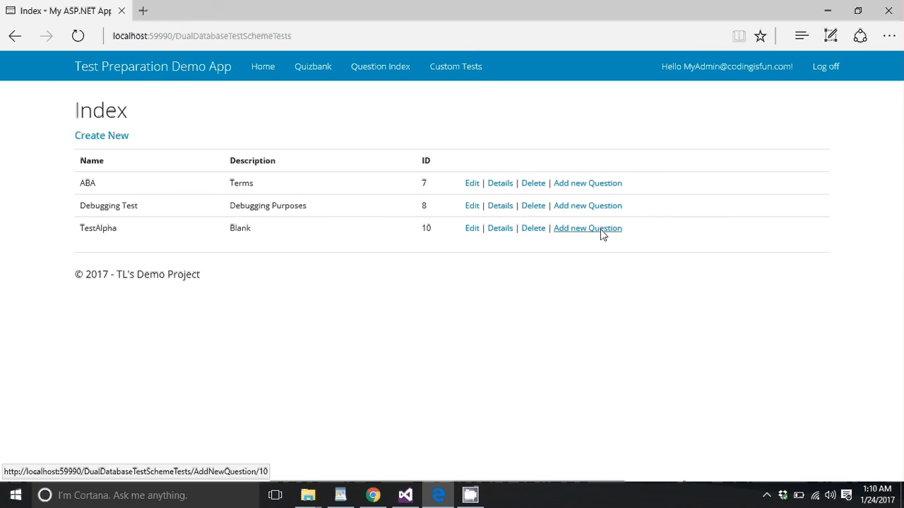
pyautogui.click(587, 227)
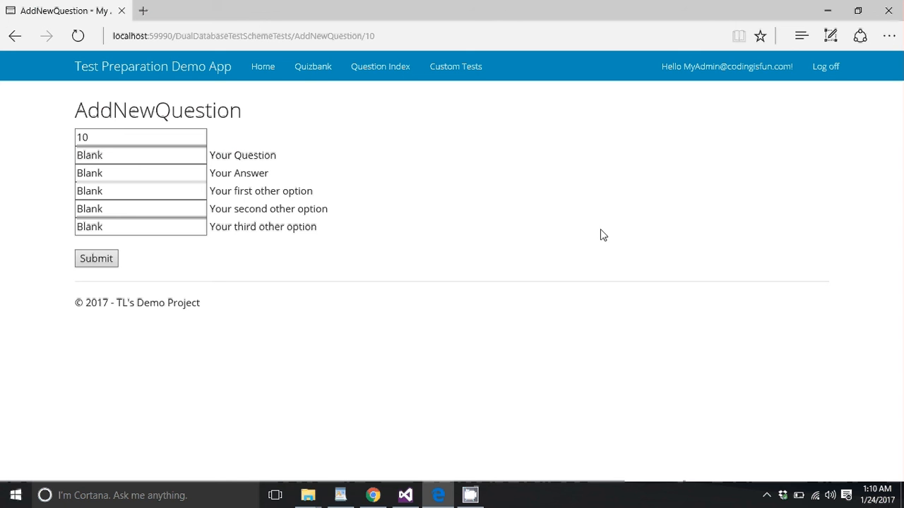
pyautogui.moveTo(291, 164)
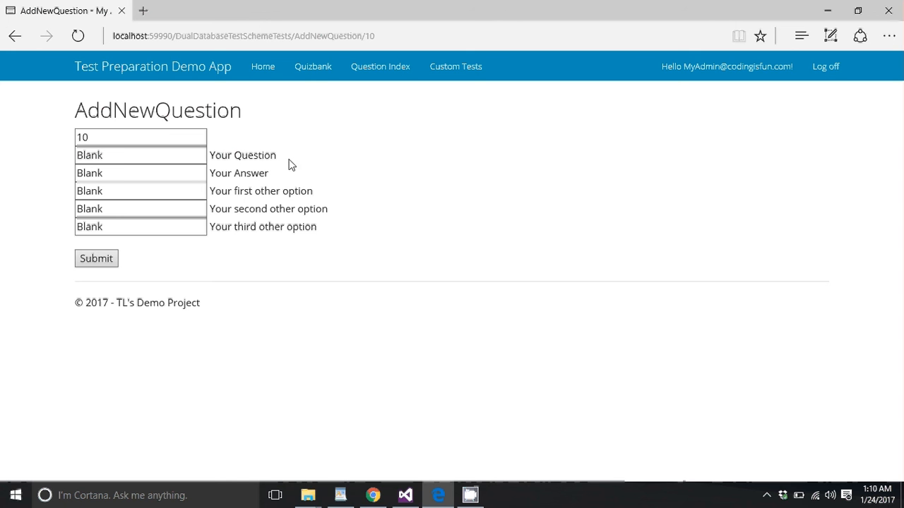
pyautogui.click(140, 154)
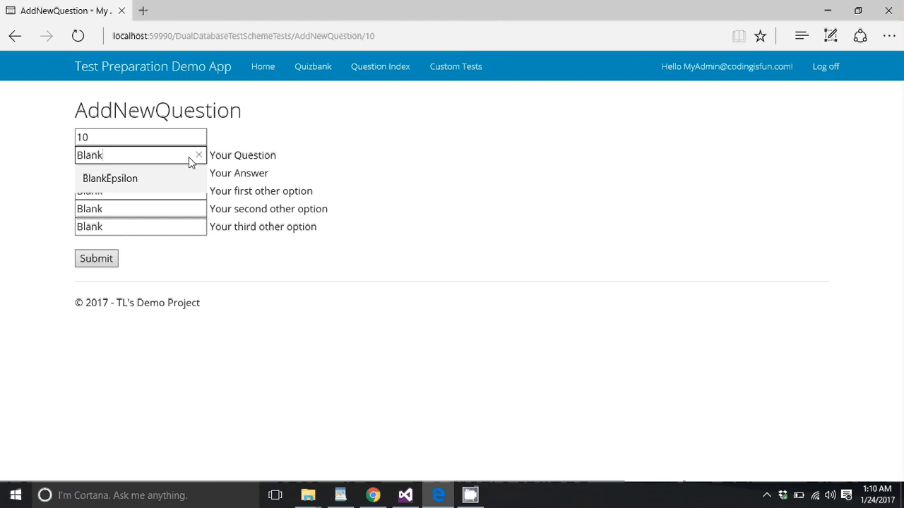
pyautogui.click(197, 154)
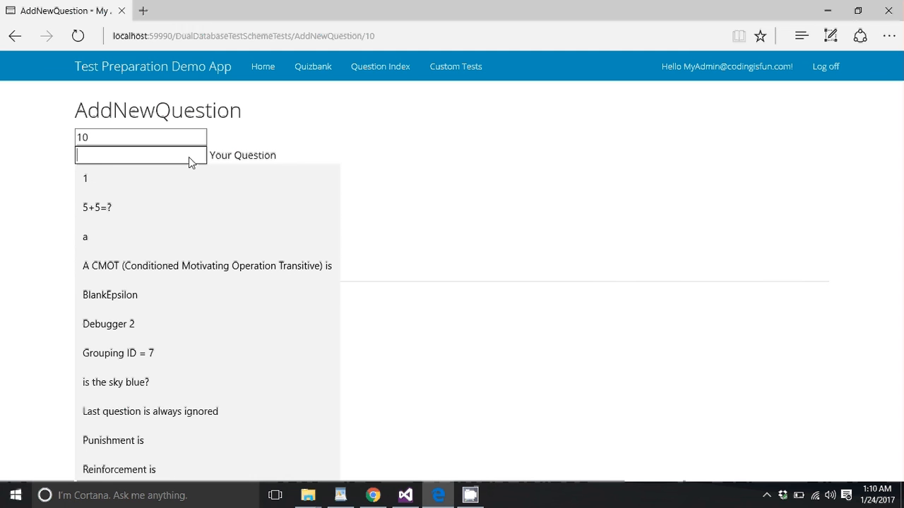
pyautogui.write('what color is t')
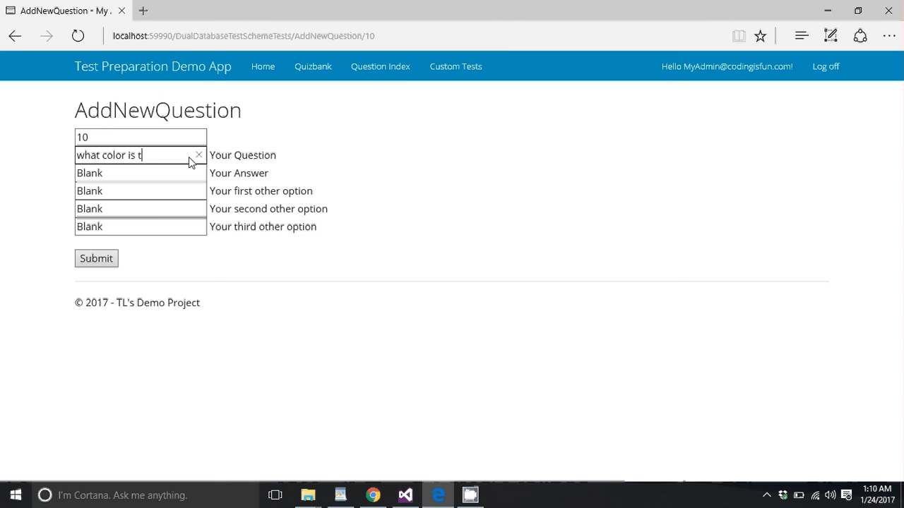
pyautogui.write('he sky?')
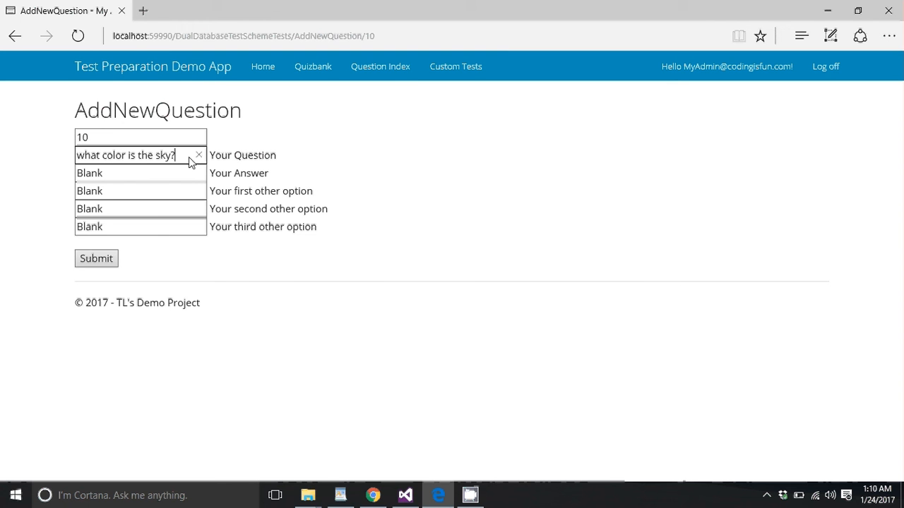
pyautogui.click(139, 172)
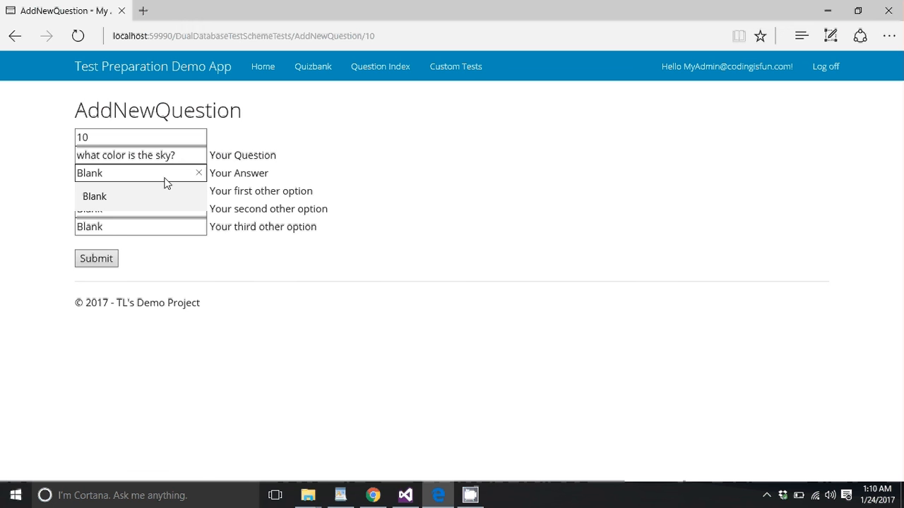
# Step: Set the answer to blue with yellow as an alternative option and submit the question
pyautogui.write('blue')
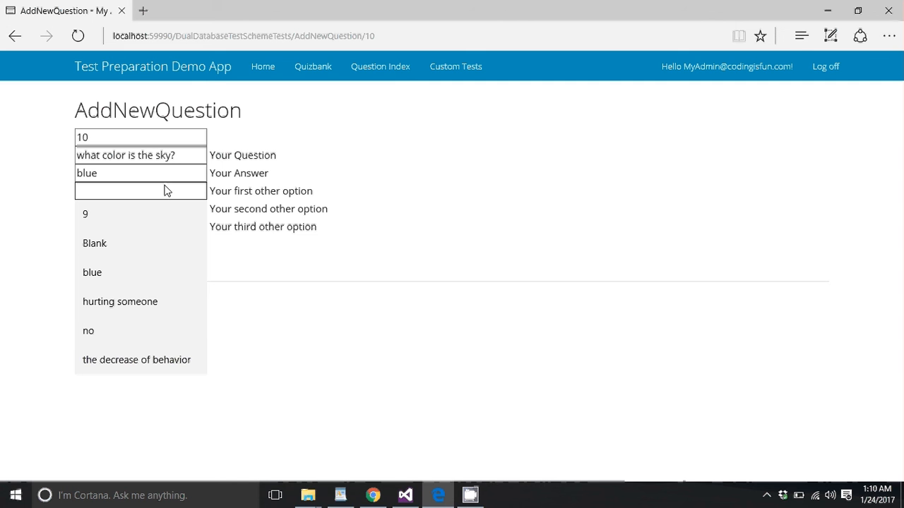
pyautogui.write('yello')
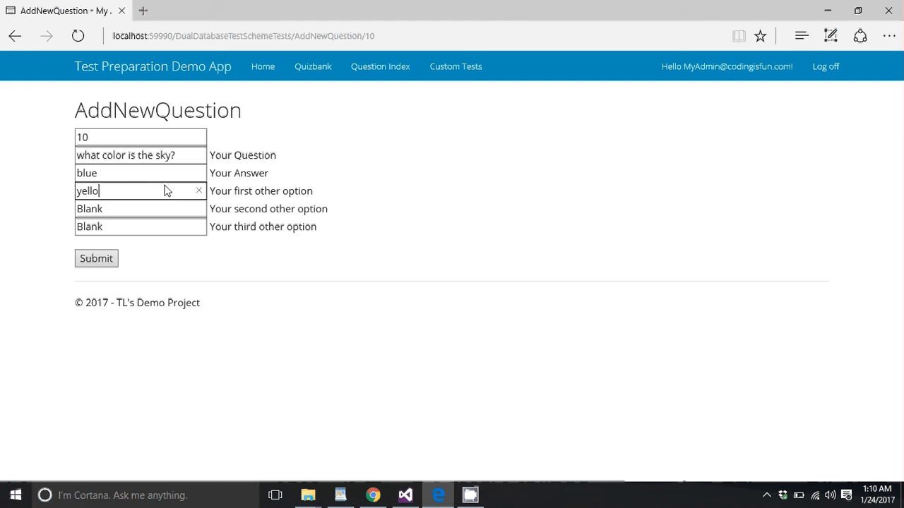
pyautogui.write('w')
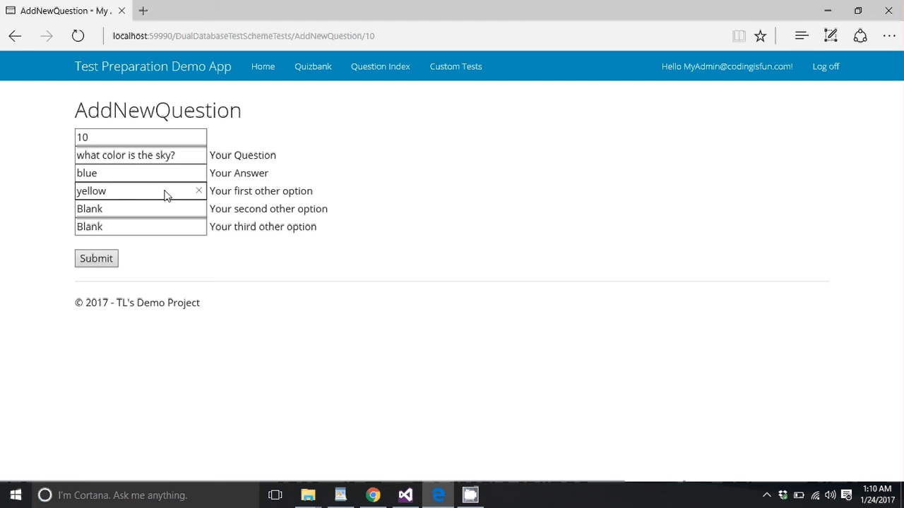
pyautogui.moveTo(230, 271)
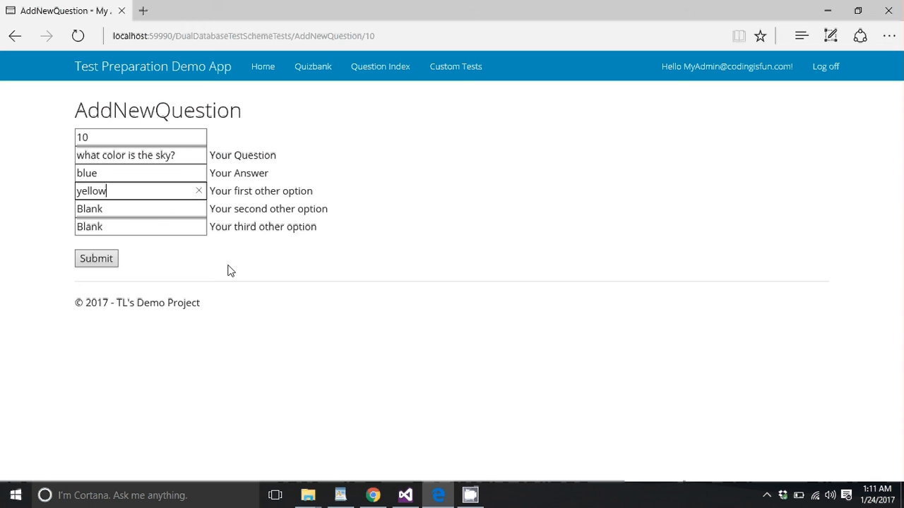
pyautogui.moveTo(158, 252)
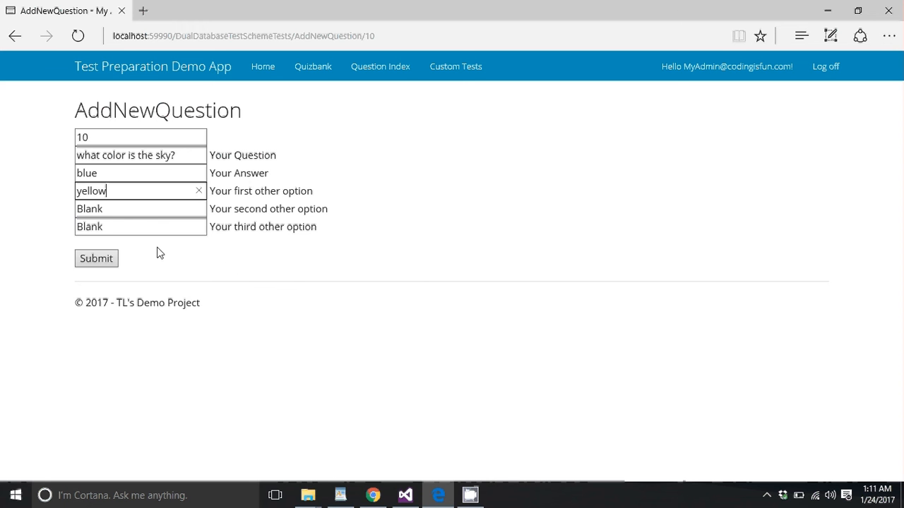
pyautogui.moveTo(155, 280)
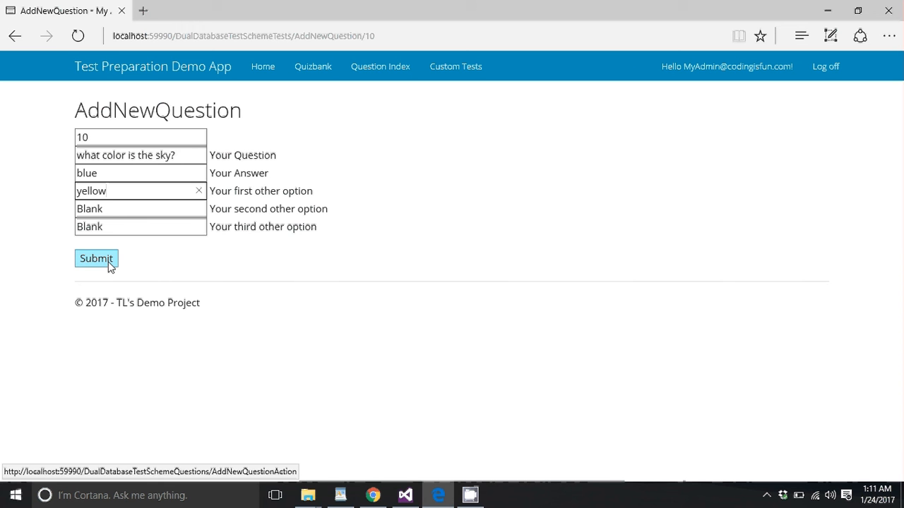
pyautogui.click(96, 257)
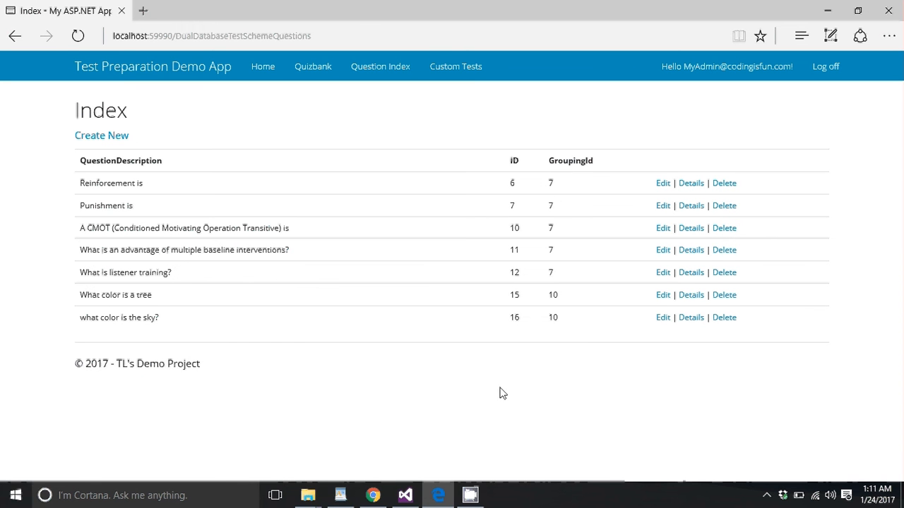
pyautogui.moveTo(494, 425)
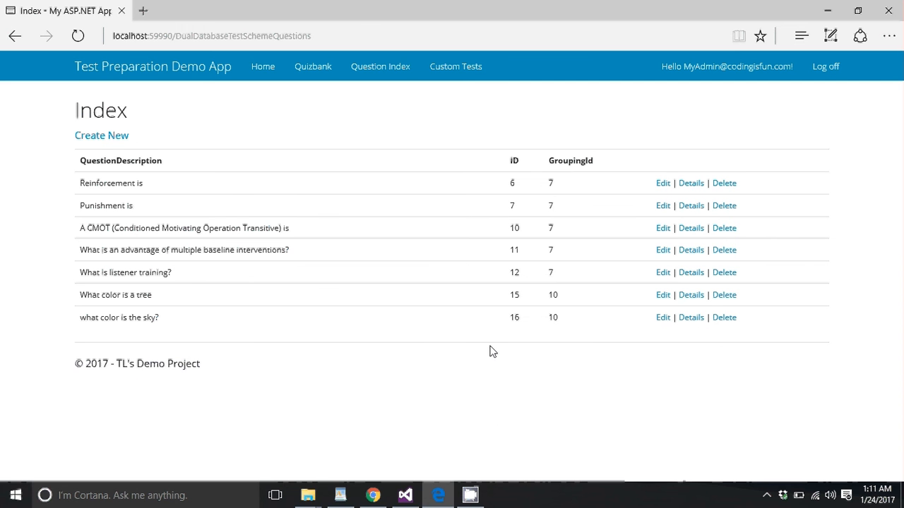
pyautogui.moveTo(314, 67)
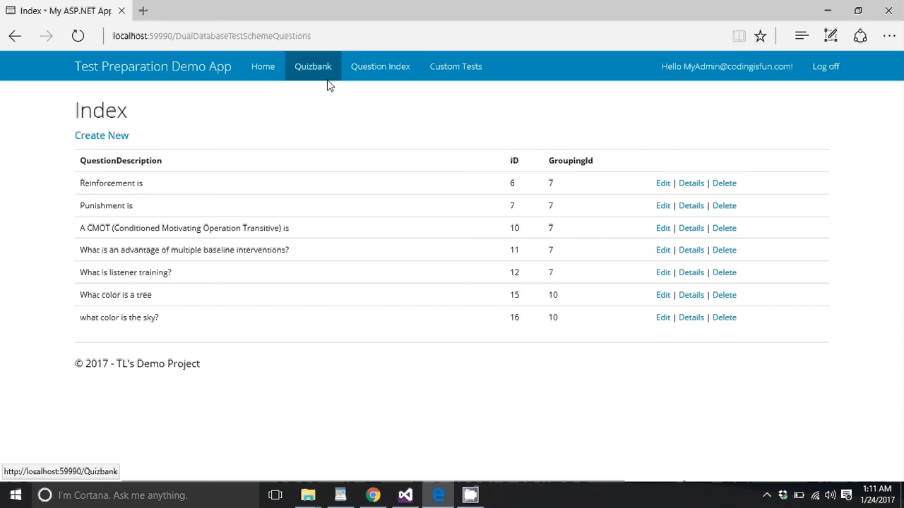
# Step: From Quizbank's All Tests list, start taking TestAlpha, opening on the tree question
pyautogui.click(314, 67)
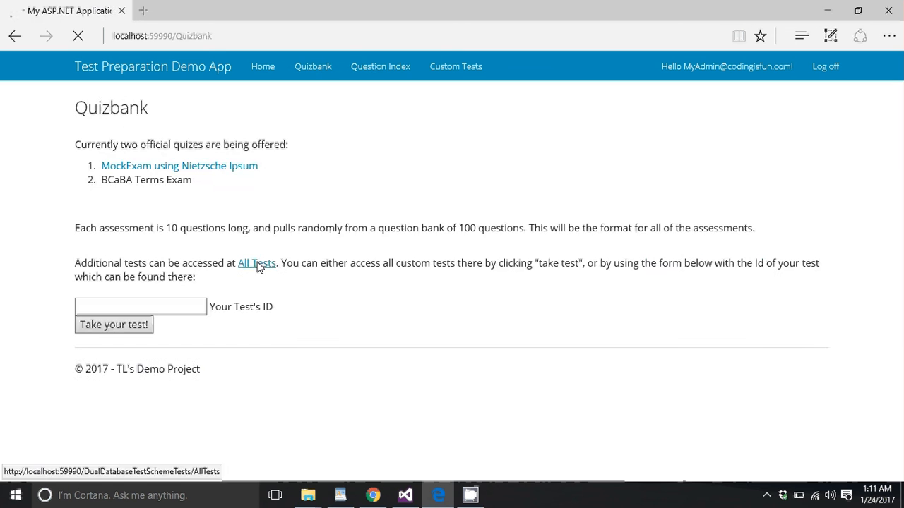
pyautogui.click(257, 262)
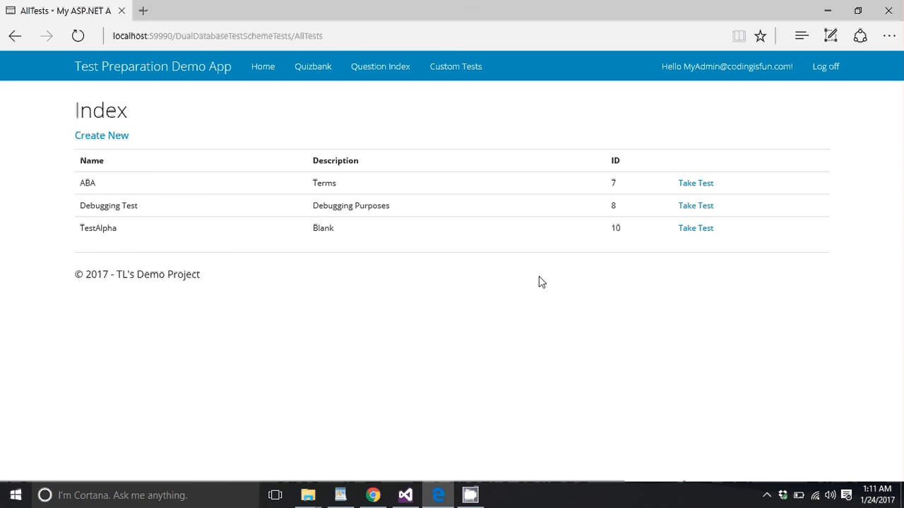
pyautogui.click(694, 229)
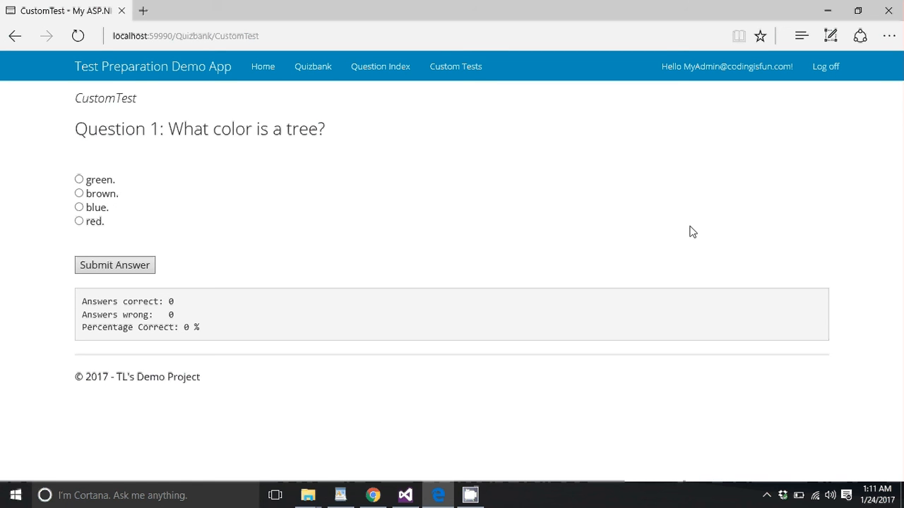
pyautogui.moveTo(269, 182)
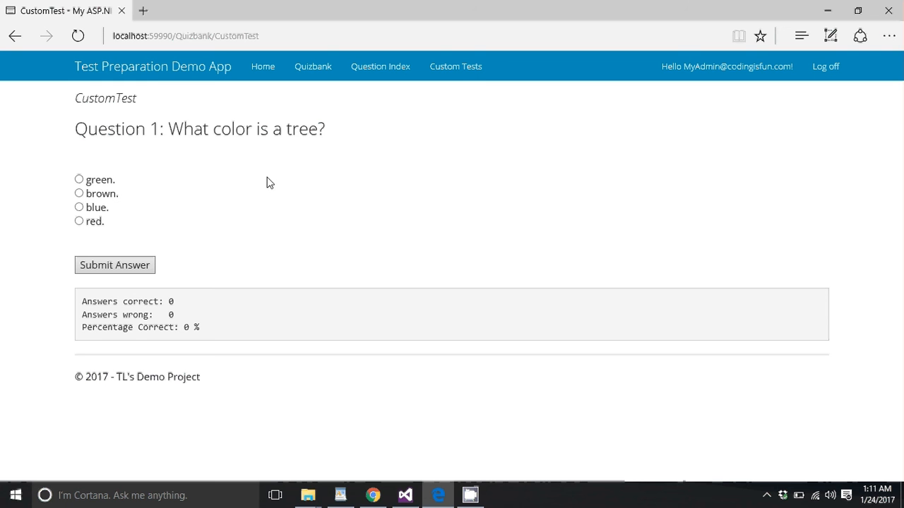
# Step: Answer Question 1 with green and submit, advancing to the sky question at 100% correct
pyautogui.click(79, 178)
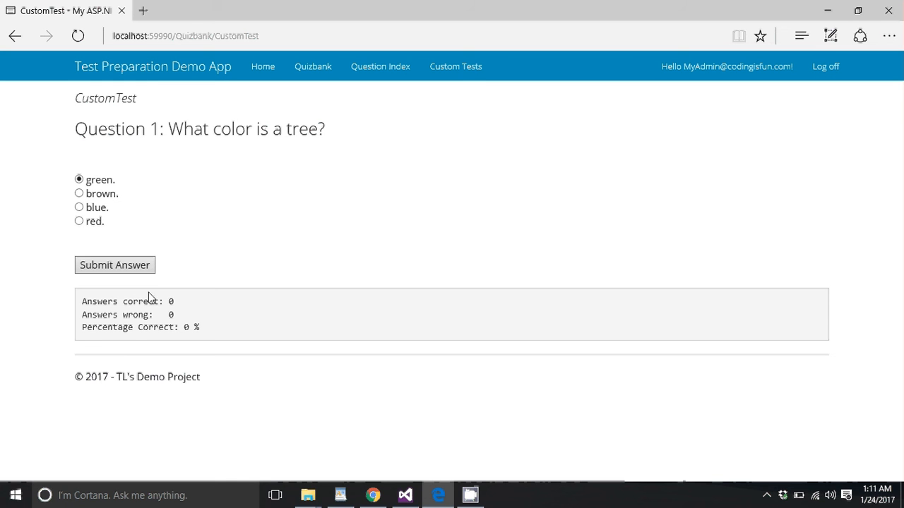
pyautogui.click(115, 265)
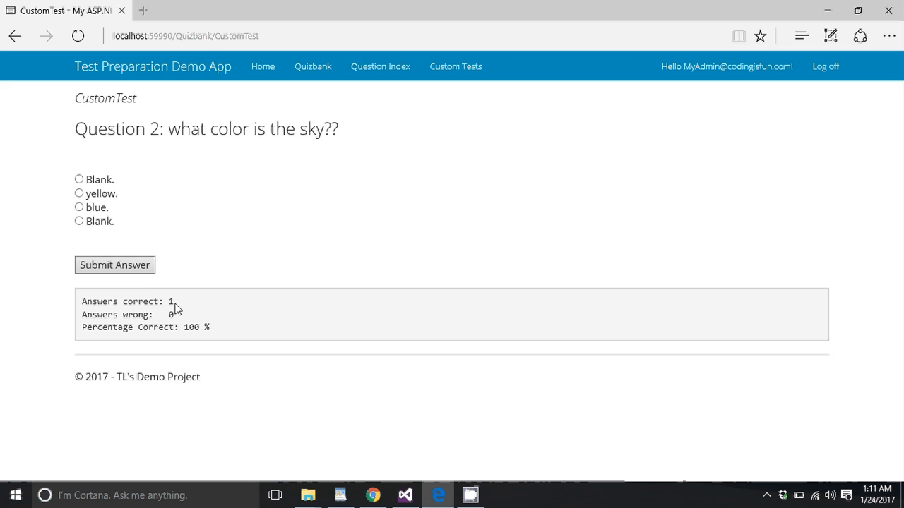
pyautogui.moveTo(201, 312)
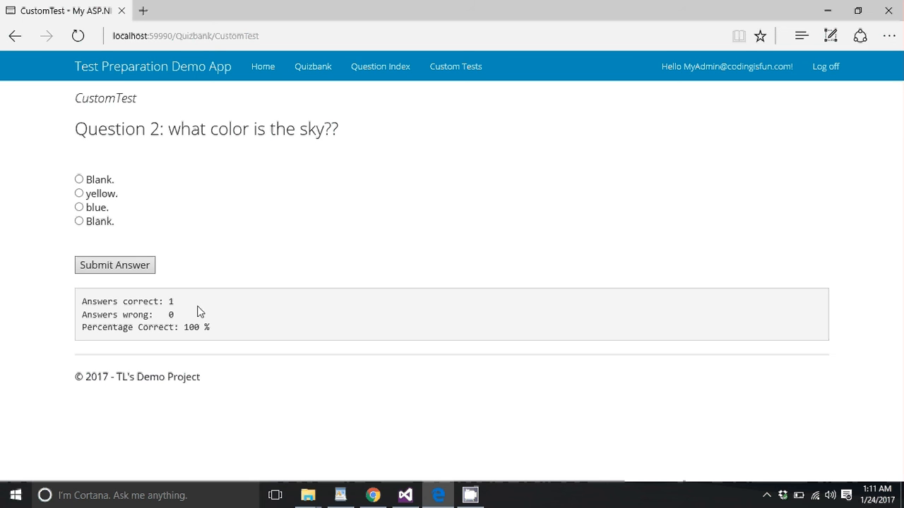
pyautogui.moveTo(291, 208)
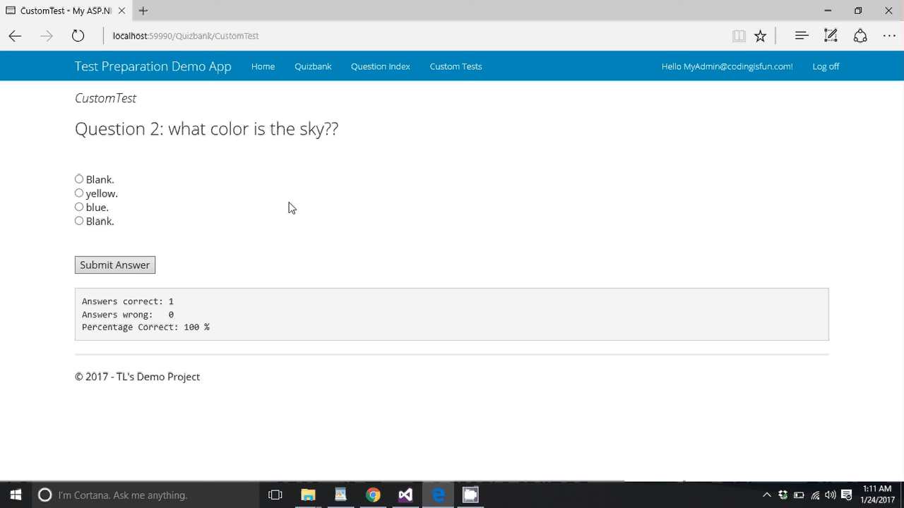
pyautogui.moveTo(307, 161)
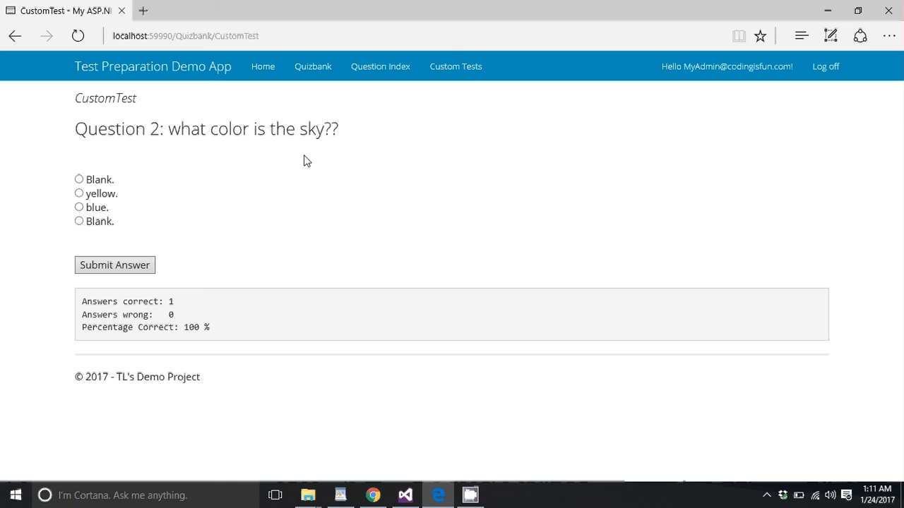
pyautogui.moveTo(275, 177)
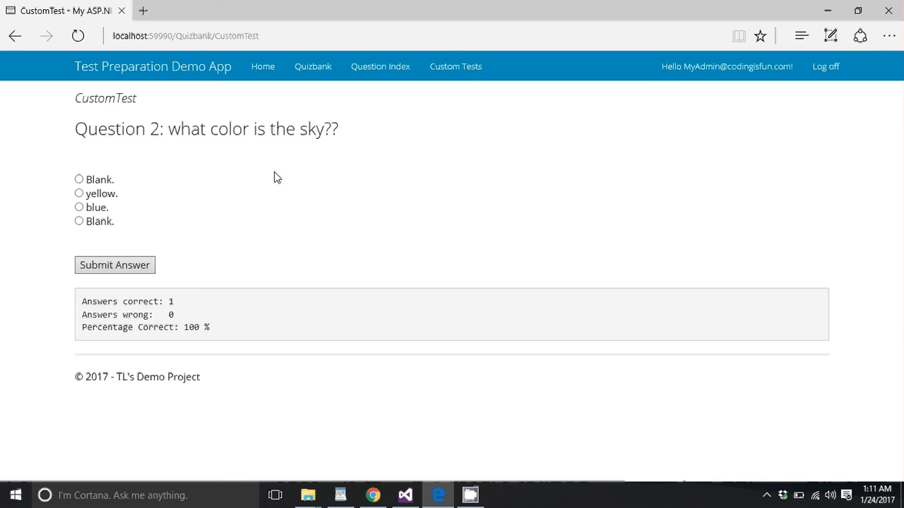
pyautogui.moveTo(288, 236)
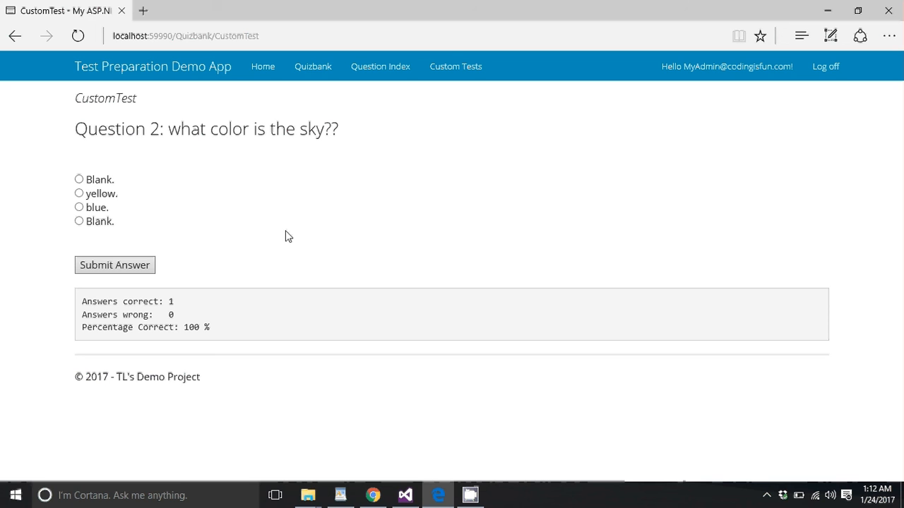
pyautogui.moveTo(200, 217)
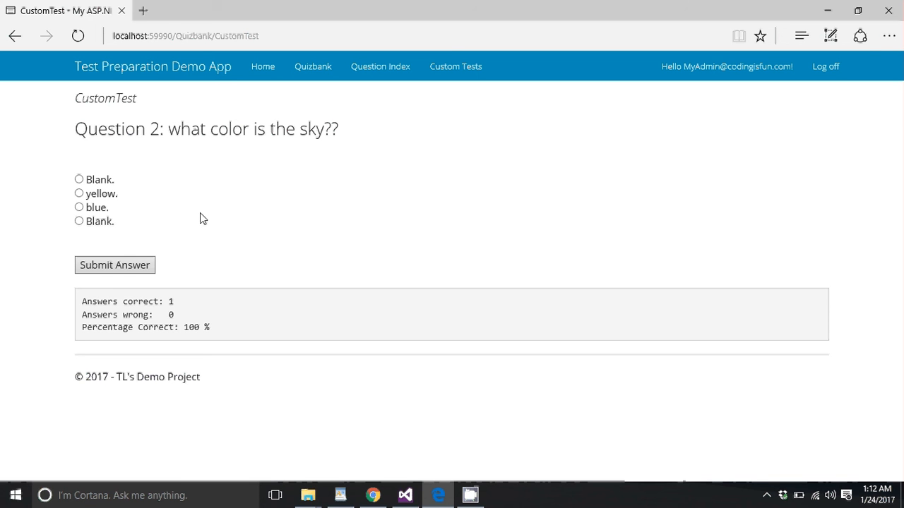
pyautogui.moveTo(175, 215)
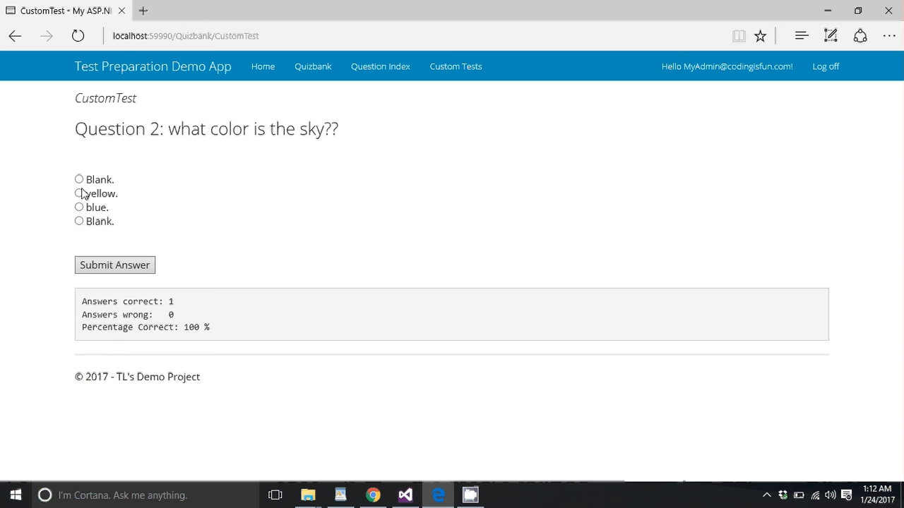
# Step: Answer Questions 2, 3 and 4 with blue, green and blue
pyautogui.click(114, 266)
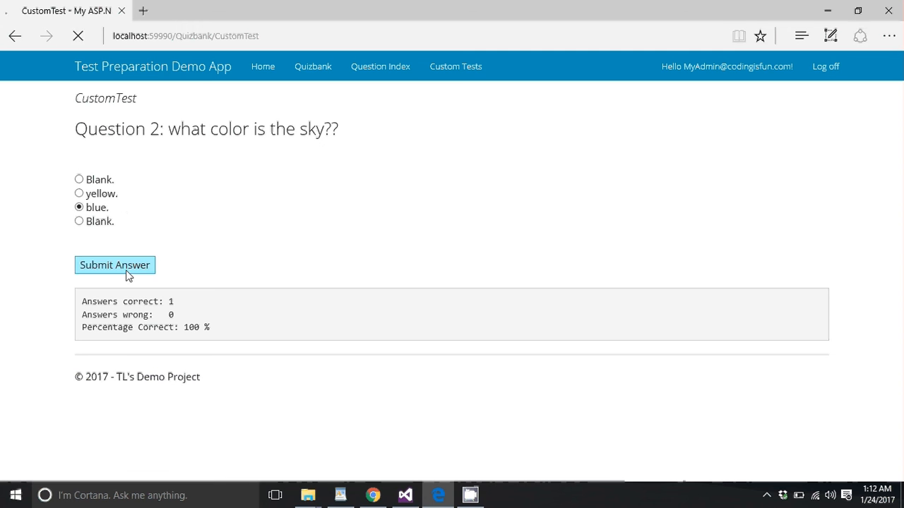
pyautogui.click(114, 266)
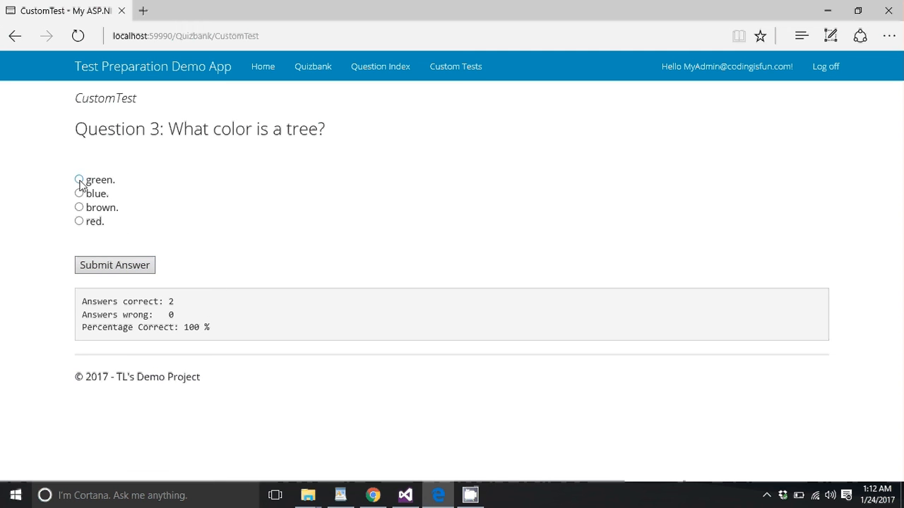
pyautogui.click(115, 266)
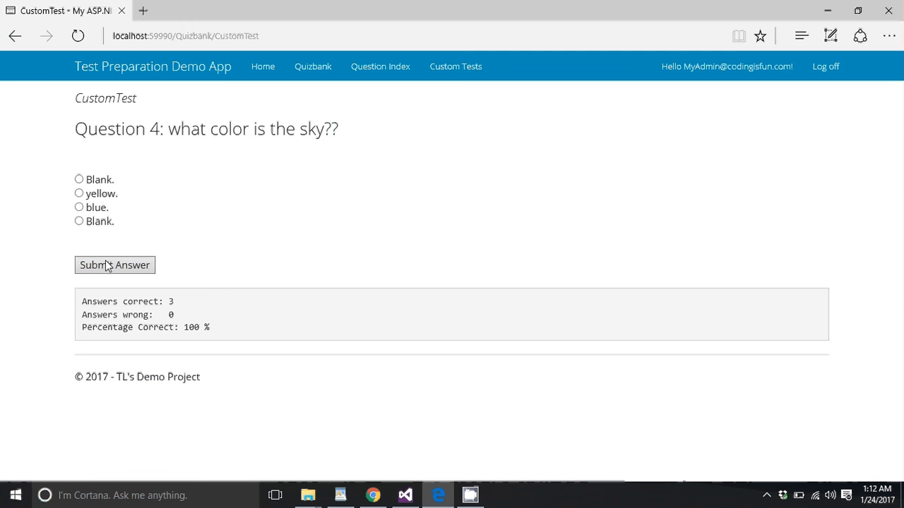
pyautogui.click(79, 207)
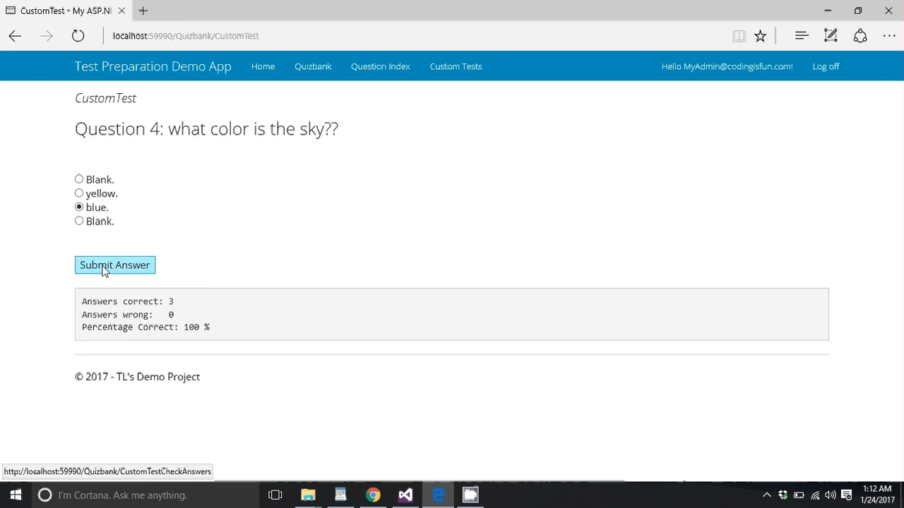
# Step: Answer Questions 5, 6 and 7 with green, blue and the last Blank option, reaching Question 8
pyautogui.click(114, 266)
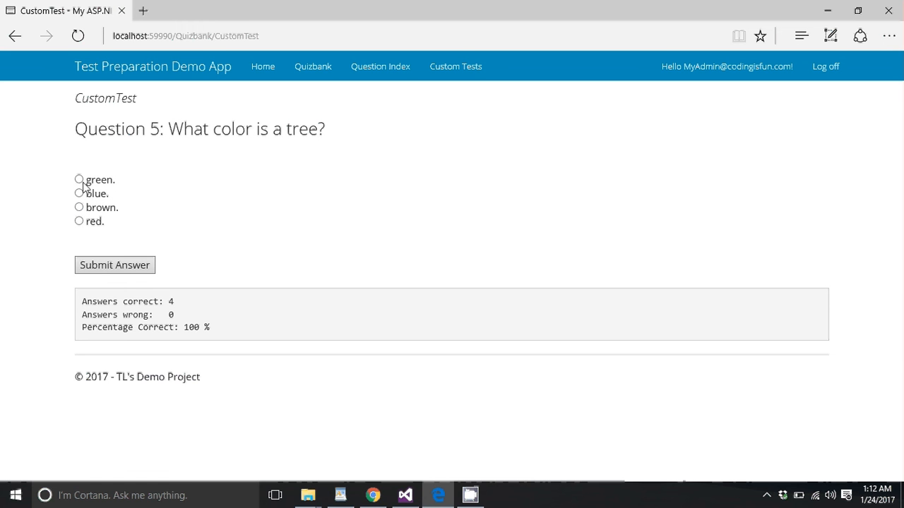
pyautogui.click(115, 265)
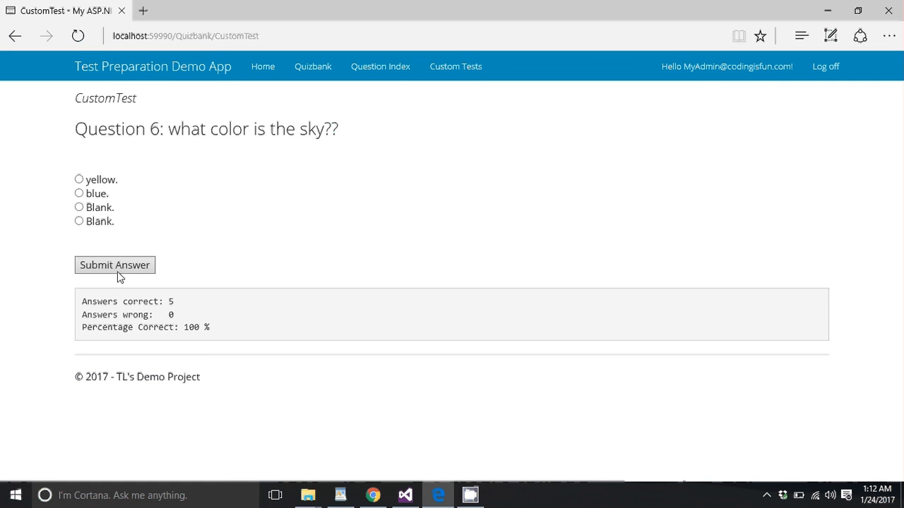
pyautogui.moveTo(304, 264)
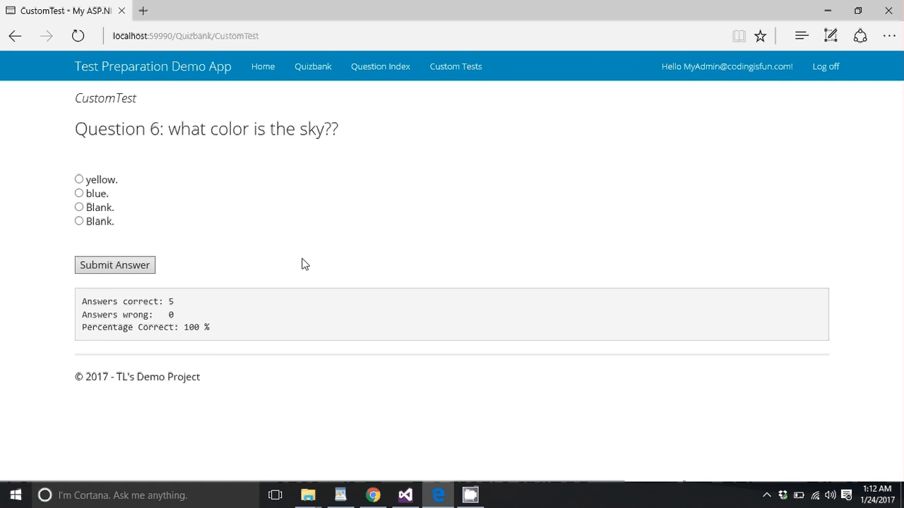
pyautogui.moveTo(243, 169)
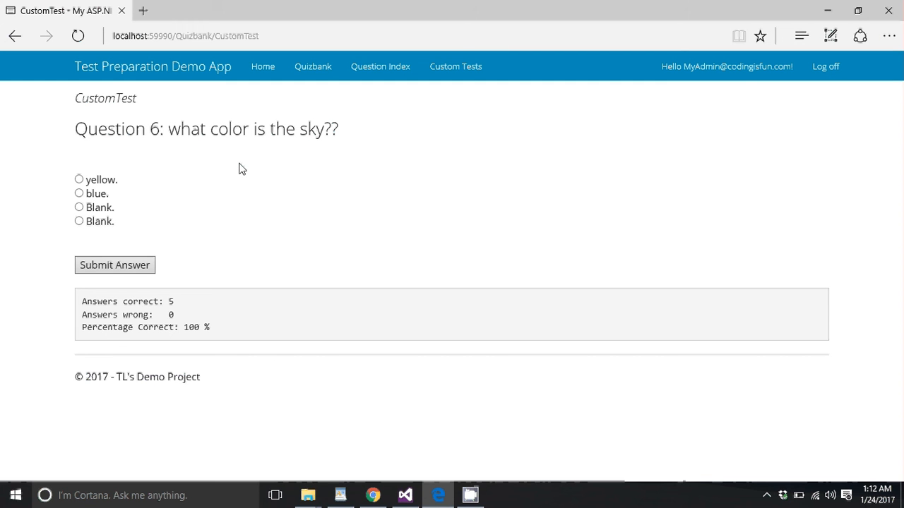
pyautogui.moveTo(141, 223)
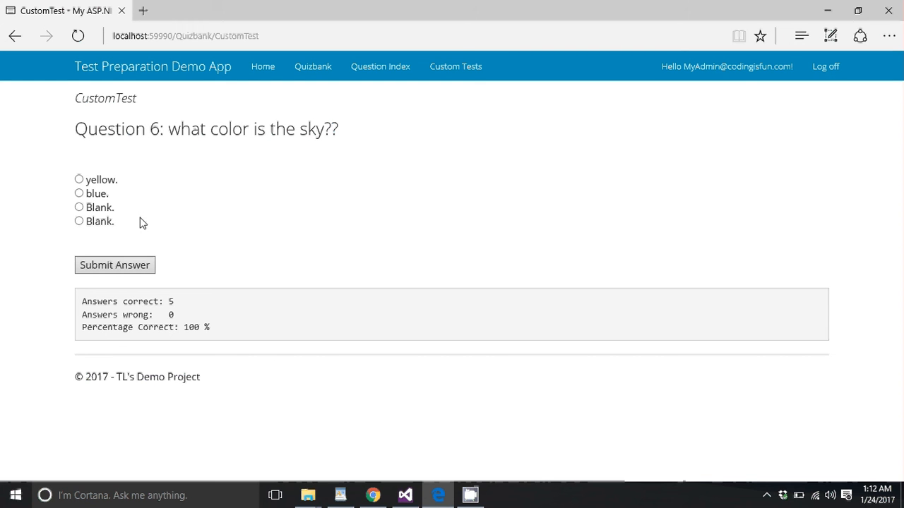
pyautogui.click(115, 265)
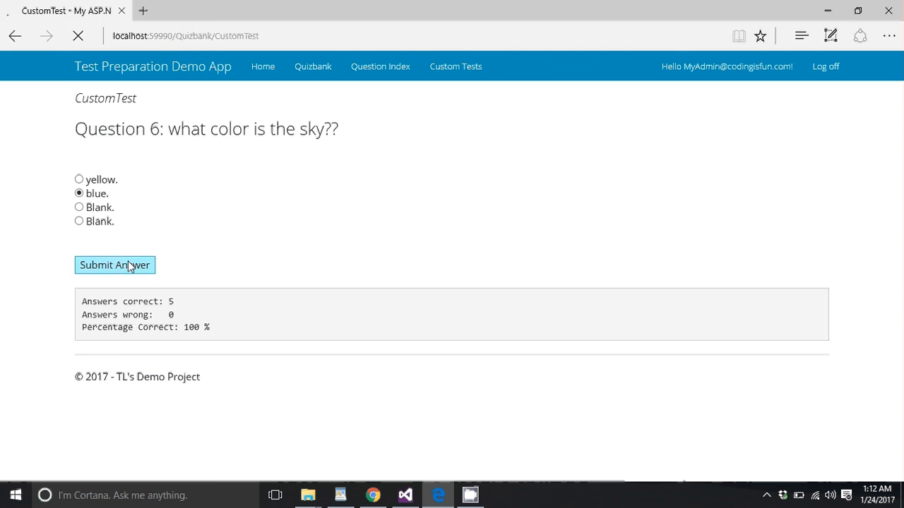
pyautogui.click(114, 266)
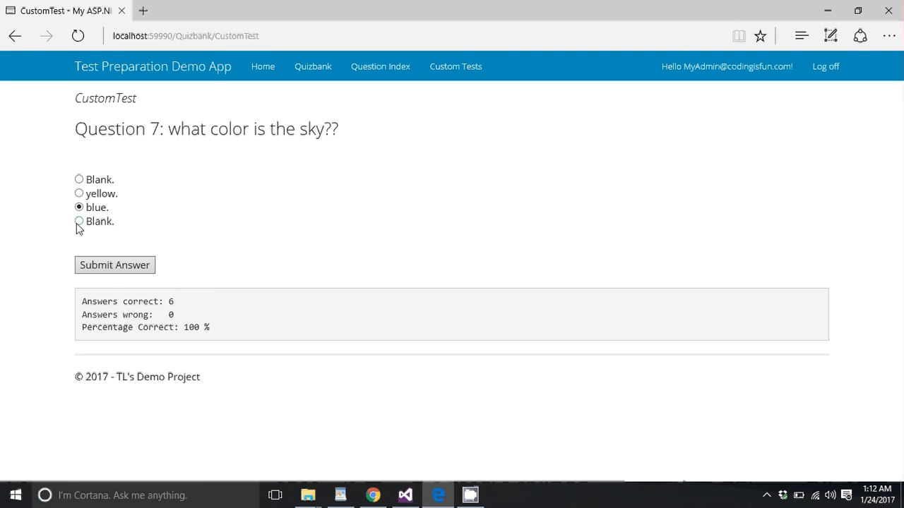
pyautogui.click(114, 266)
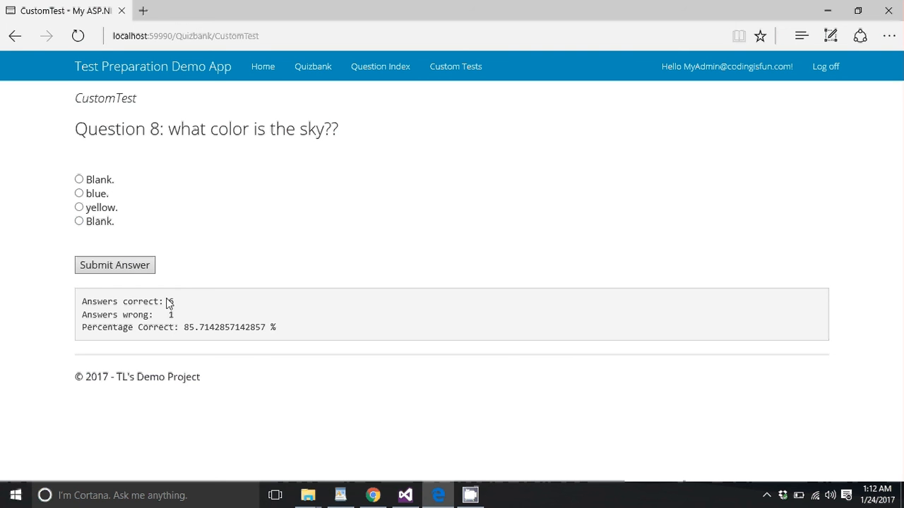
pyautogui.moveTo(279, 246)
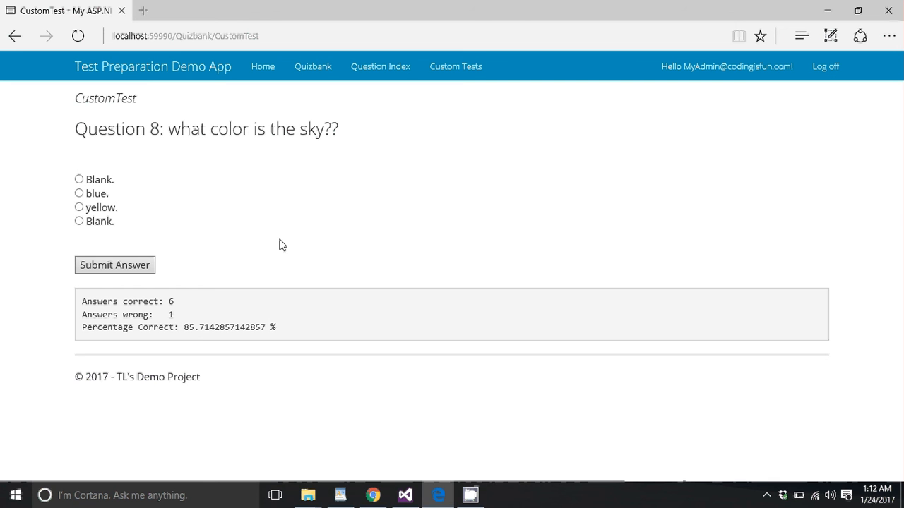
pyautogui.moveTo(158, 235)
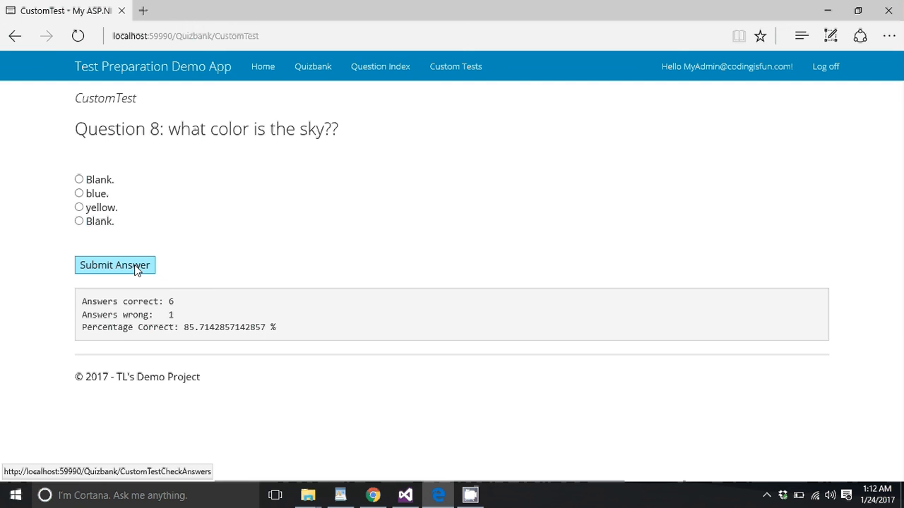
# Step: Recover from submitting Question 8 blank, then answer it with yellow
pyautogui.click(115, 266)
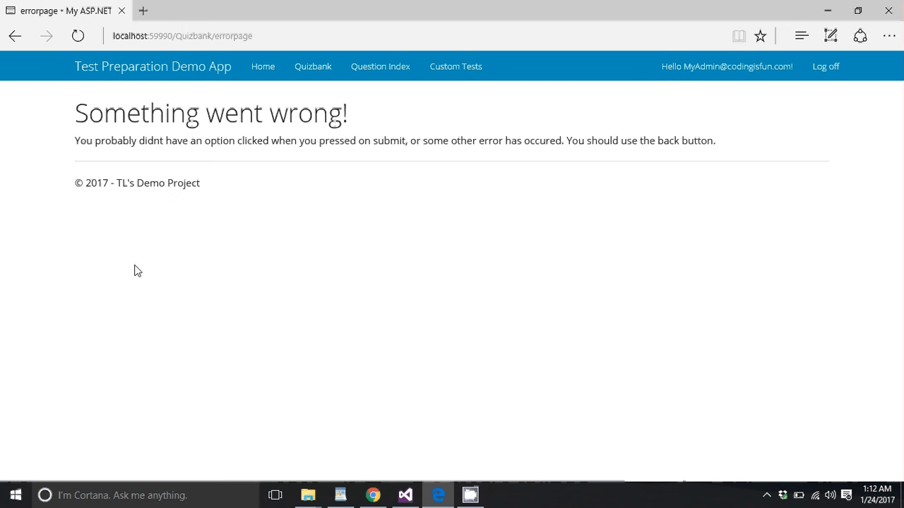
pyautogui.moveTo(300, 175)
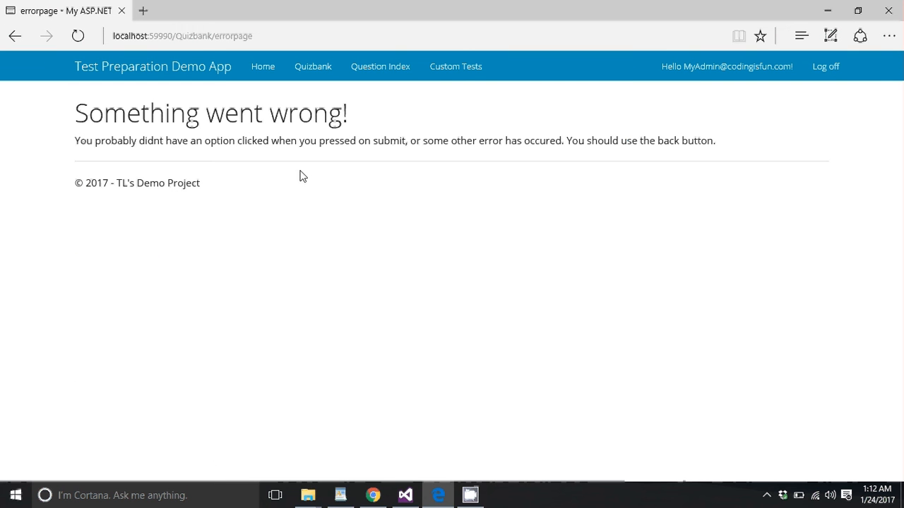
pyautogui.click(16, 36)
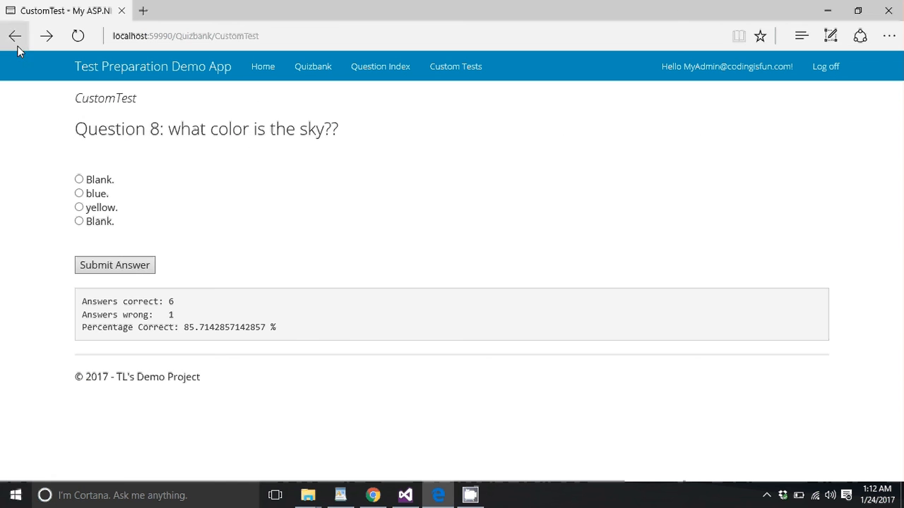
pyautogui.click(80, 206)
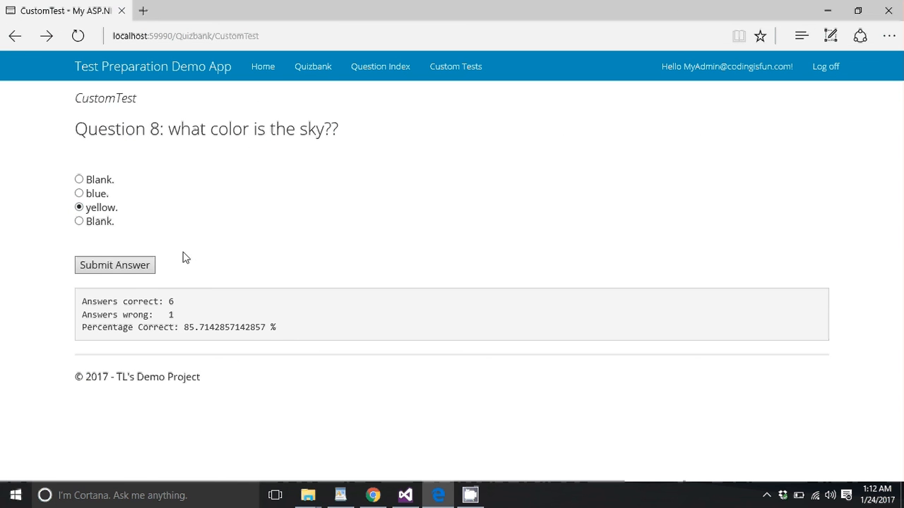
pyautogui.click(114, 265)
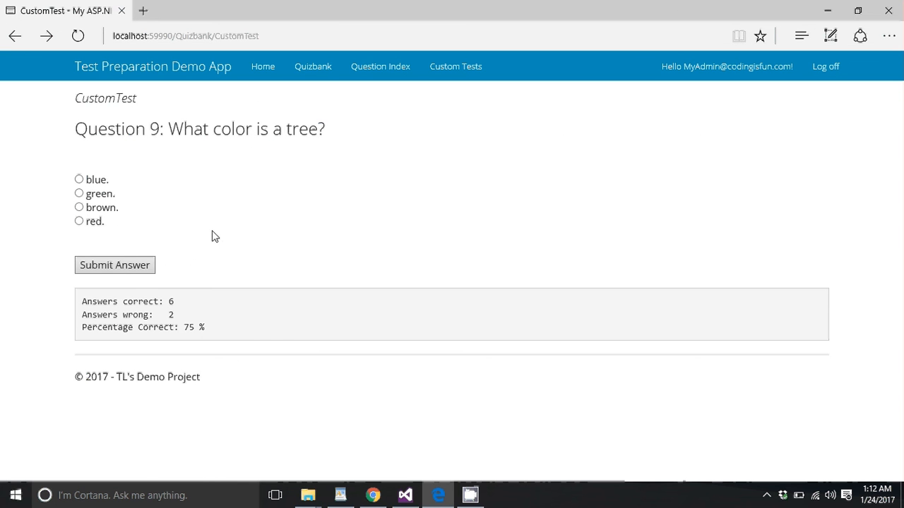
pyautogui.moveTo(233, 224)
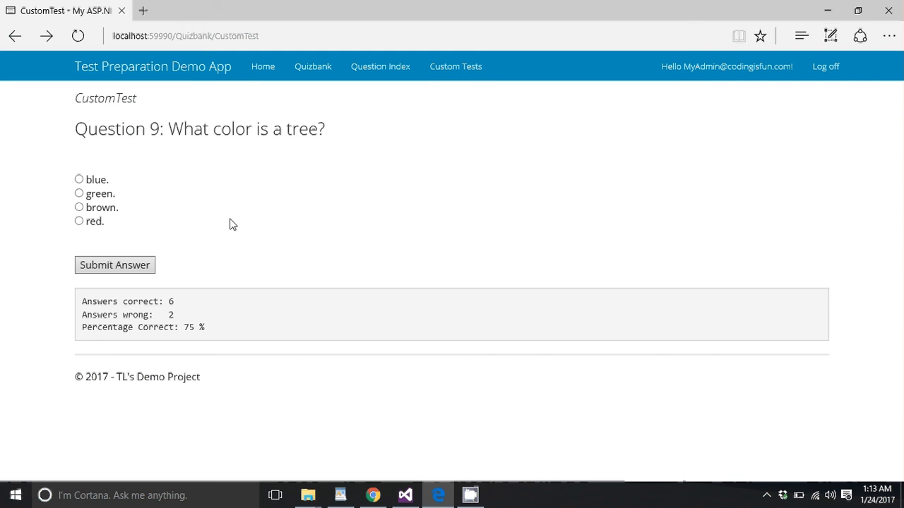
# Step: Answer Question 9 with blue and choose green for Question 10
pyautogui.click(79, 178)
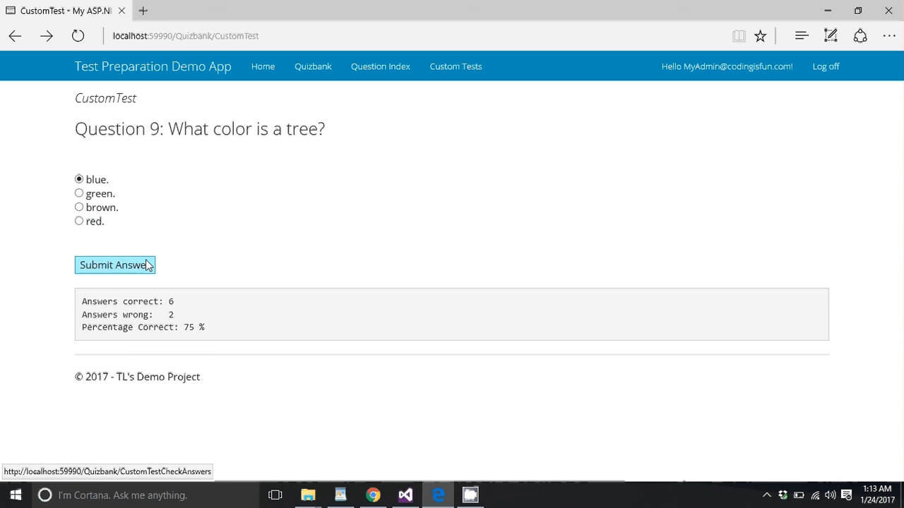
pyautogui.click(114, 266)
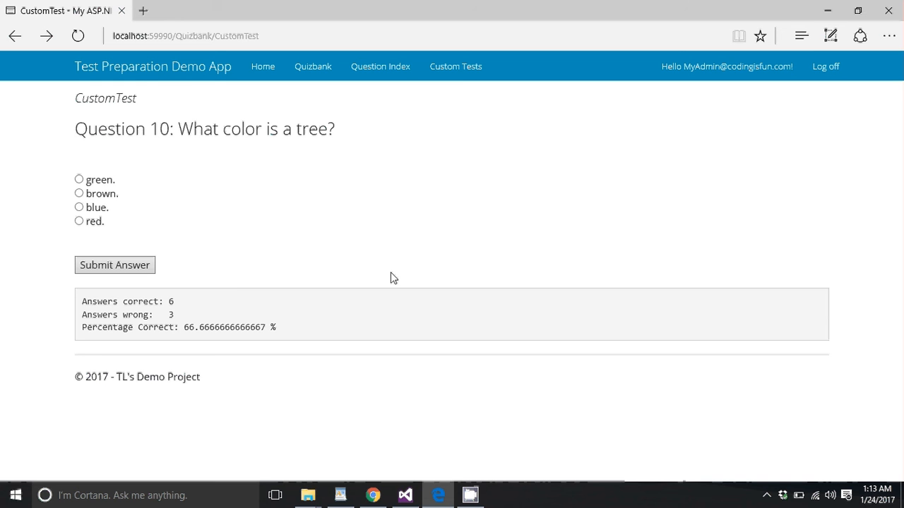
pyautogui.moveTo(319, 250)
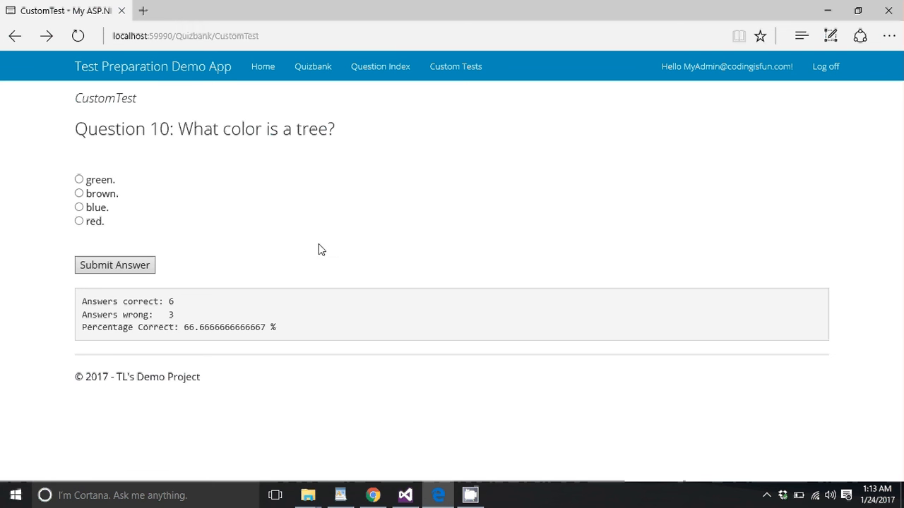
pyautogui.click(80, 179)
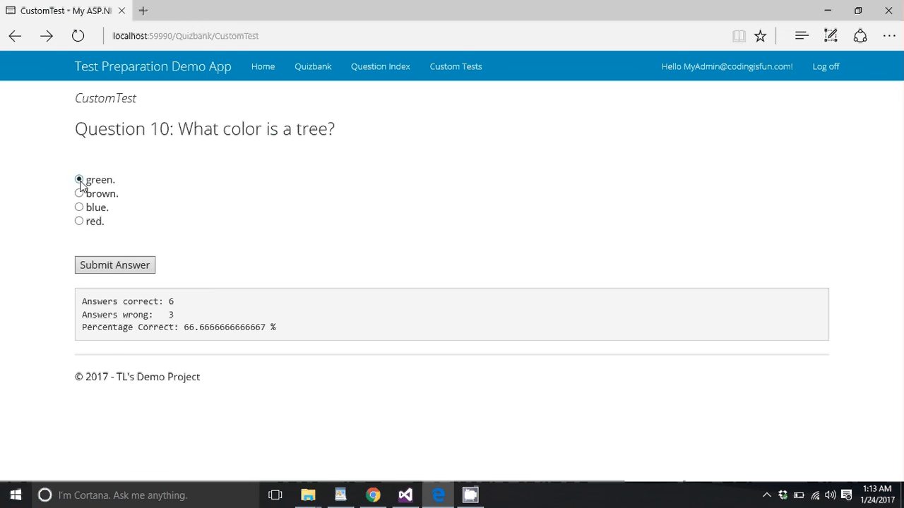
# Step: Submit Question 10 to reach Final Results: 7 correct, 3 wrong, 70%
pyautogui.click(114, 266)
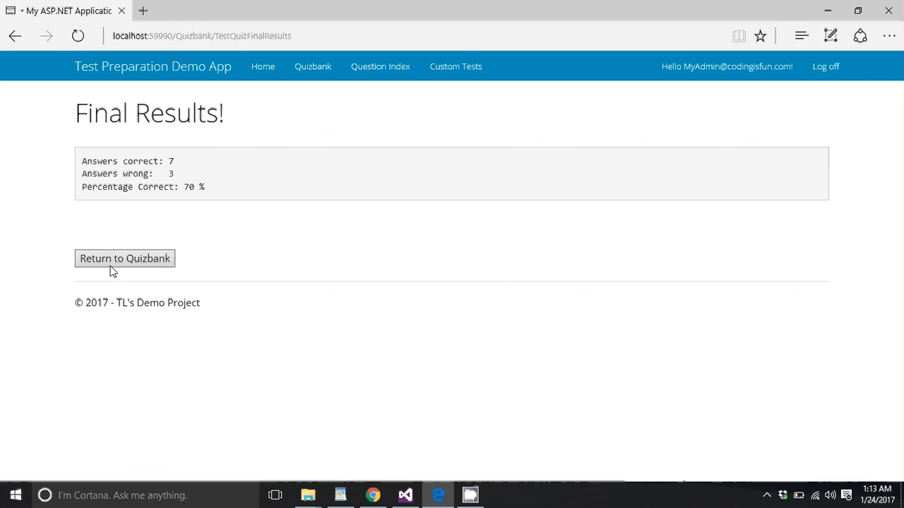
pyautogui.moveTo(328, 260)
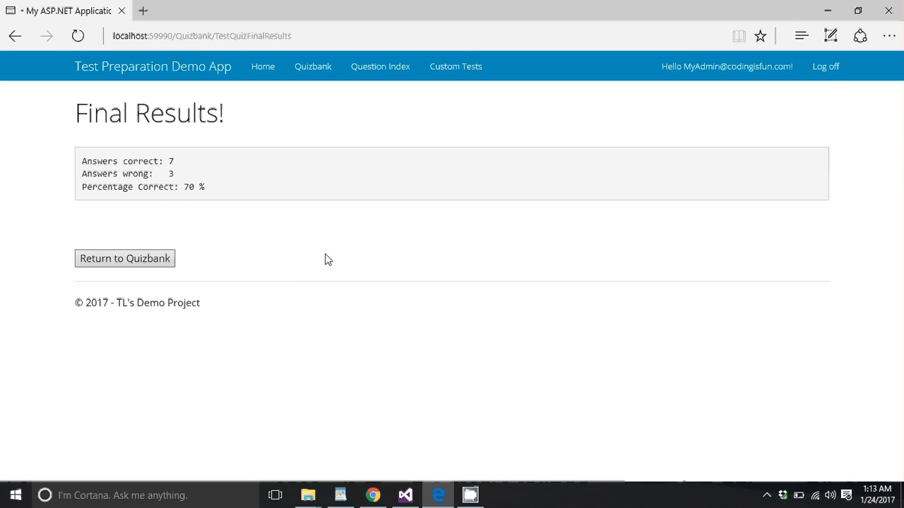
pyautogui.moveTo(339, 264)
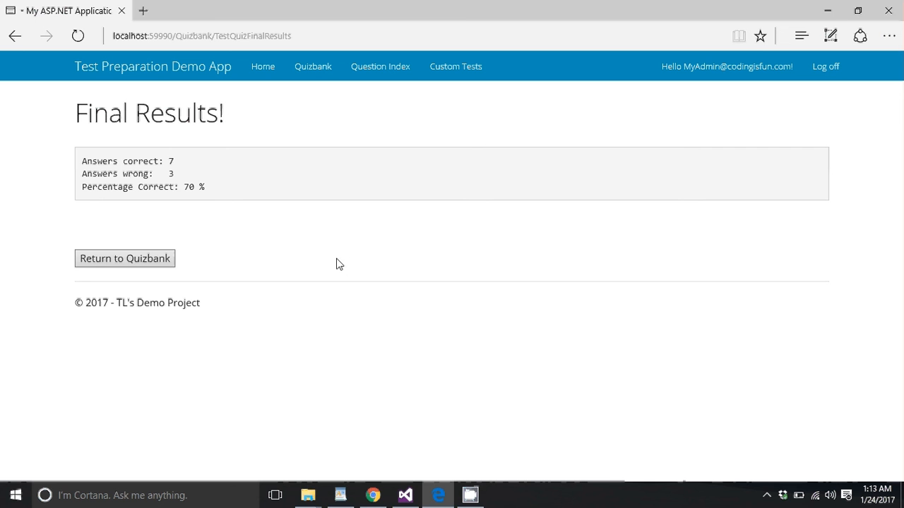
pyautogui.moveTo(473, 214)
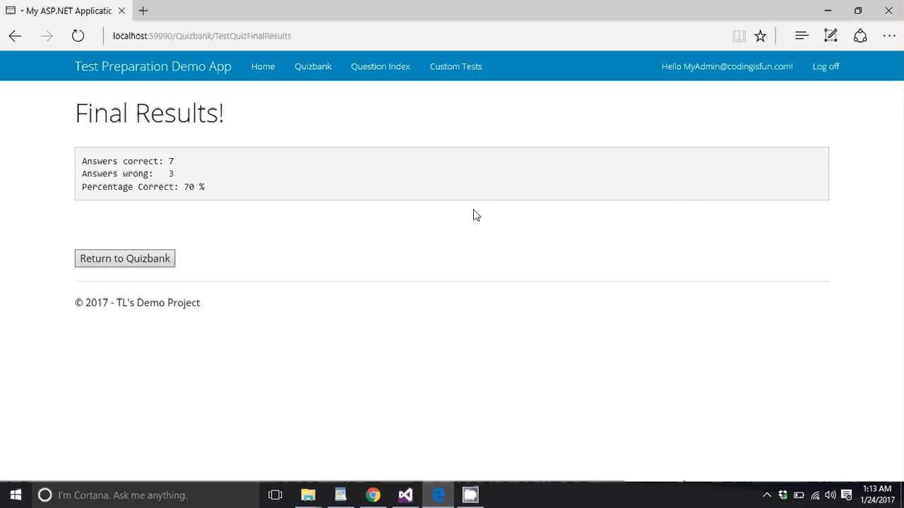
pyautogui.moveTo(471, 247)
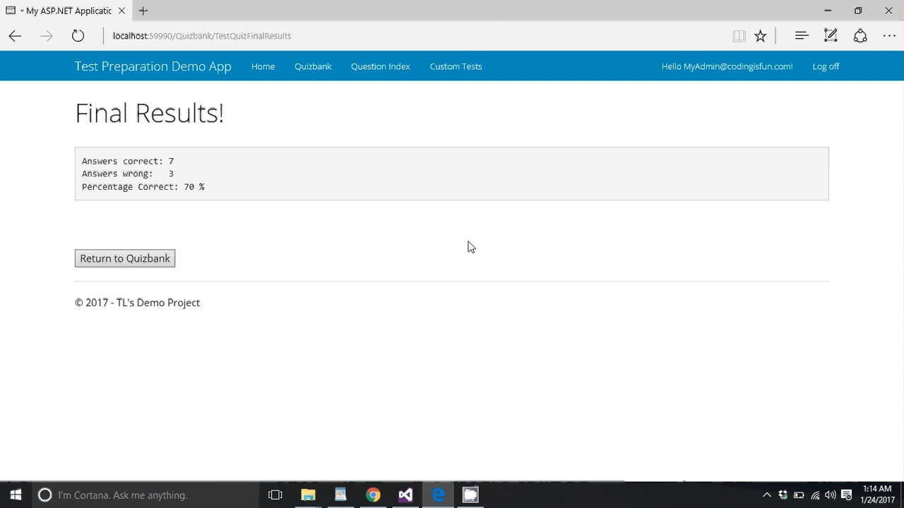
pyautogui.moveTo(326, 231)
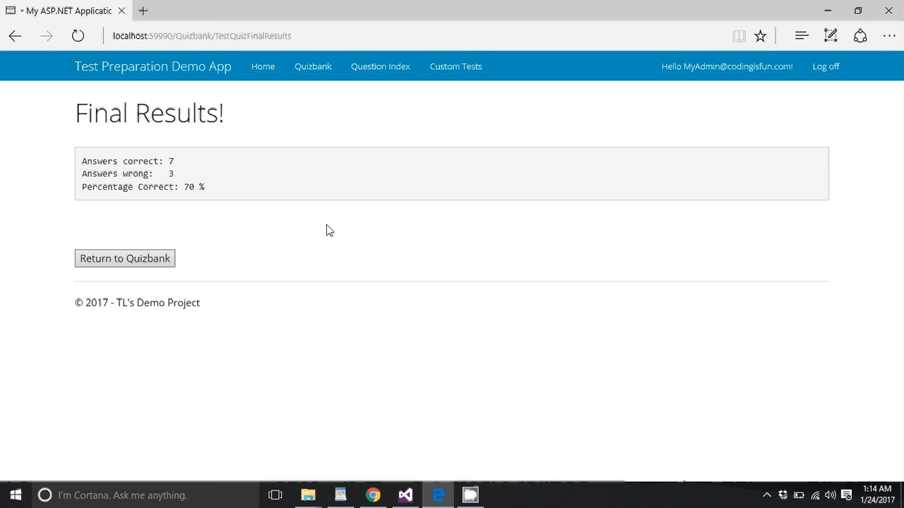
# Step: Return from the Final Results page to the Quizbank overview
pyautogui.click(125, 257)
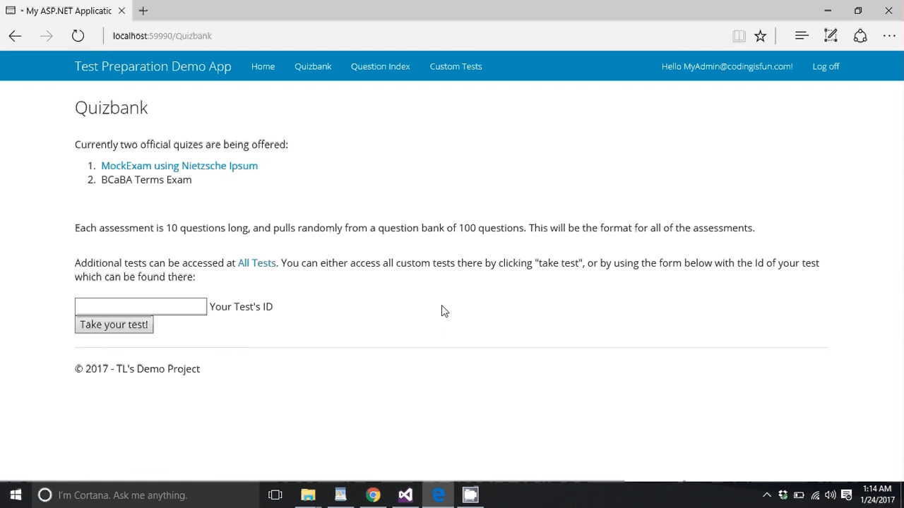
pyautogui.moveTo(539, 214)
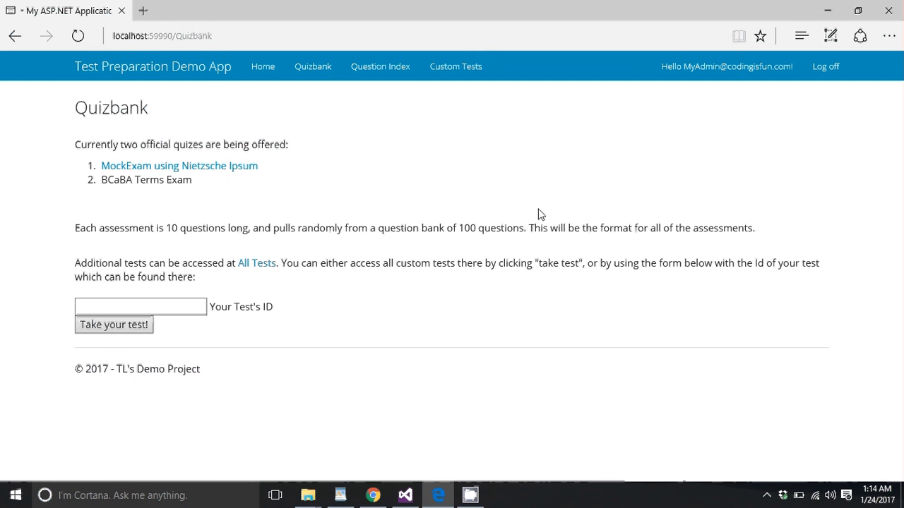
pyautogui.moveTo(538, 178)
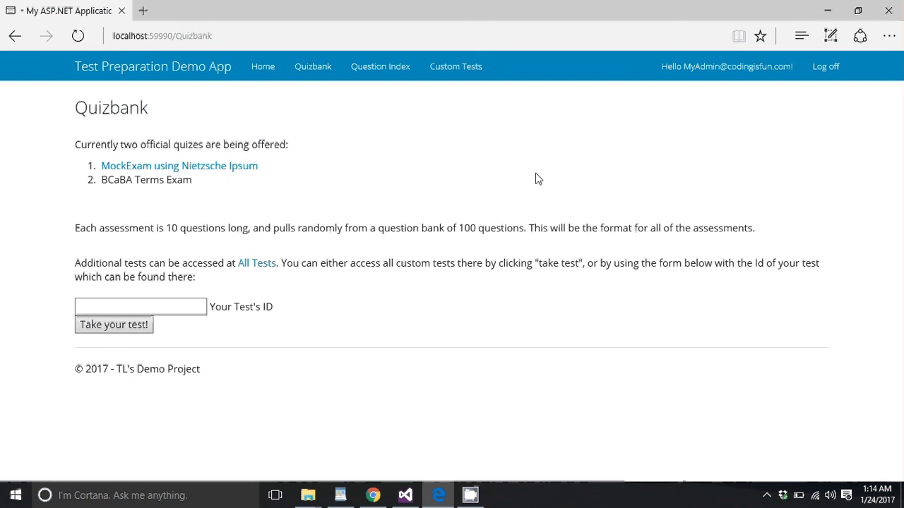
pyautogui.moveTo(321, 240)
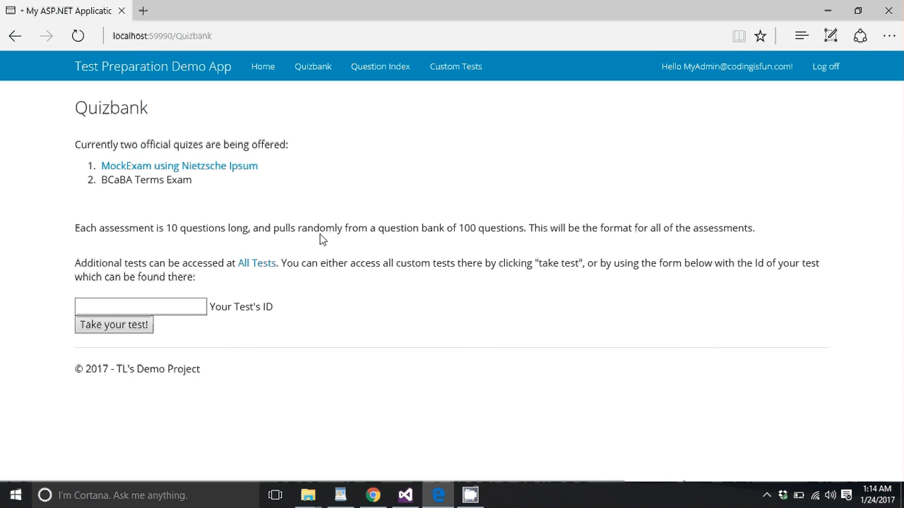
pyautogui.moveTo(564, 155)
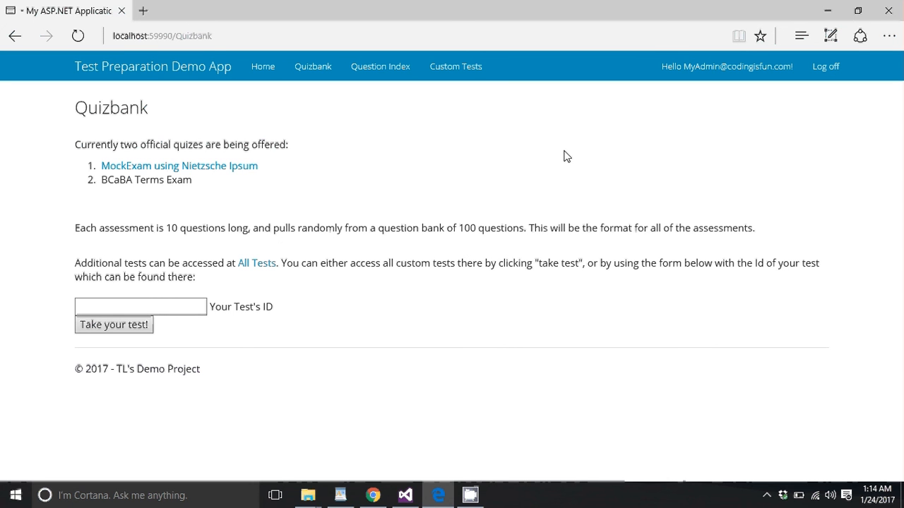
pyautogui.moveTo(312, 66)
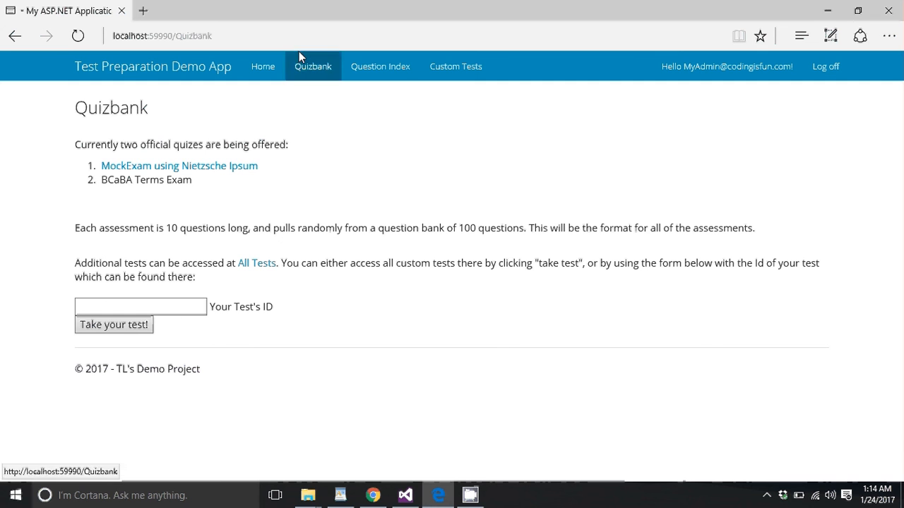
pyautogui.moveTo(296, 113)
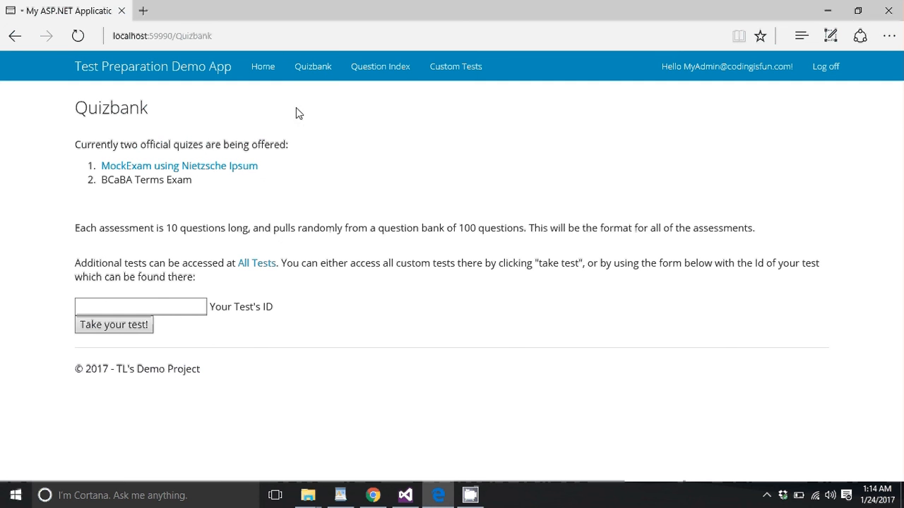
pyautogui.moveTo(308, 186)
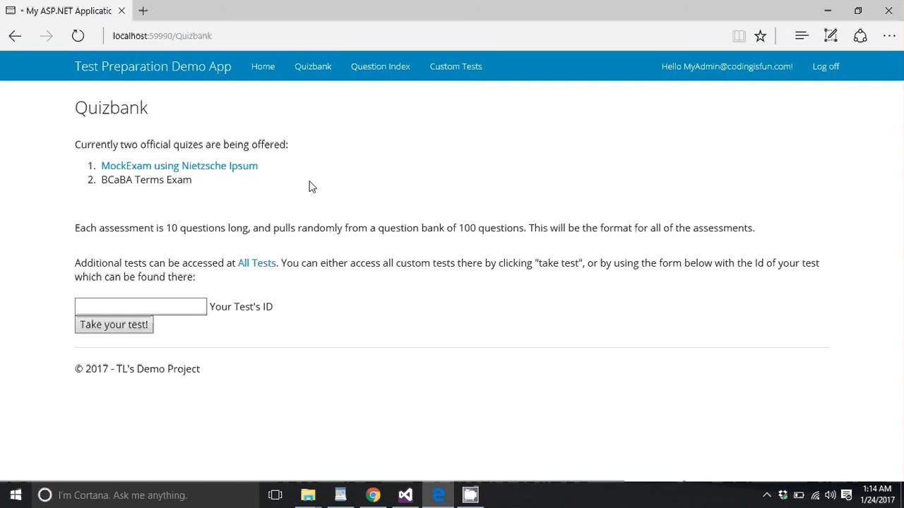
pyautogui.moveTo(367, 228)
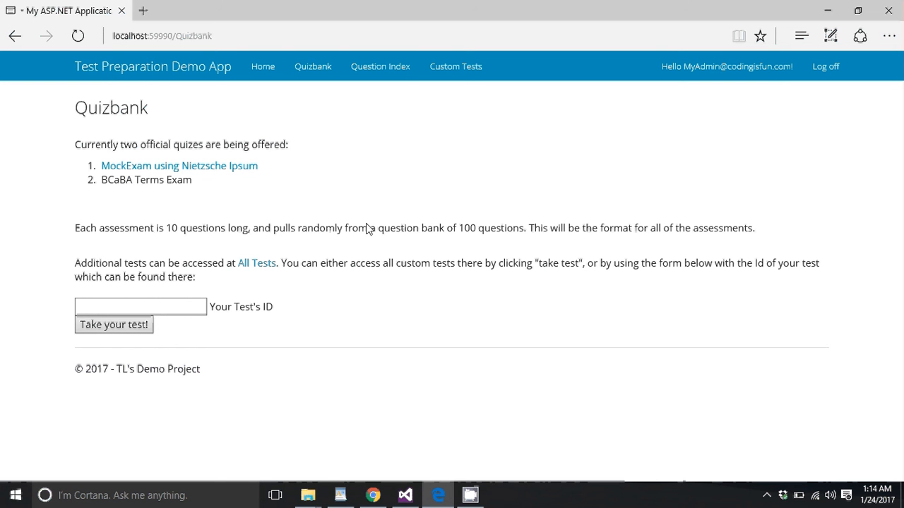
pyautogui.moveTo(497, 119)
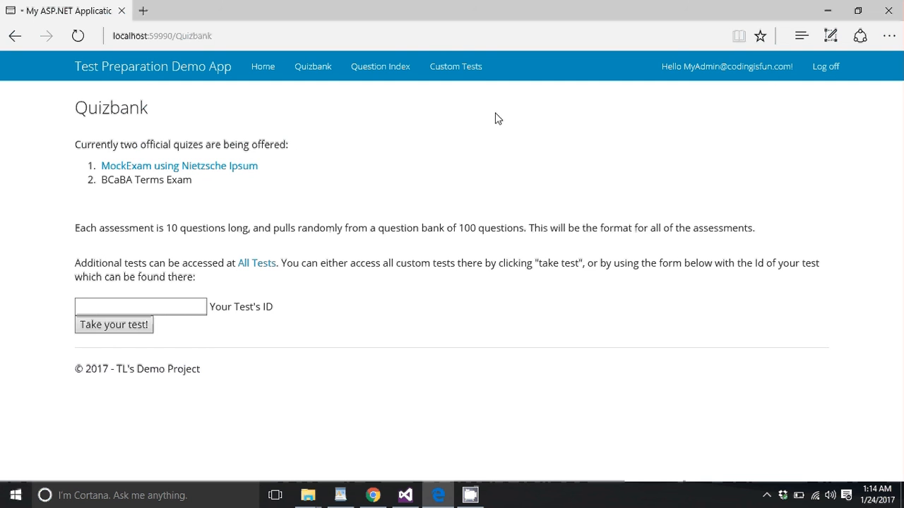
# Step: Browse Home and Question Index, ending on the tests index listing ABA, Debugging Test and TestAlpha
pyautogui.click(380, 67)
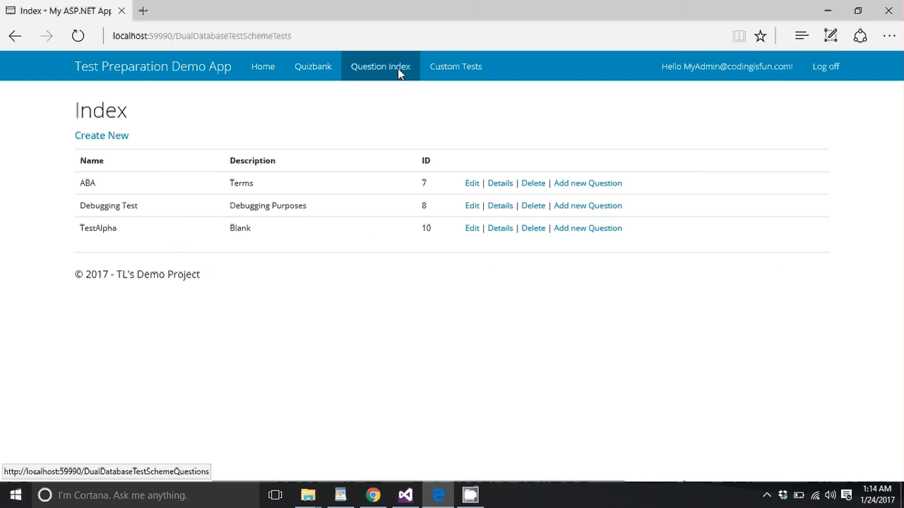
pyautogui.click(312, 66)
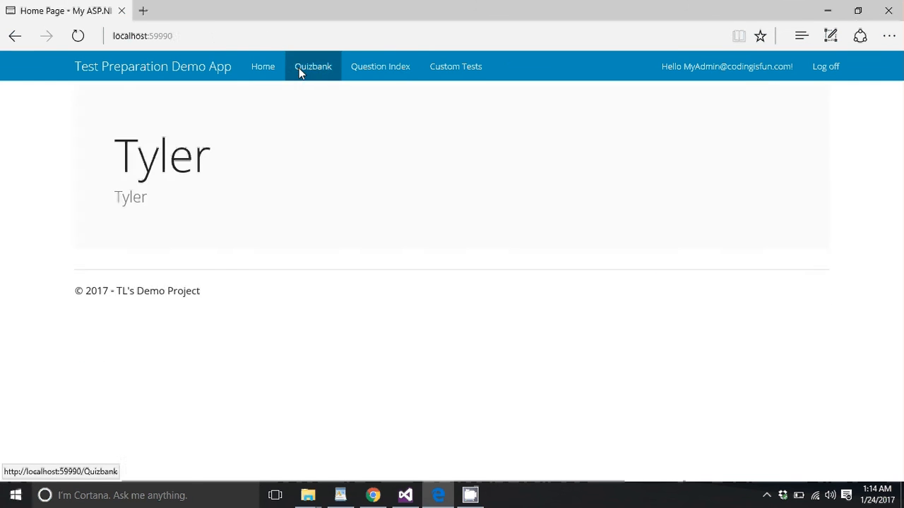
pyautogui.click(380, 66)
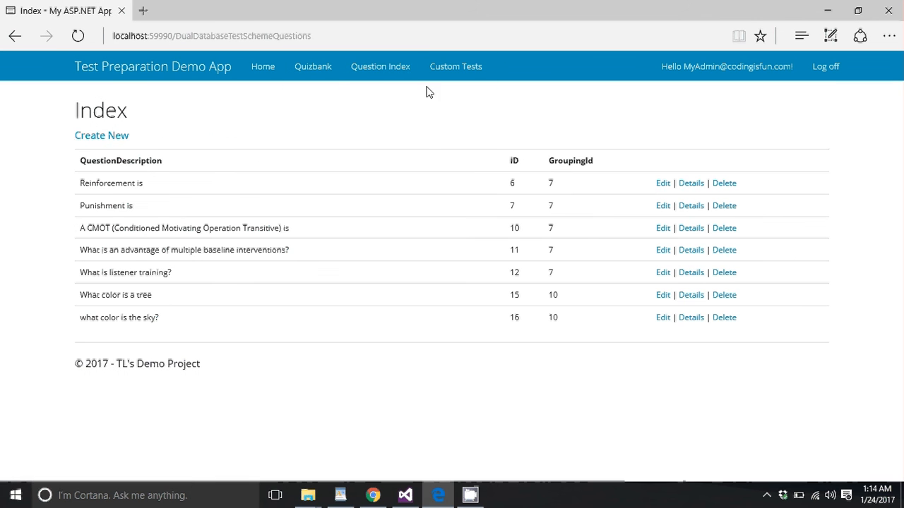
pyautogui.click(455, 66)
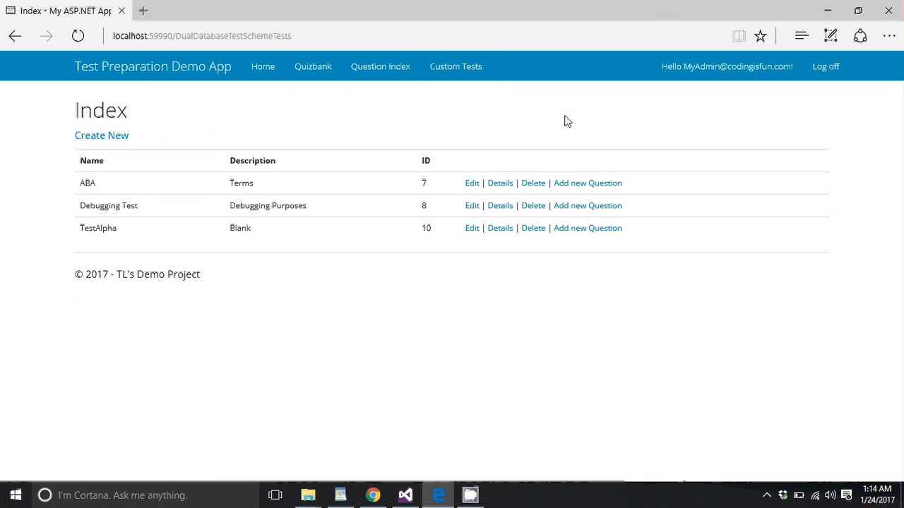
pyautogui.moveTo(534, 120)
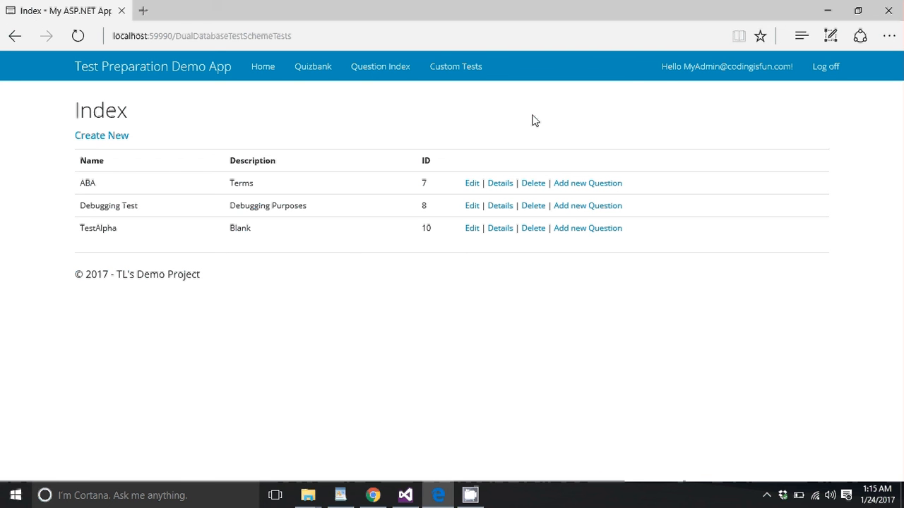
pyautogui.moveTo(435, 92)
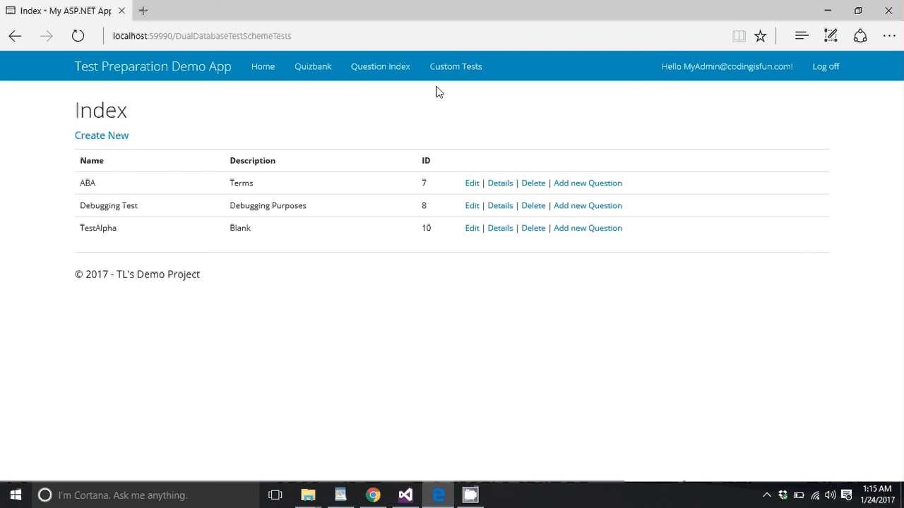
pyautogui.moveTo(593, 107)
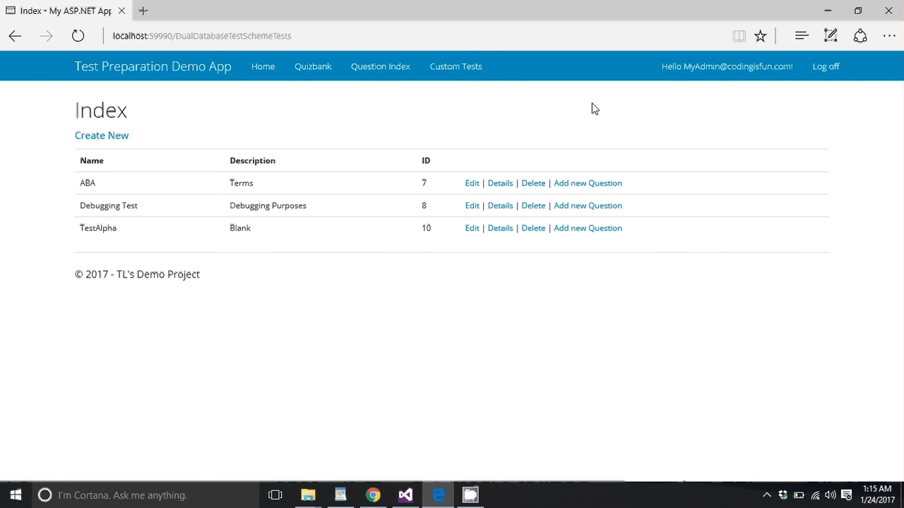
pyautogui.moveTo(644, 129)
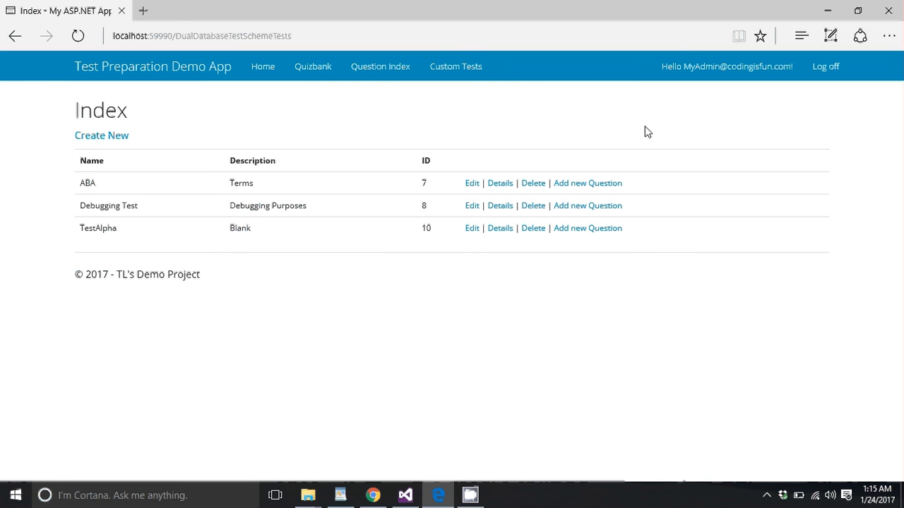
pyautogui.moveTo(685, 127)
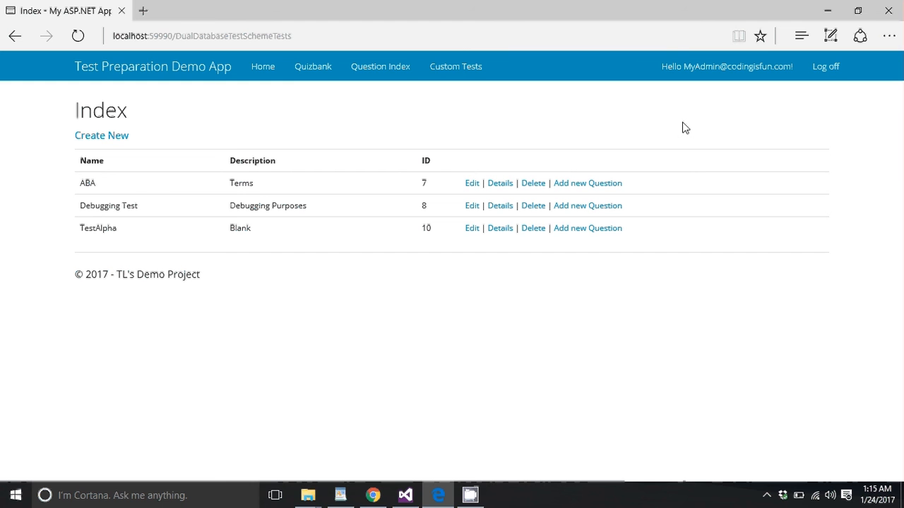
pyautogui.moveTo(514, 125)
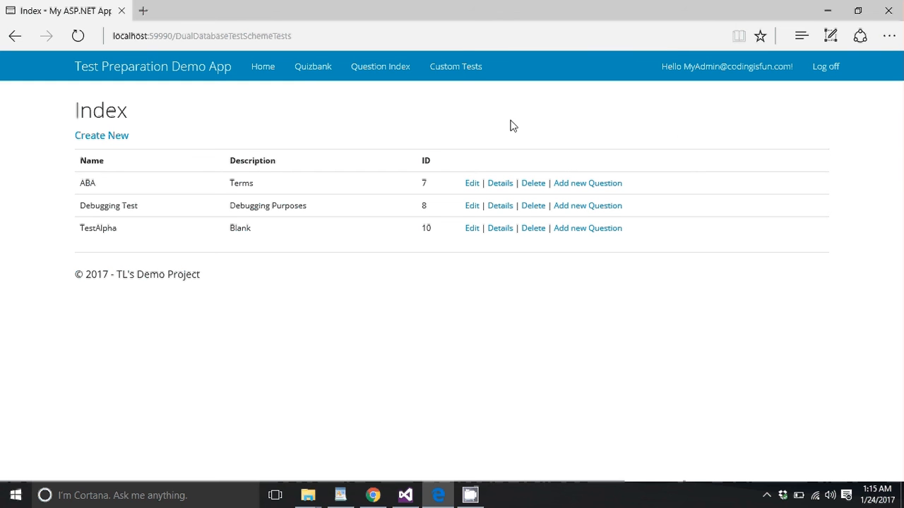
pyautogui.moveTo(478, 107)
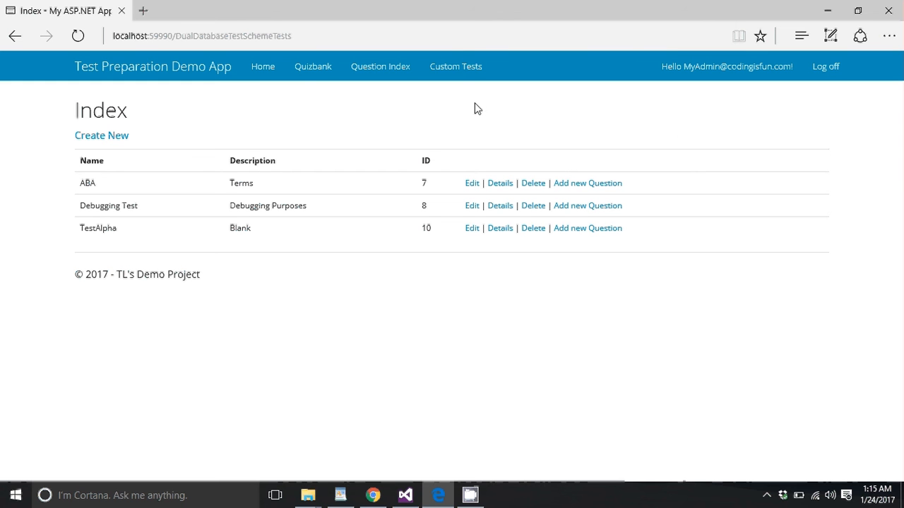
pyautogui.moveTo(343, 380)
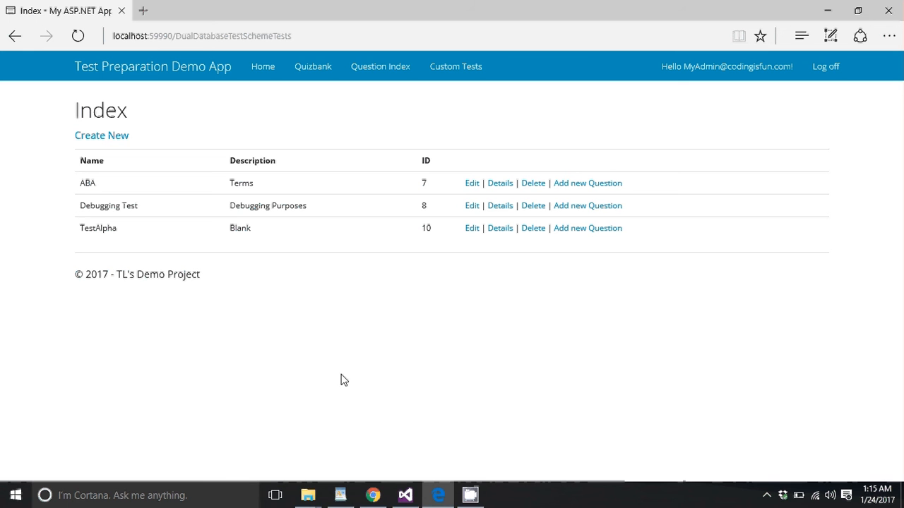
pyautogui.moveTo(470, 494)
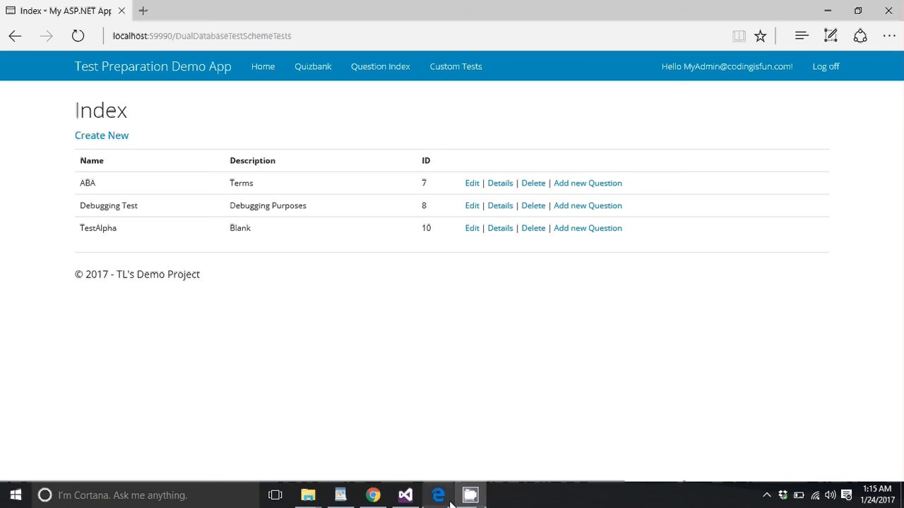
pyautogui.click(768, 494)
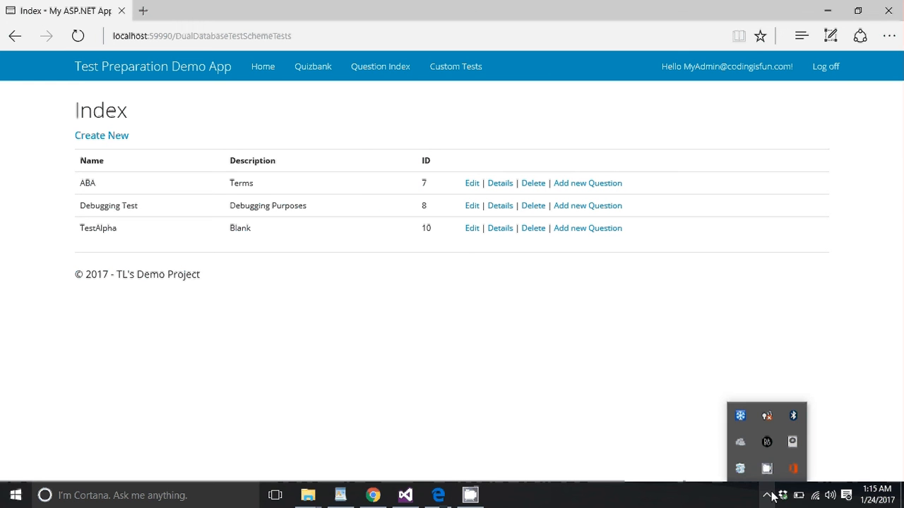